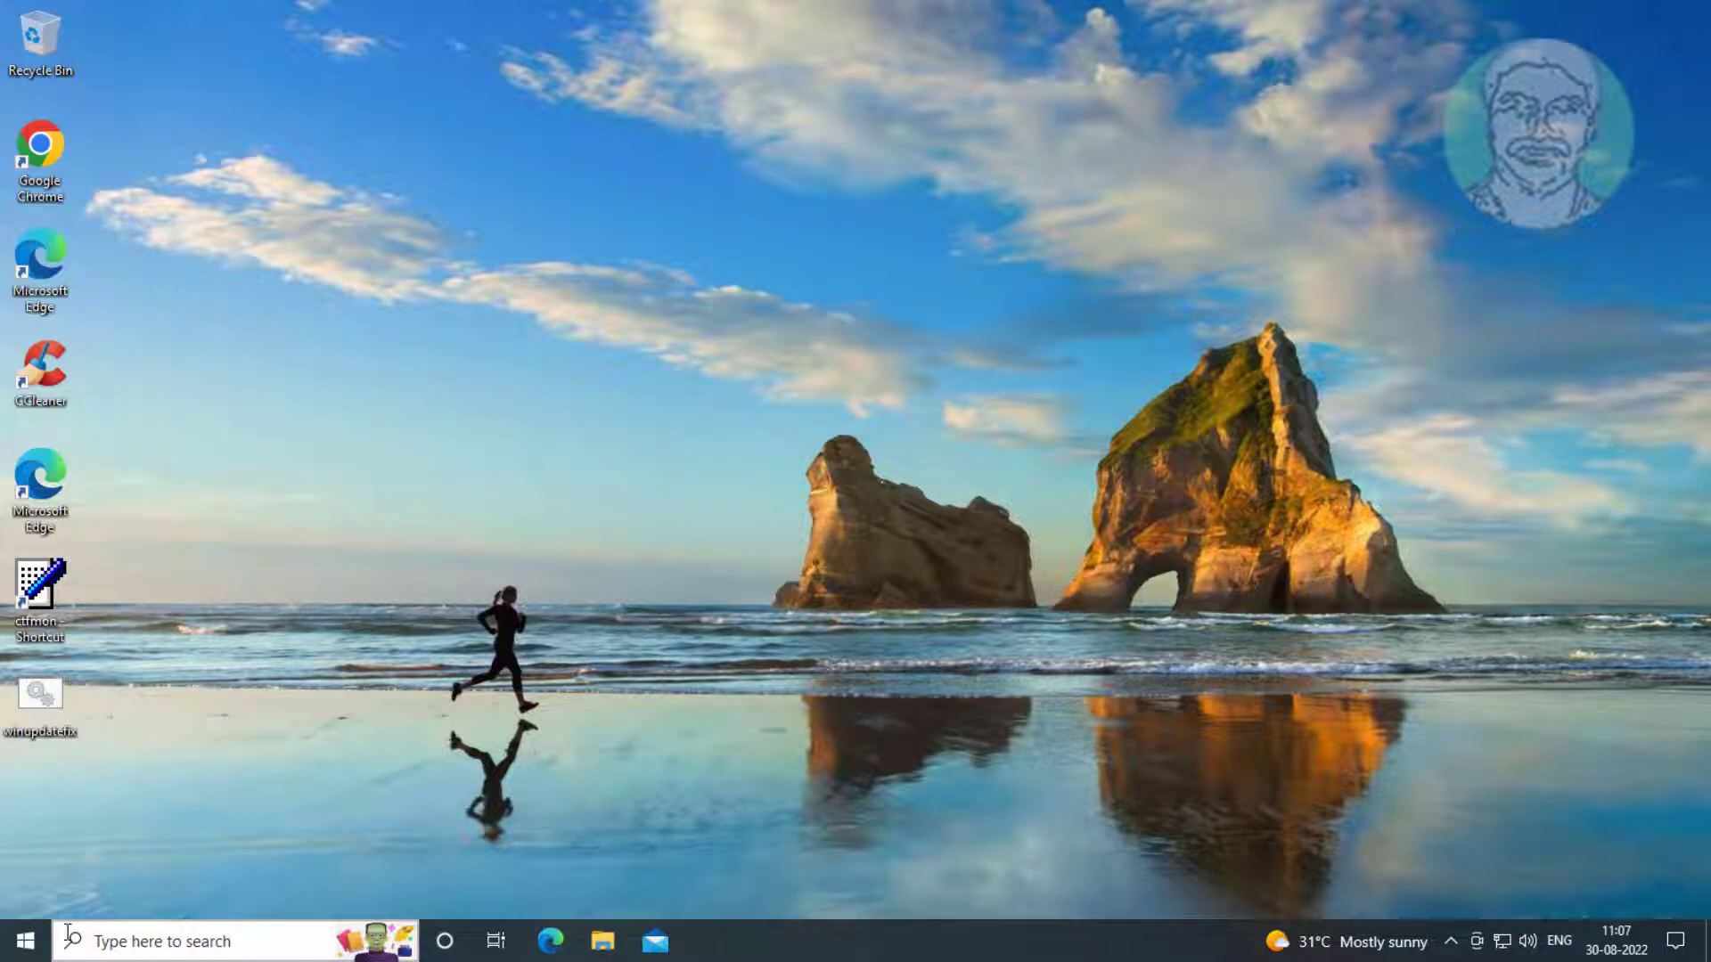
Step: Open Windows Settings from Start and go to the Apps & features page
{"action": "left_click", "coordinate": [21, 941]}
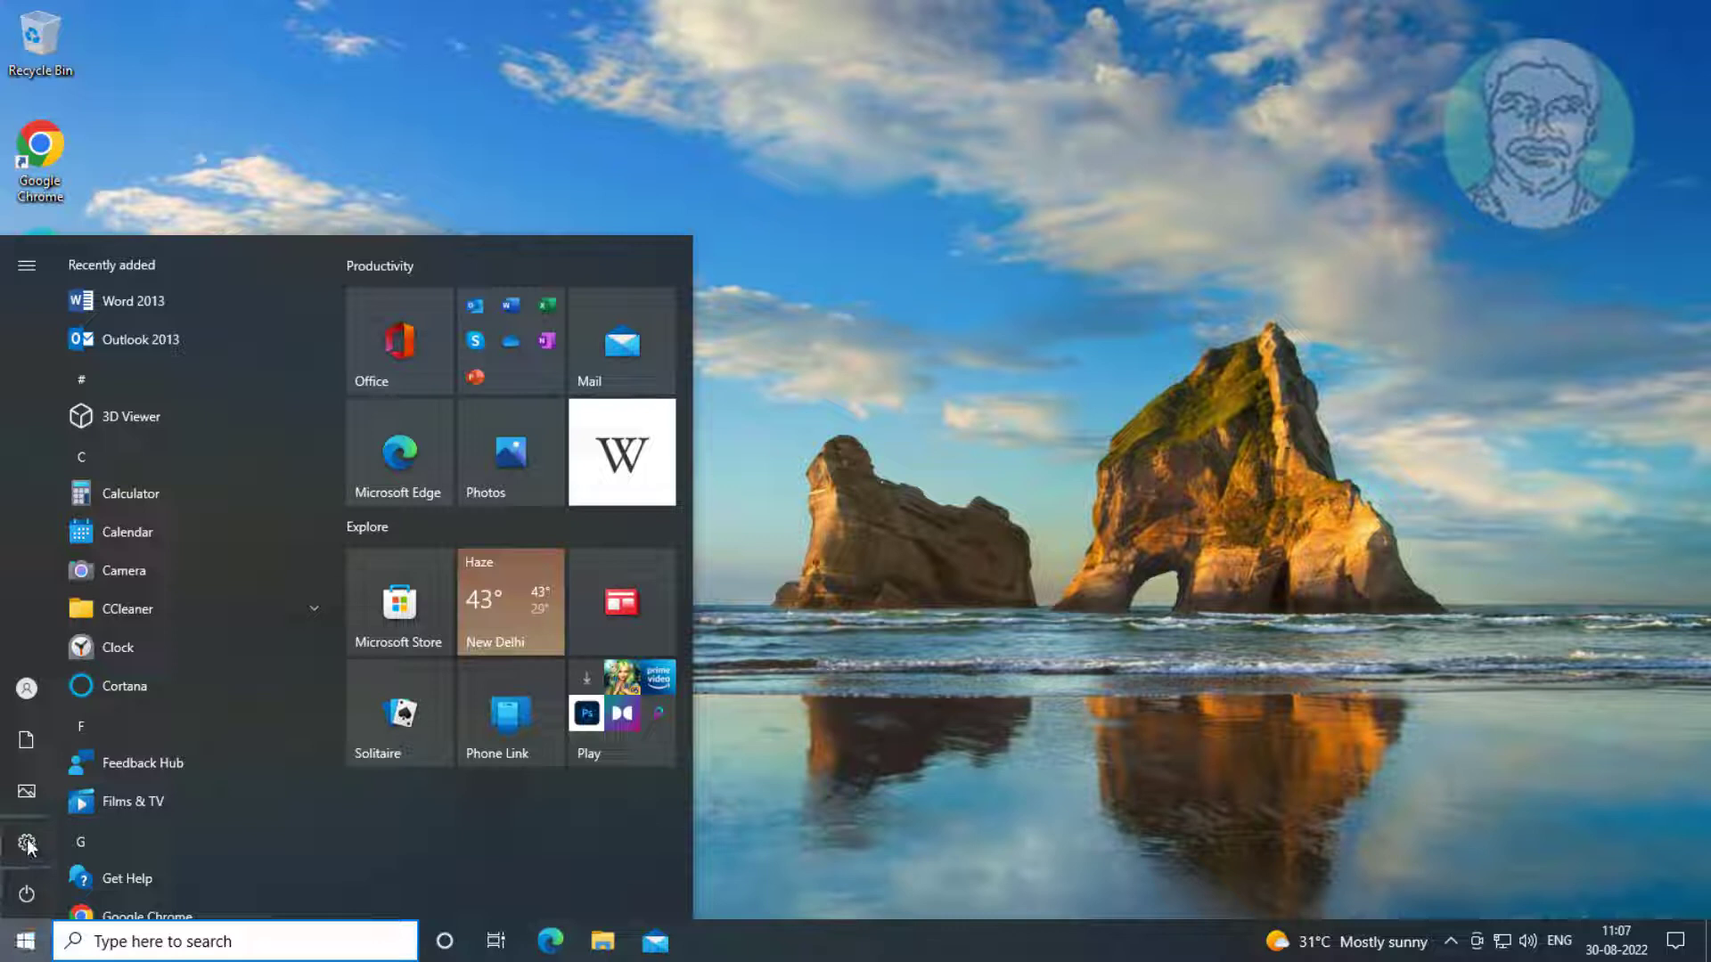
{"action": "left_click", "coordinate": [25, 840]}
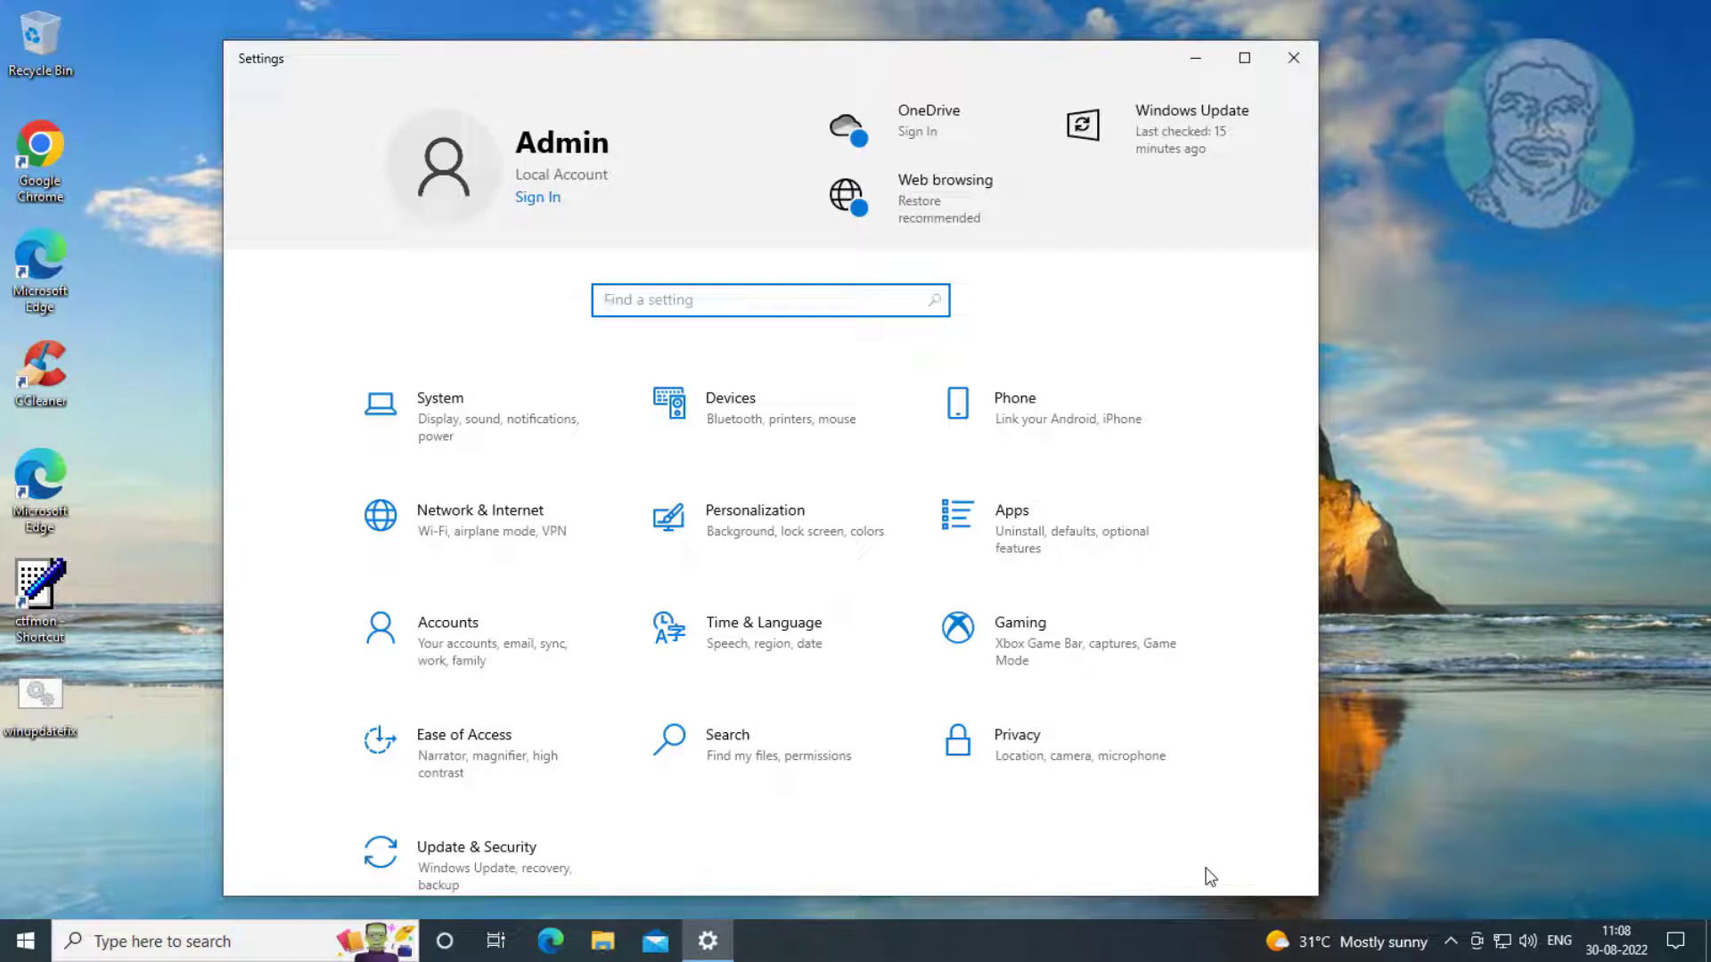
{"action": "mouse_move", "coordinate": [1079, 534]}
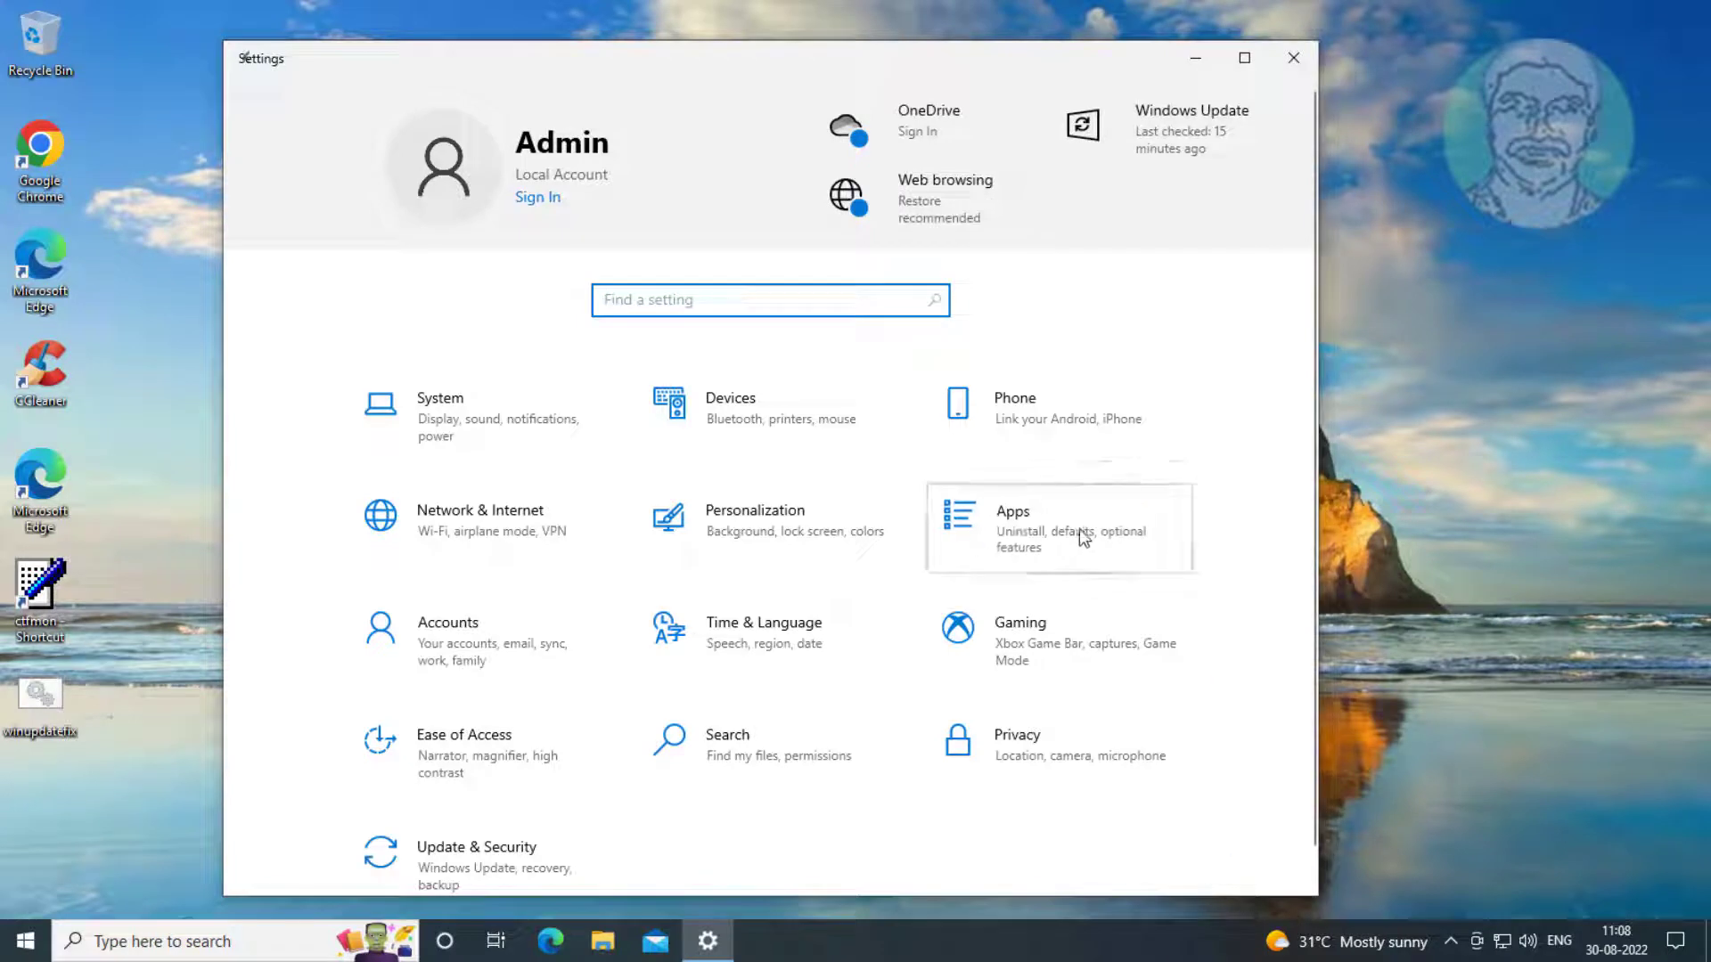
{"action": "left_click", "coordinate": [1011, 529]}
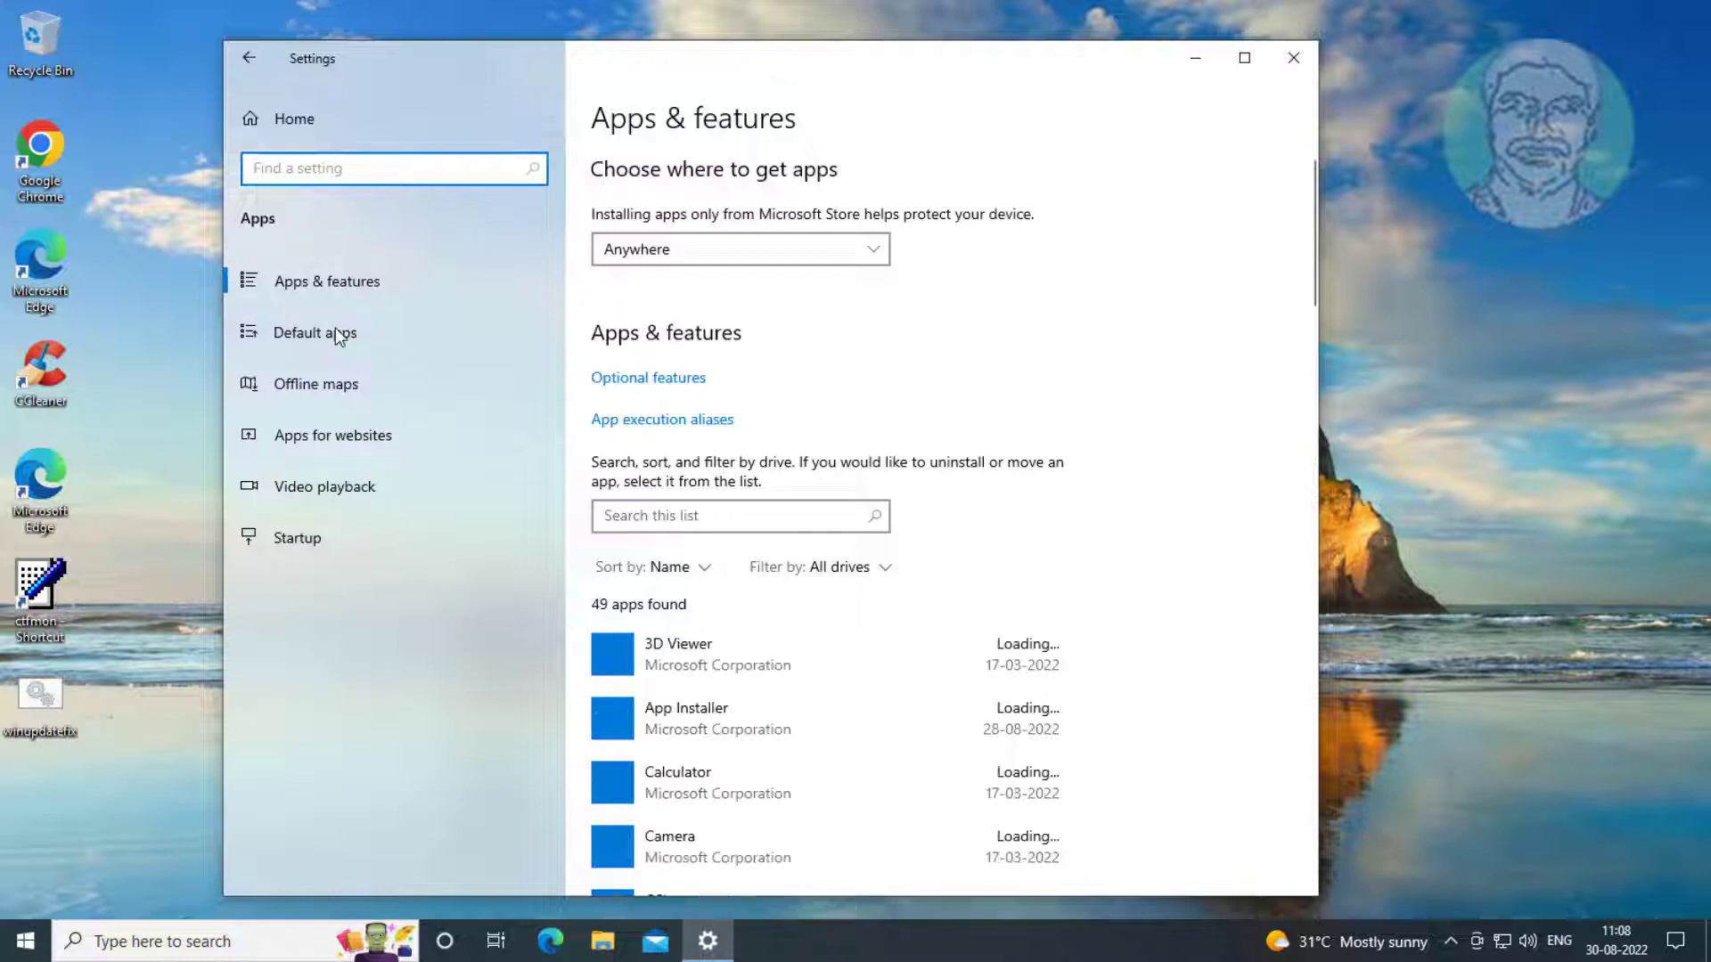
Step: Set Outlook (desktop) as the default email app under Default apps, then close Settings
{"action": "left_click", "coordinate": [315, 331]}
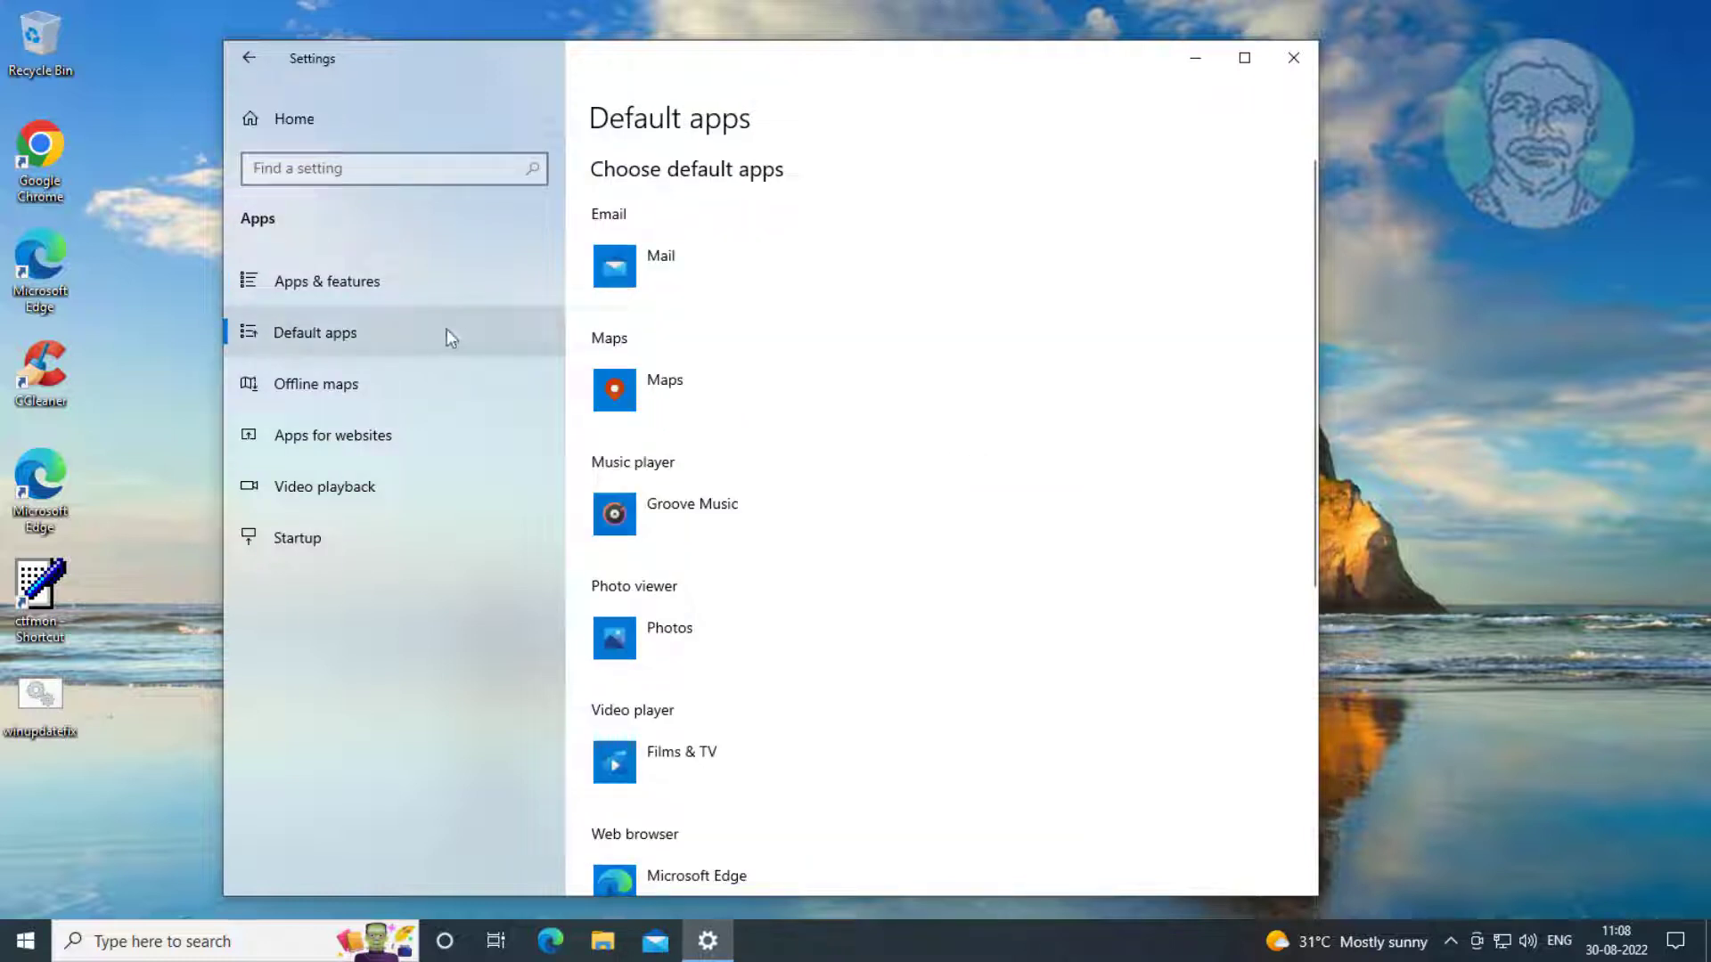
{"action": "left_click", "coordinate": [638, 265]}
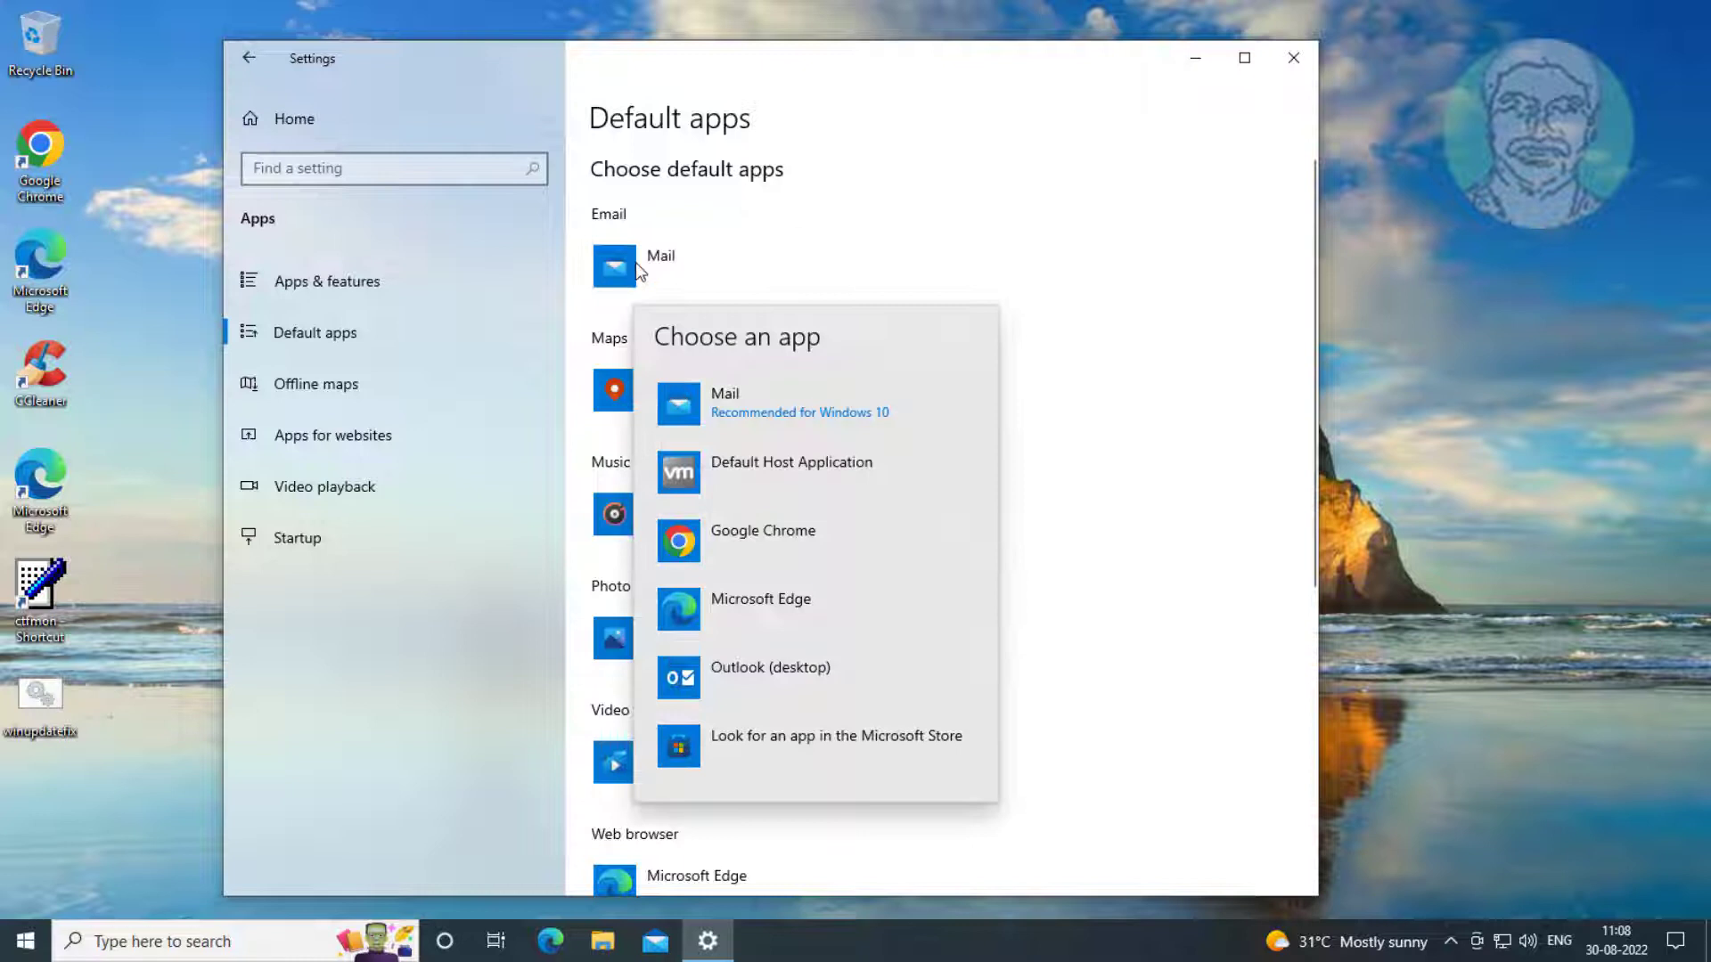
{"action": "mouse_move", "coordinate": [760, 609]}
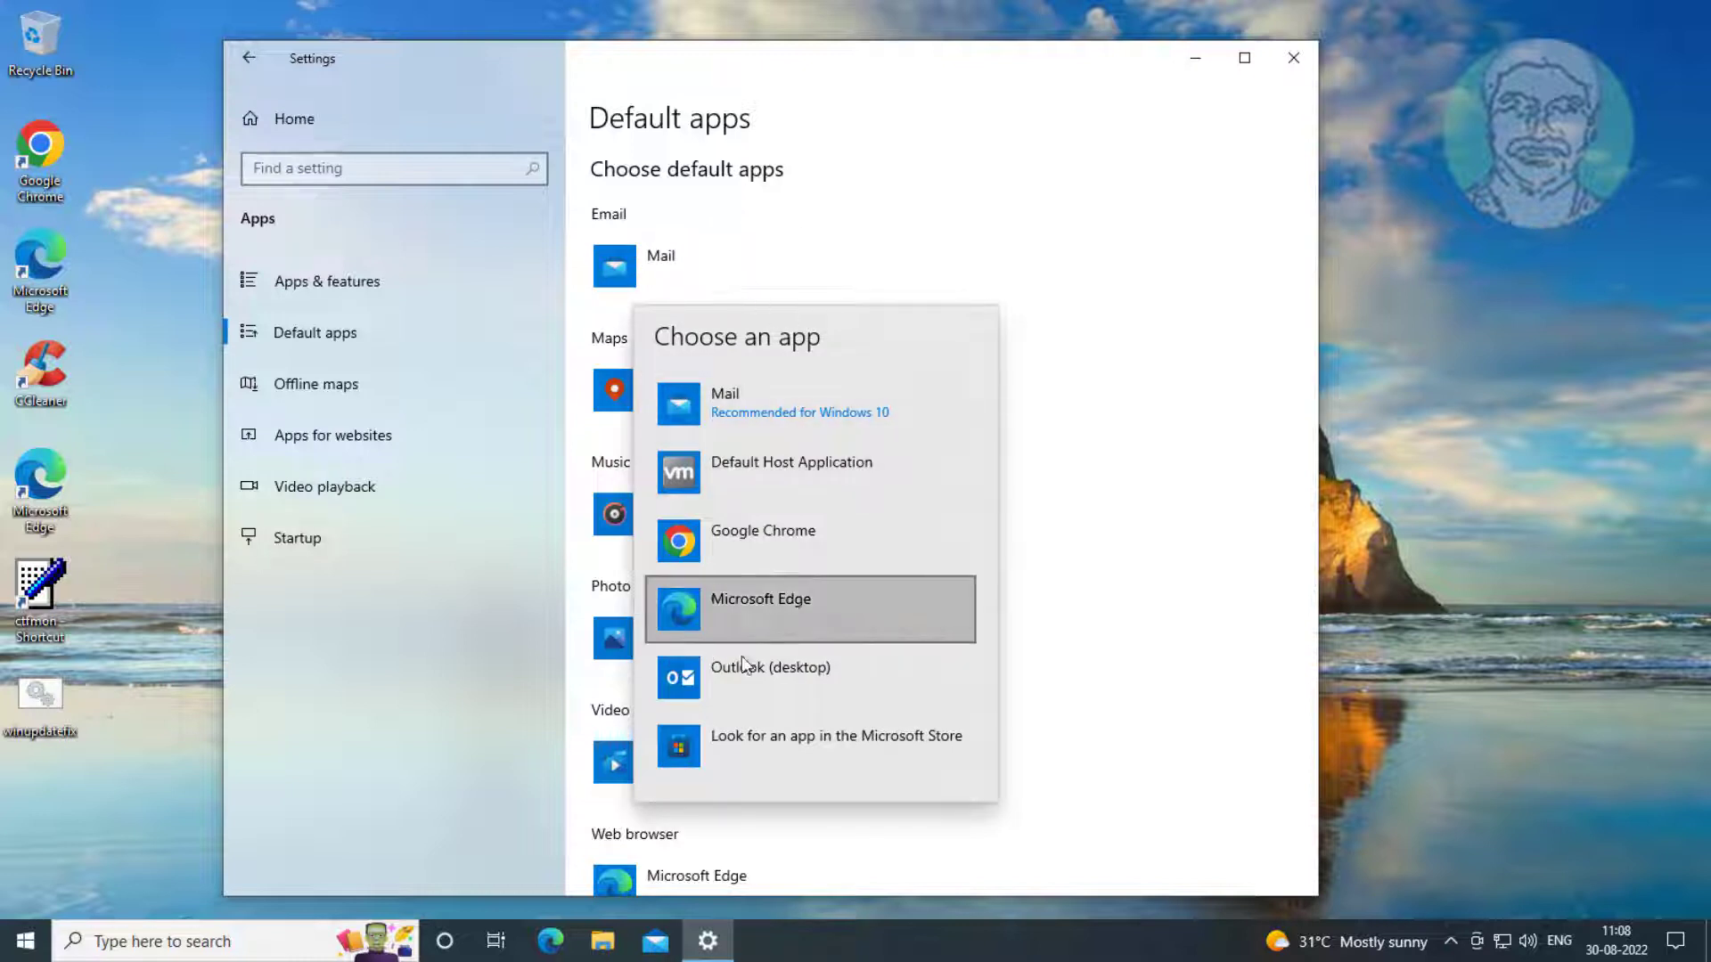
{"action": "mouse_move", "coordinate": [802, 680]}
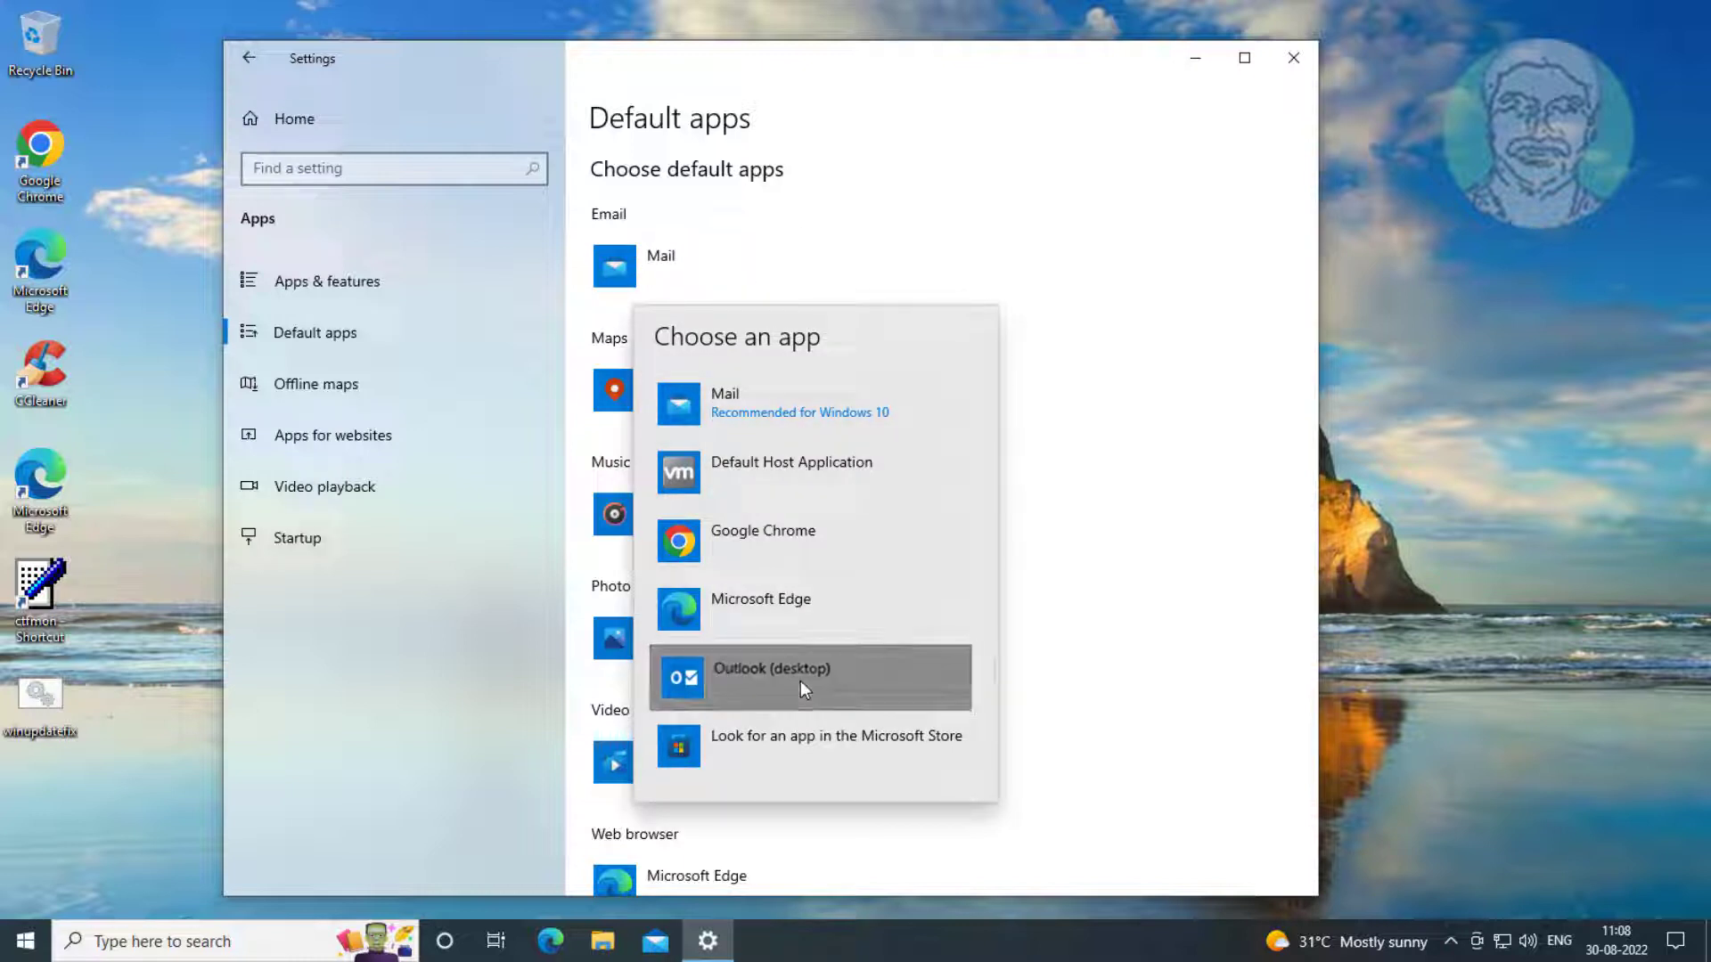
{"action": "left_click", "coordinate": [769, 676]}
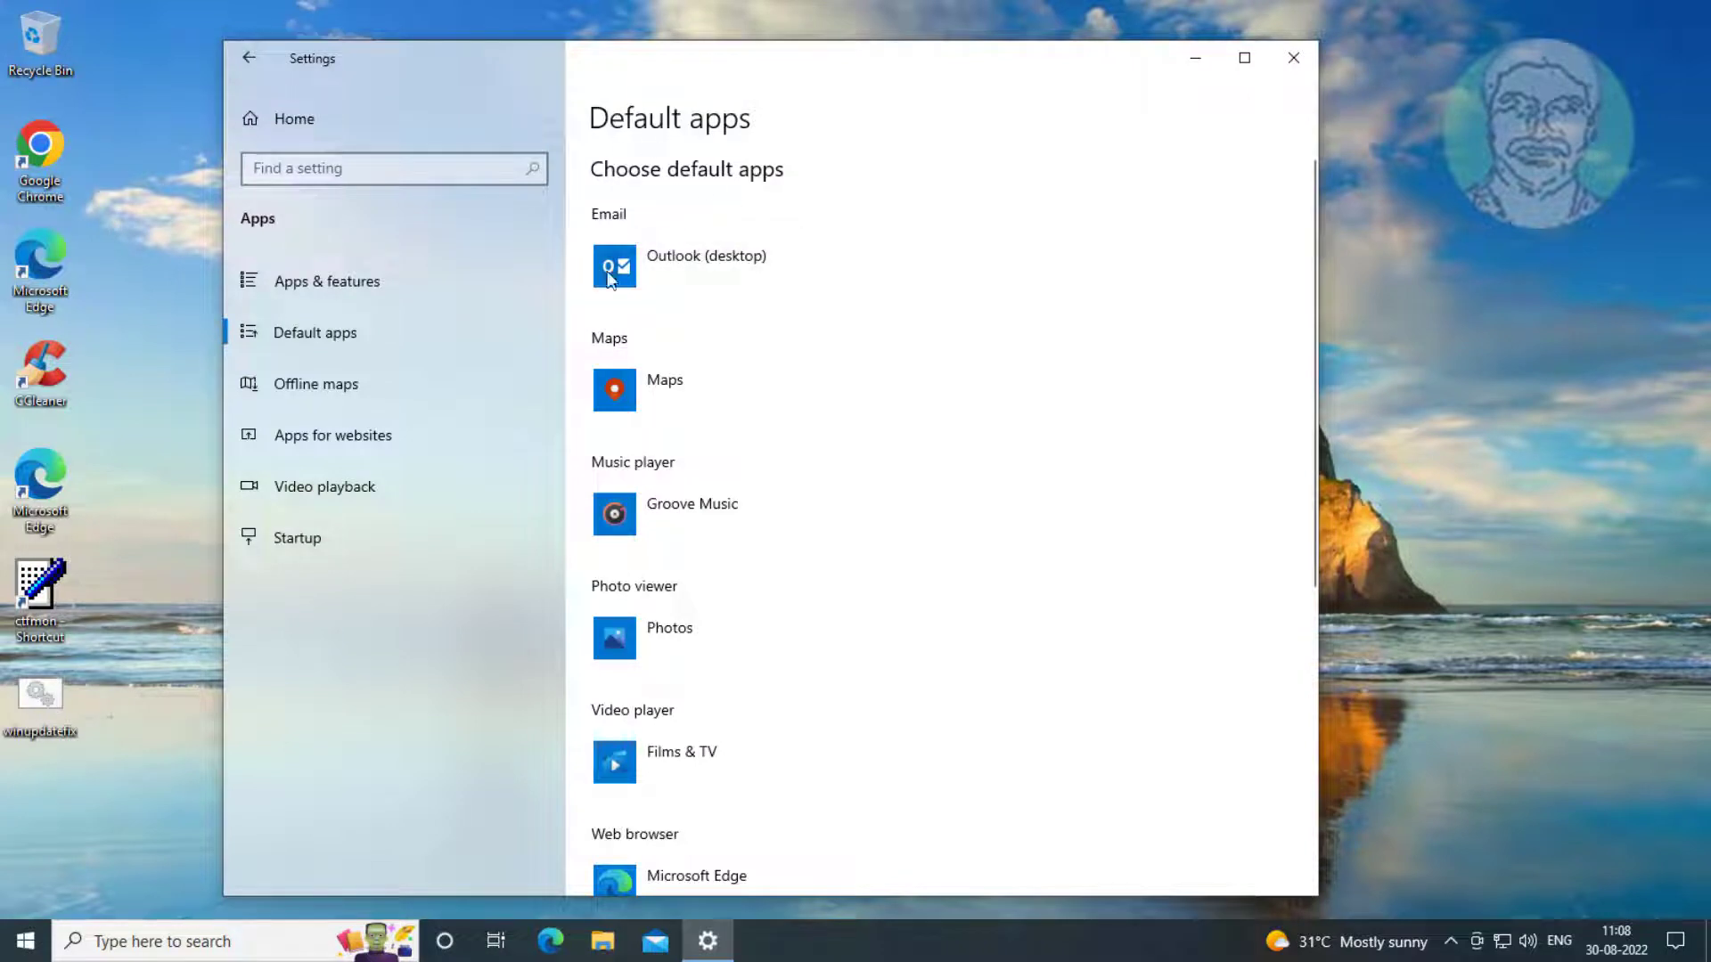
{"action": "left_click", "coordinate": [1294, 58]}
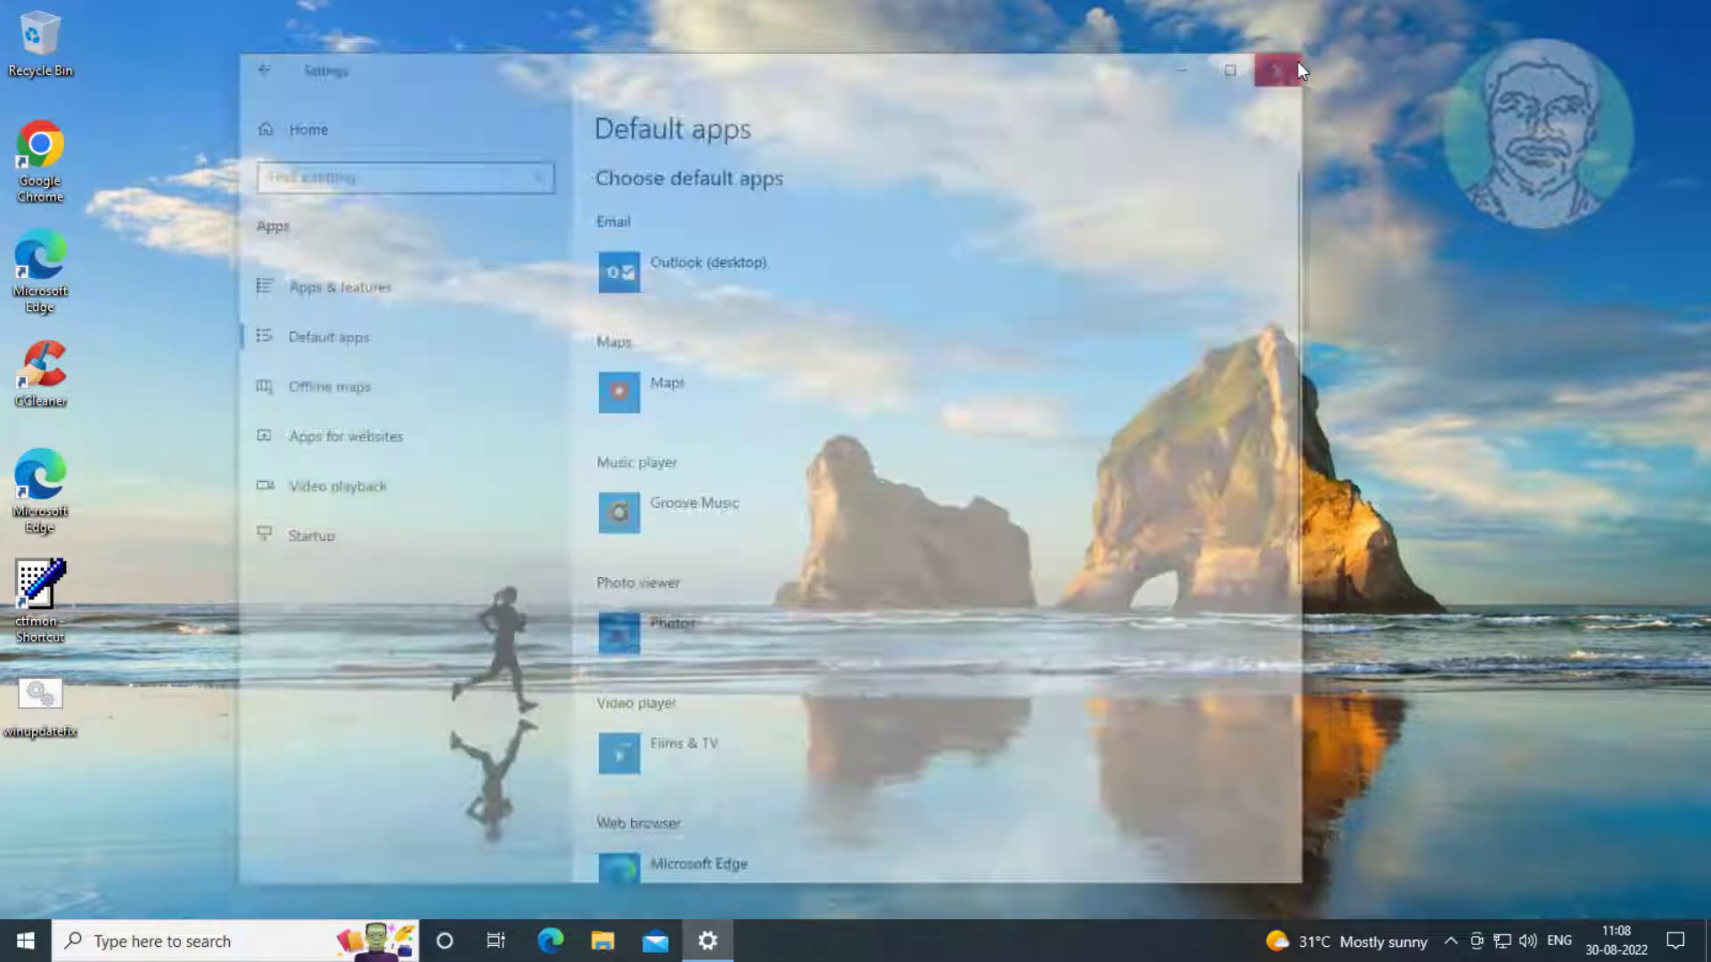
{"action": "left_click", "coordinate": [1274, 69]}
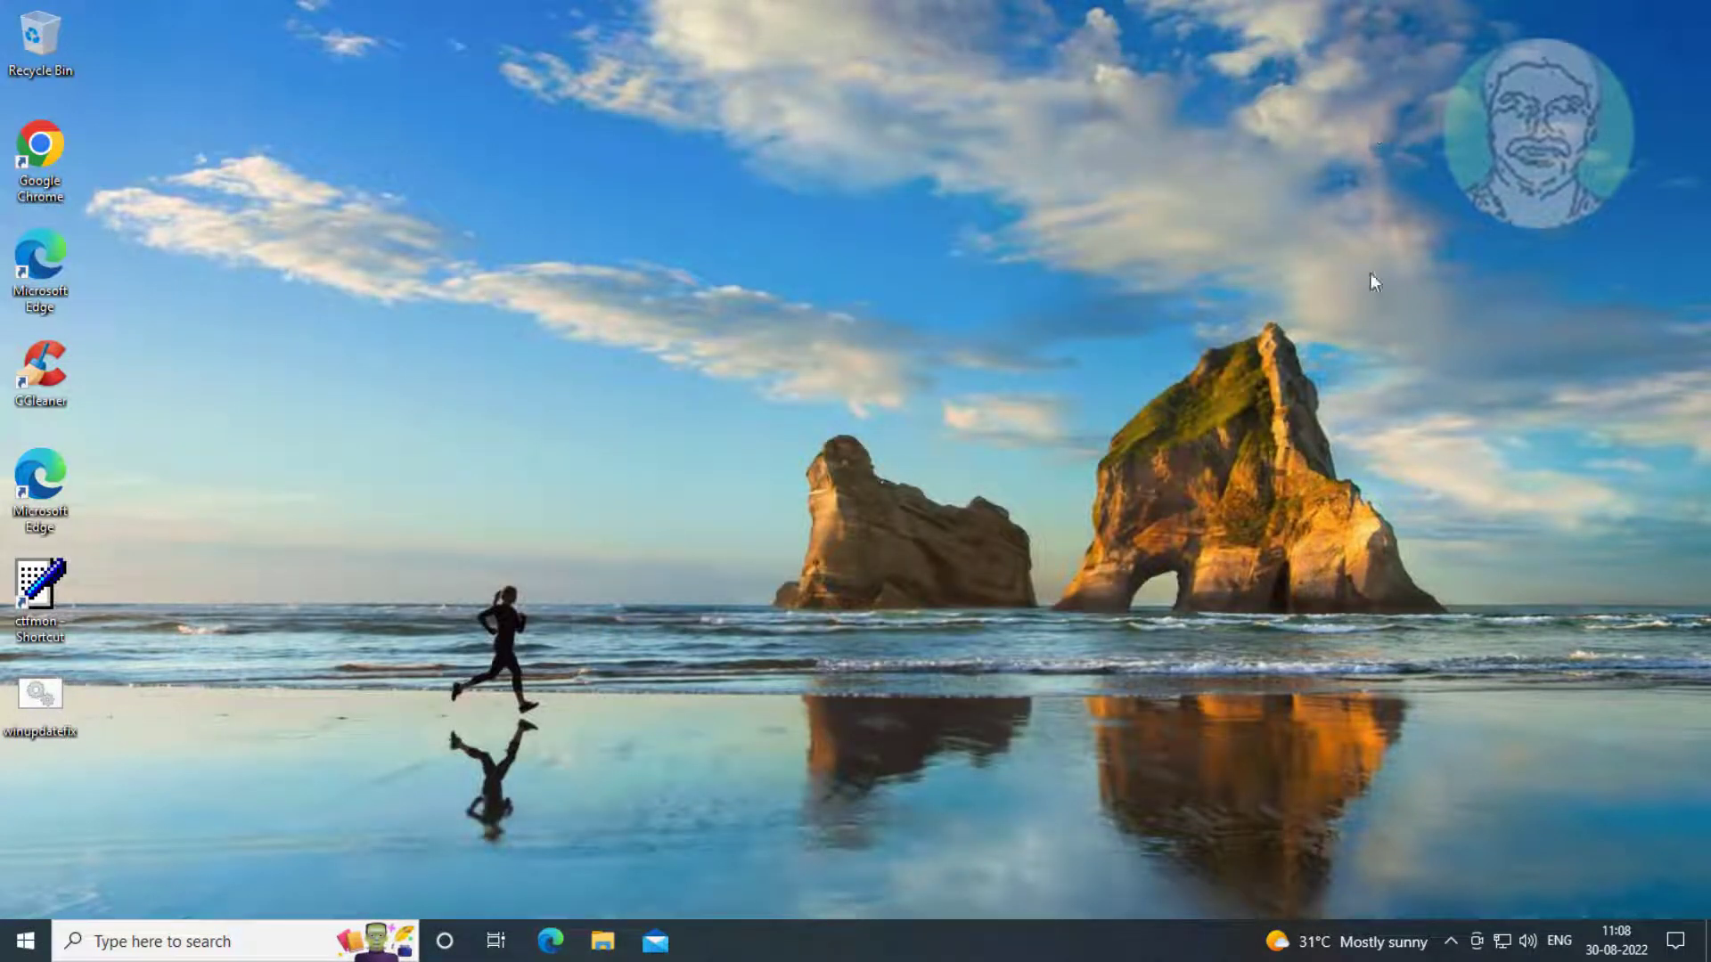
Step: Search for 'control panel', open it, and go to Programs and Features
{"action": "type", "text": "d"}
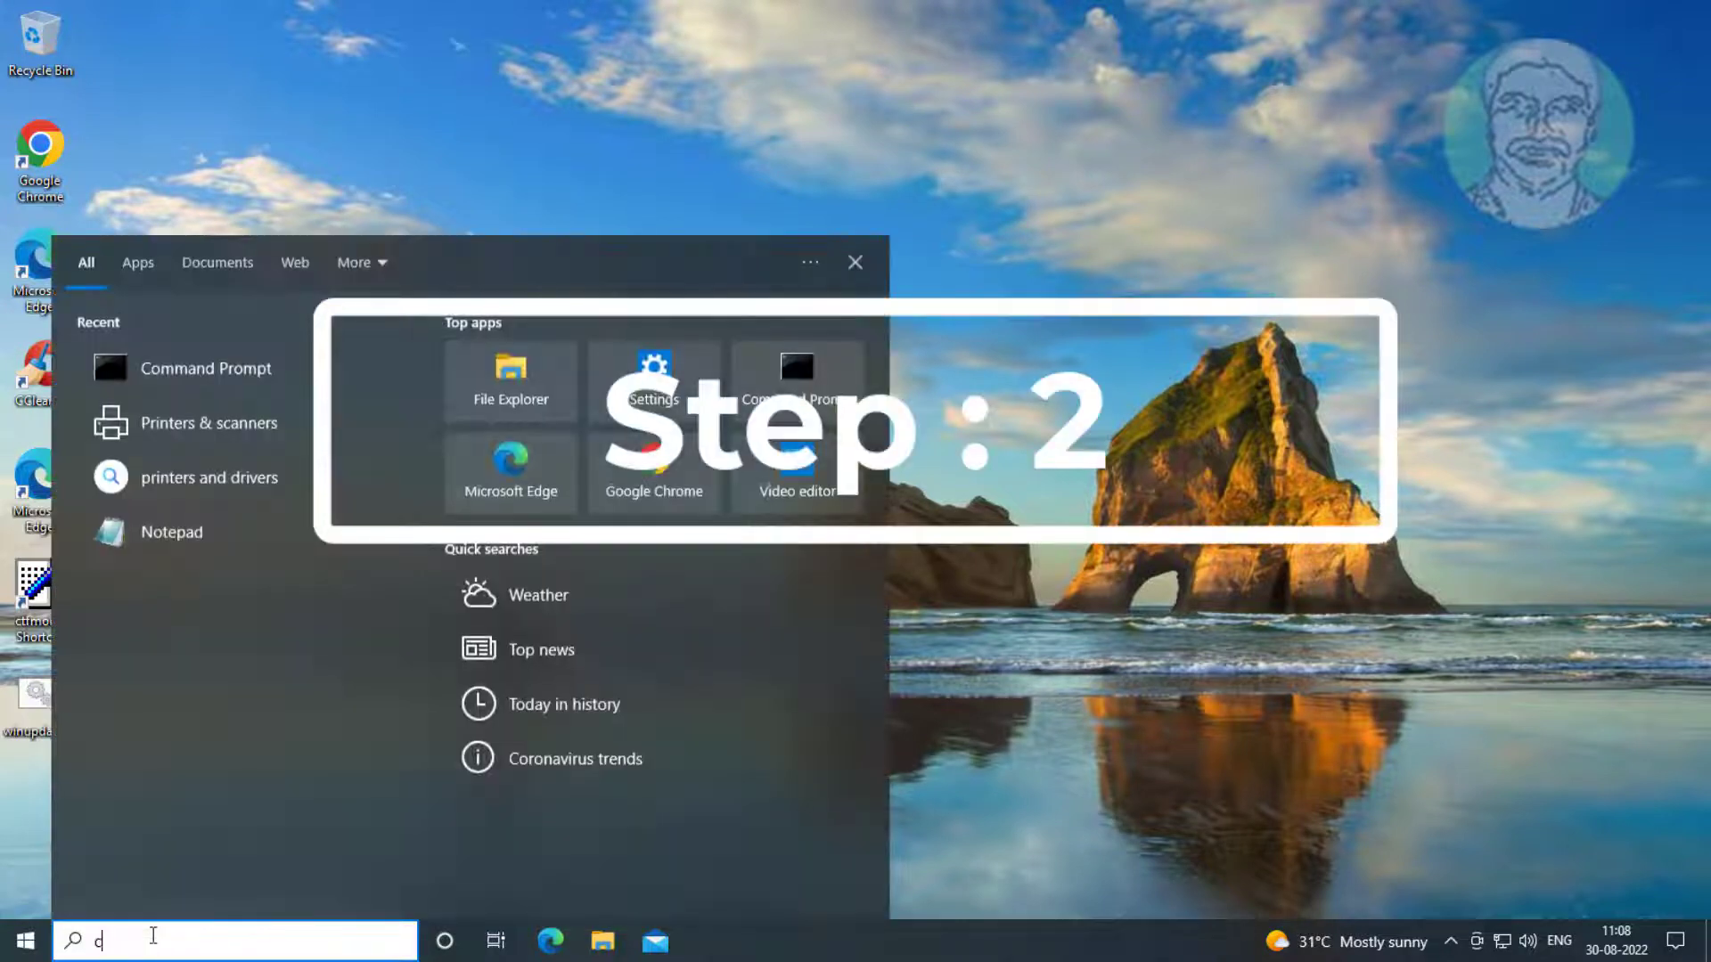
{"action": "type", "text": "control panel"}
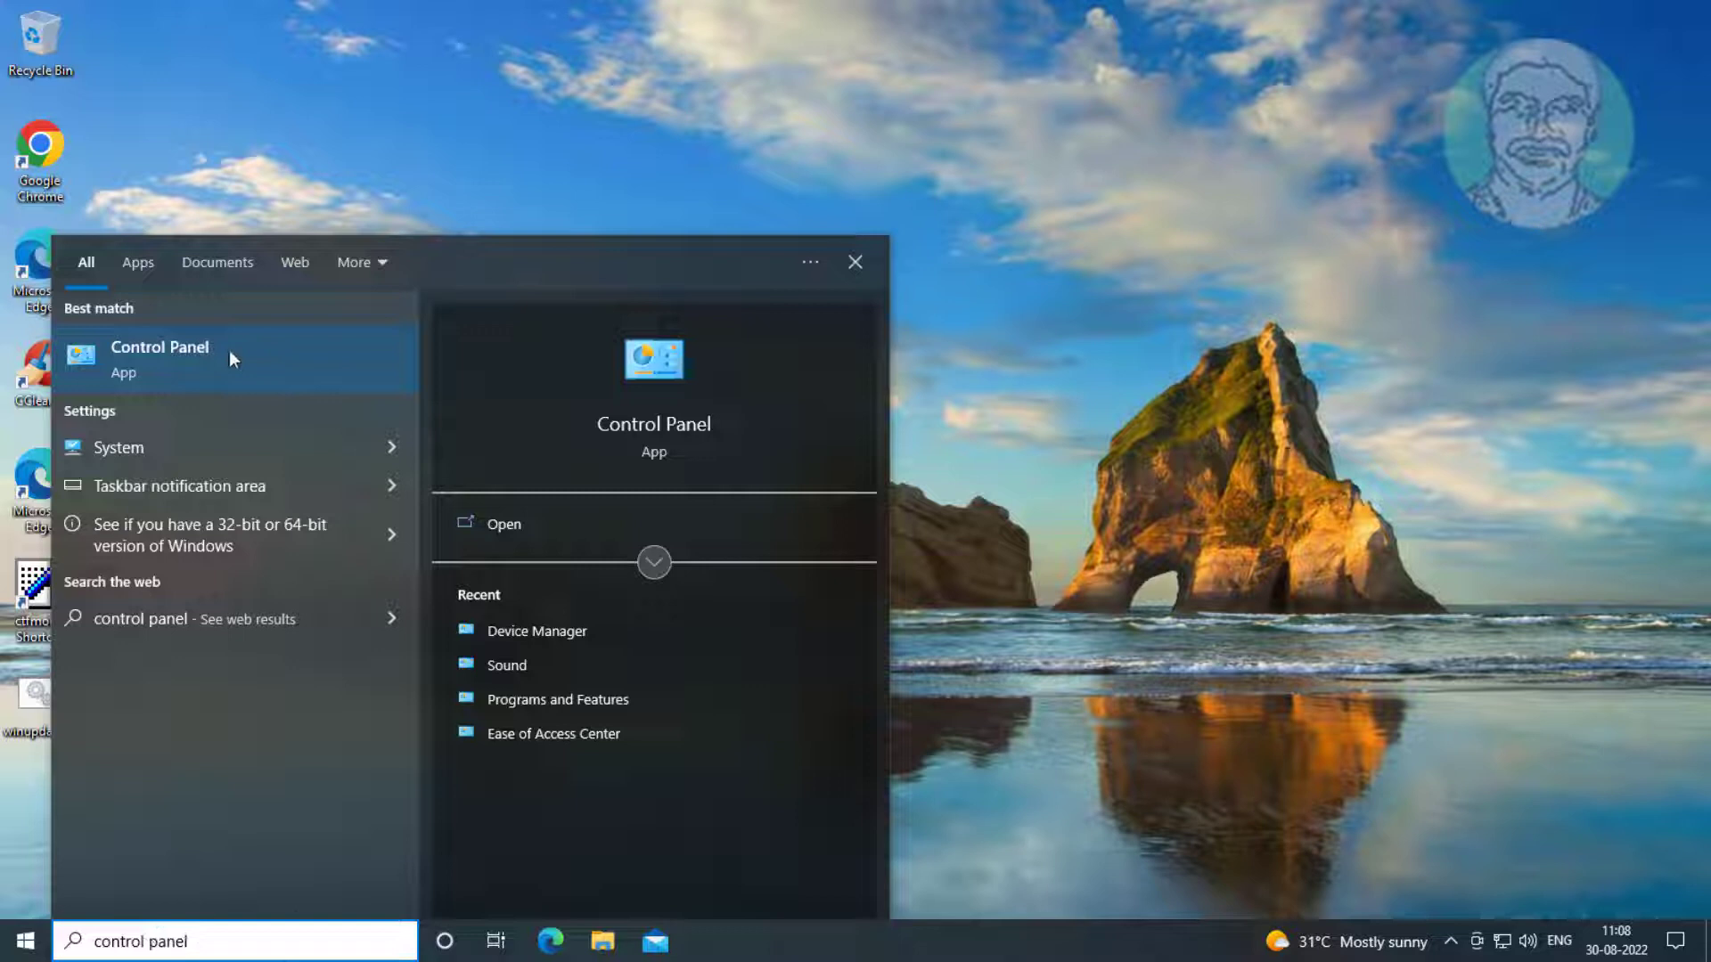
{"action": "left_click", "coordinate": [160, 358]}
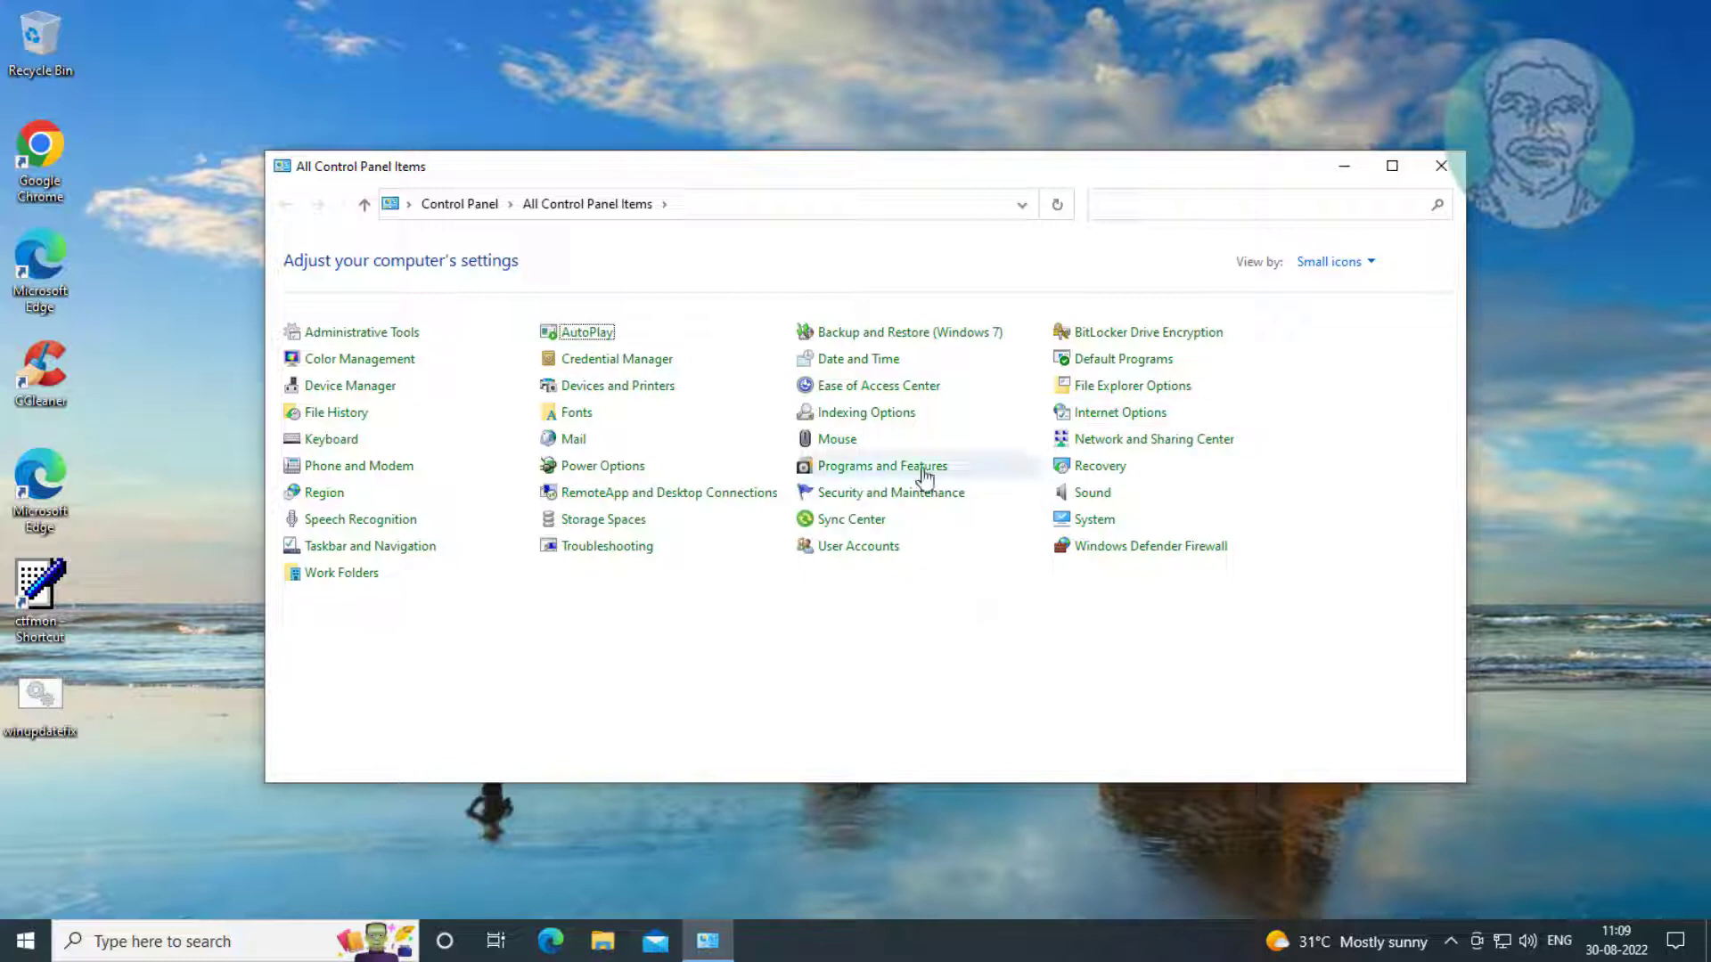
{"action": "left_click", "coordinate": [880, 466]}
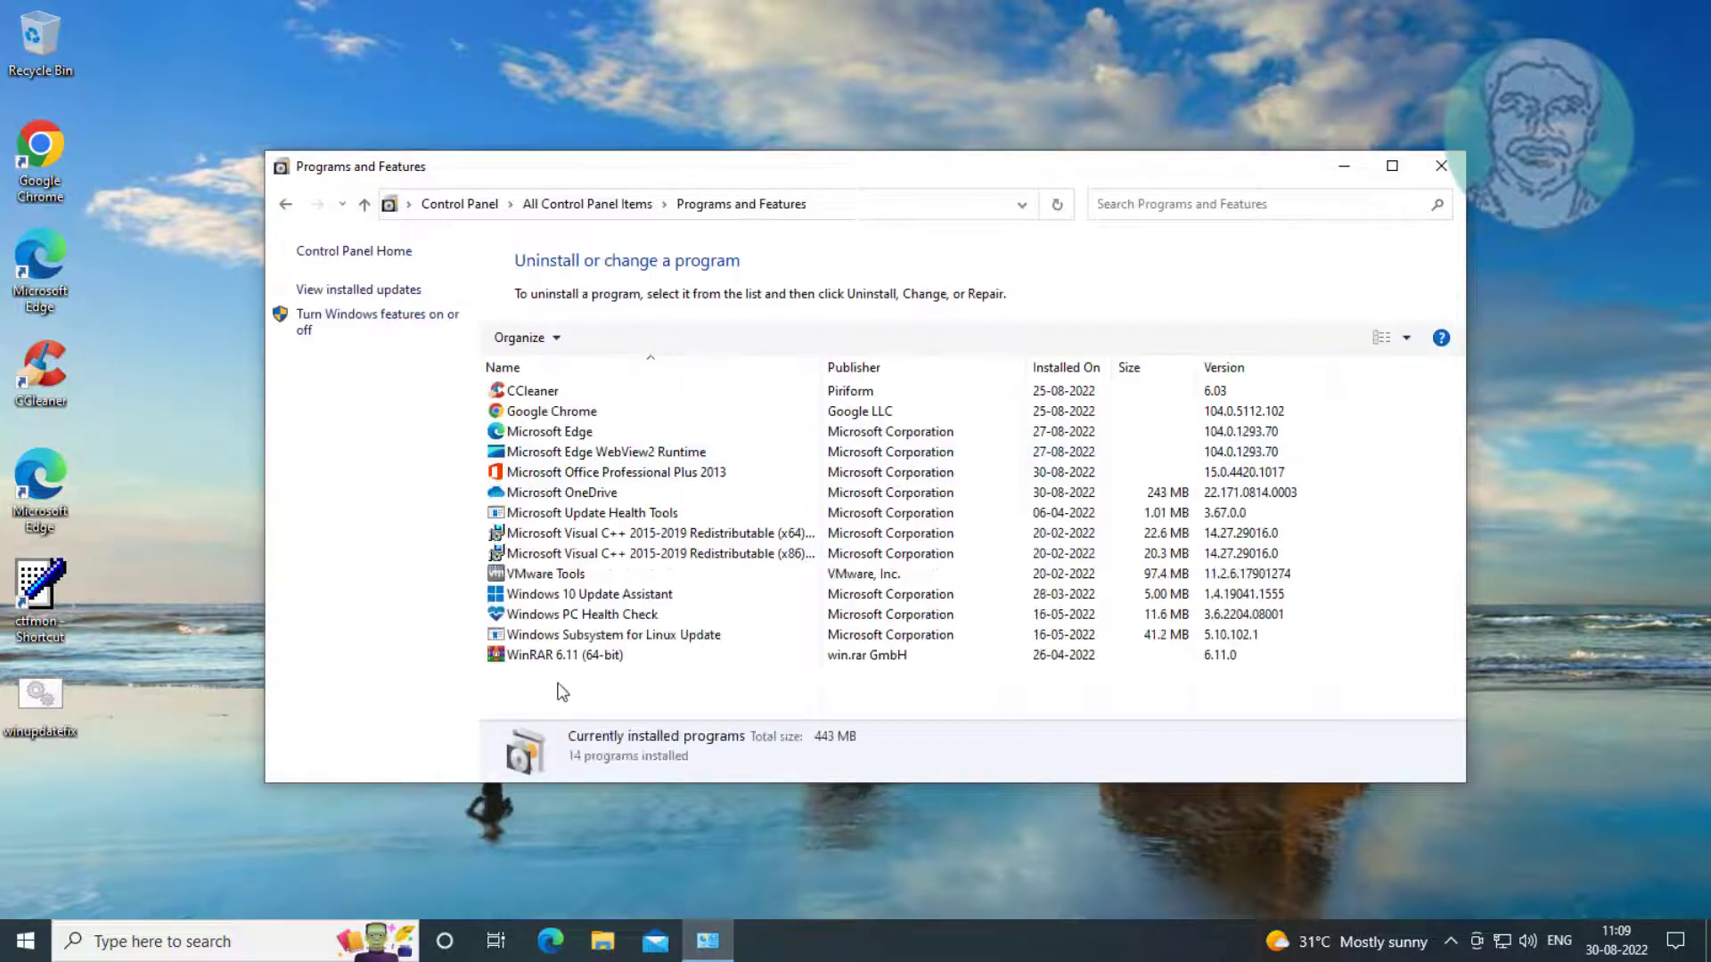
Step: Run Repair on Microsoft Office Professional Plus 2013, approving the UAC prompt
{"action": "left_click", "coordinate": [616, 471]}
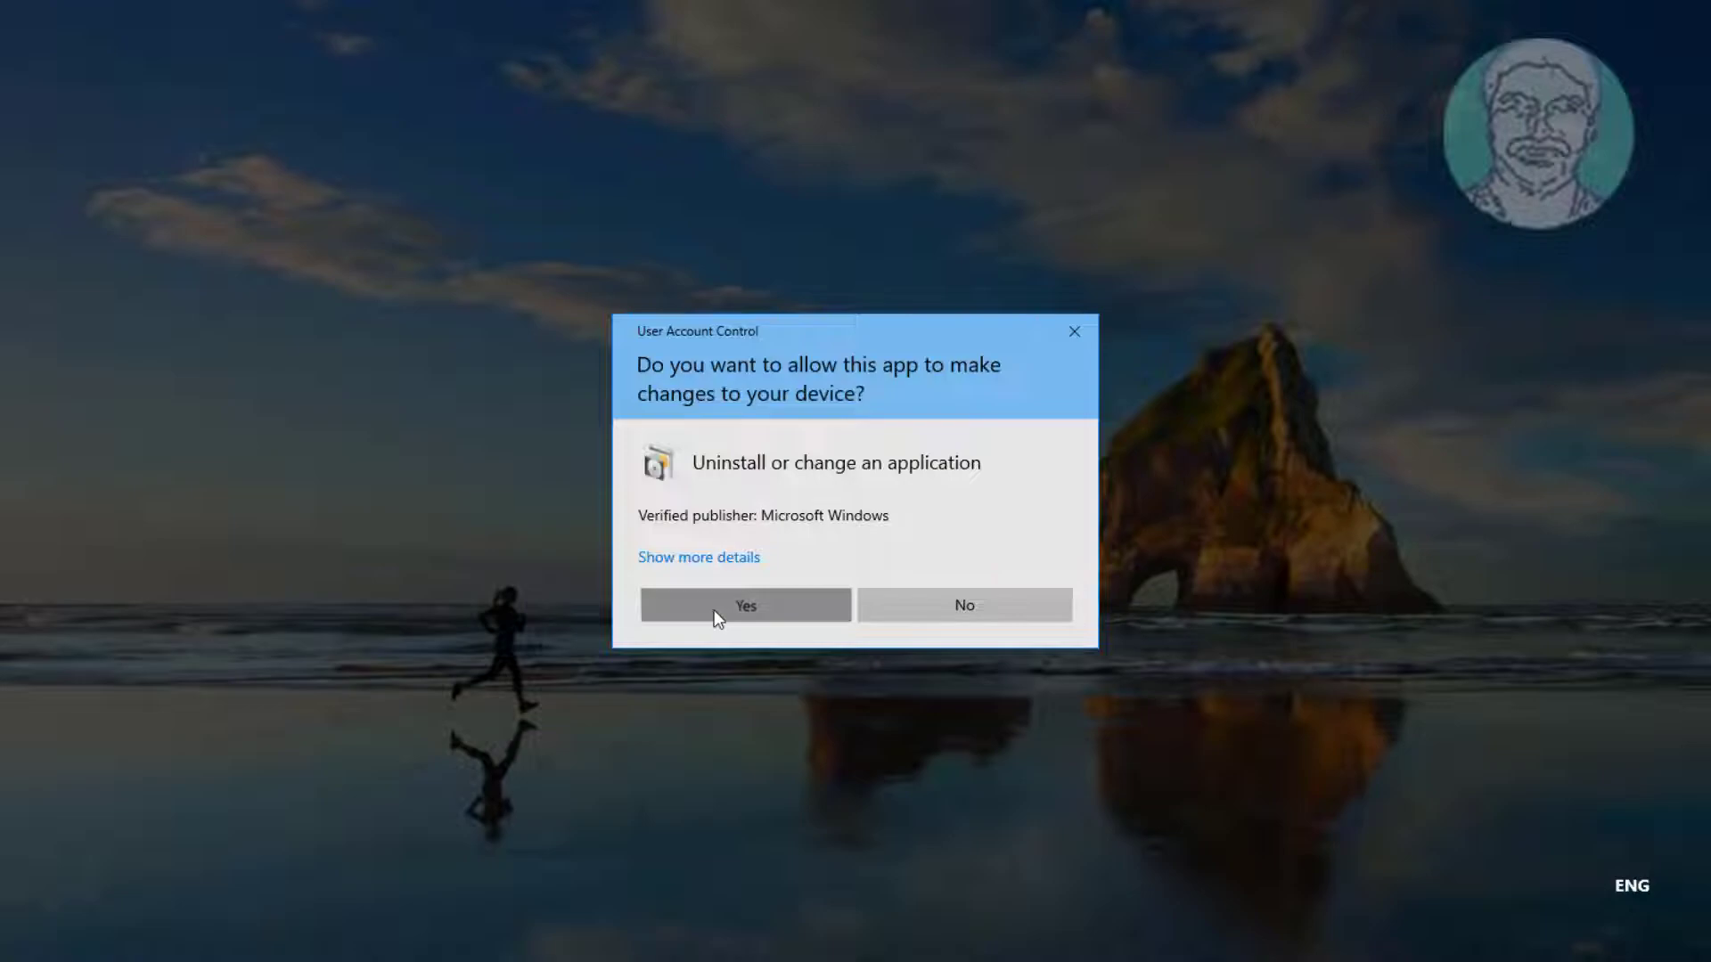
{"action": "left_click", "coordinate": [745, 606]}
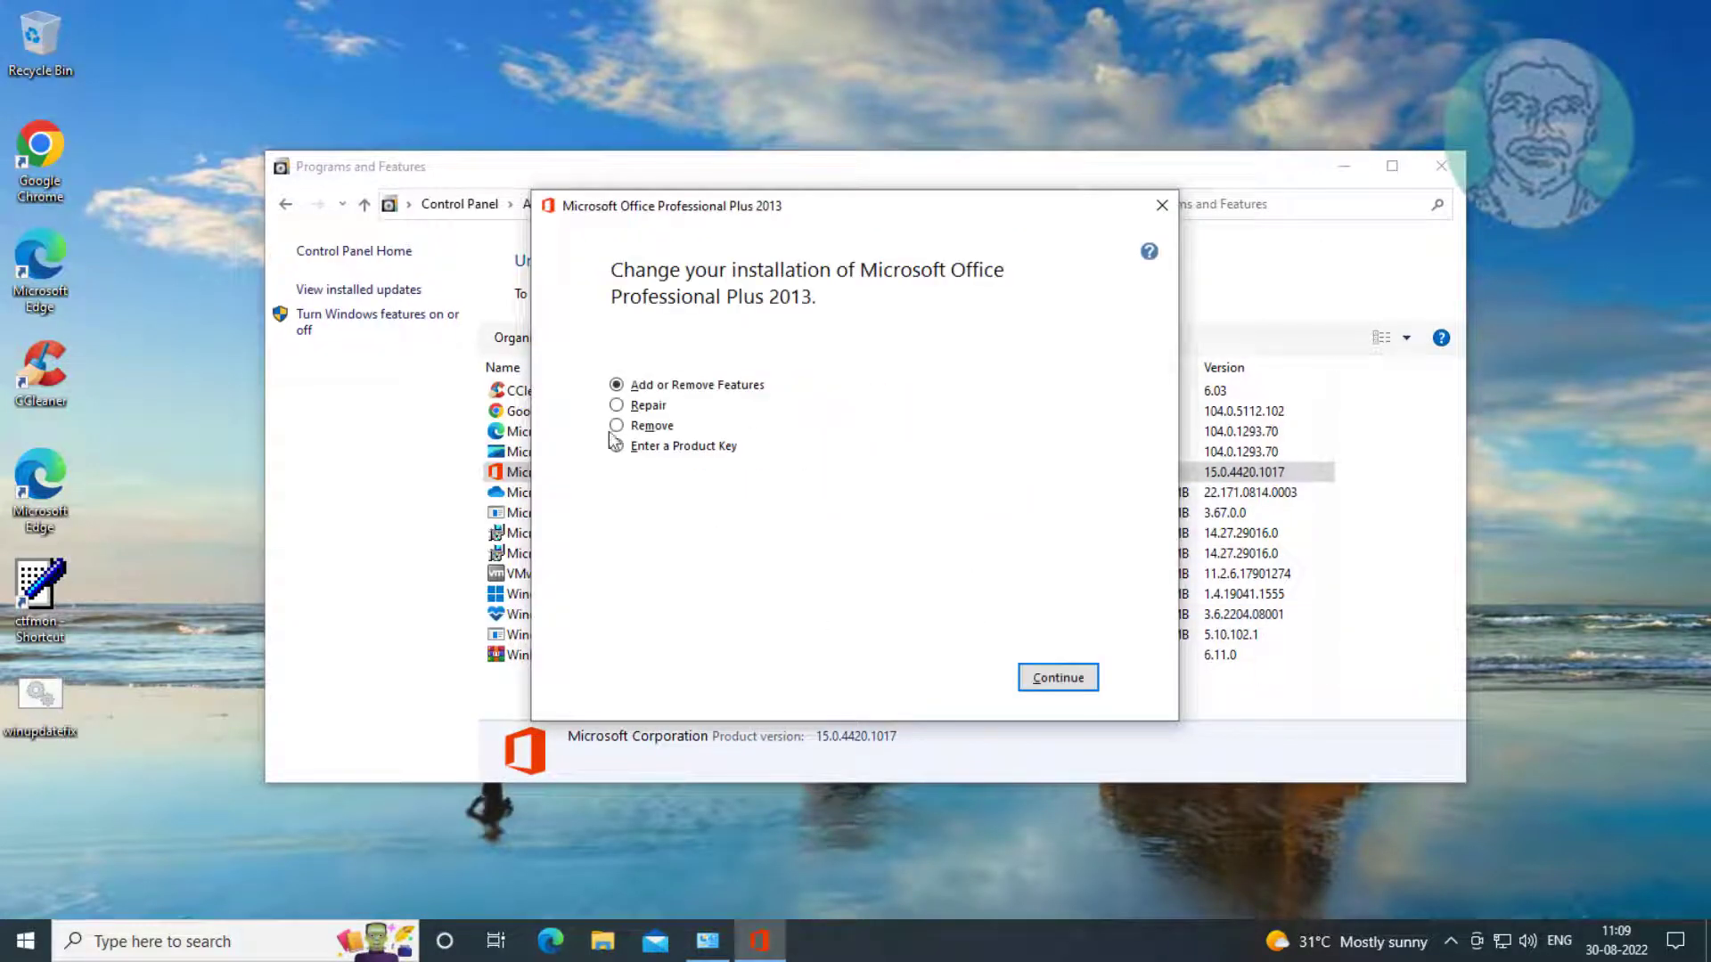
{"action": "left_click", "coordinate": [617, 405]}
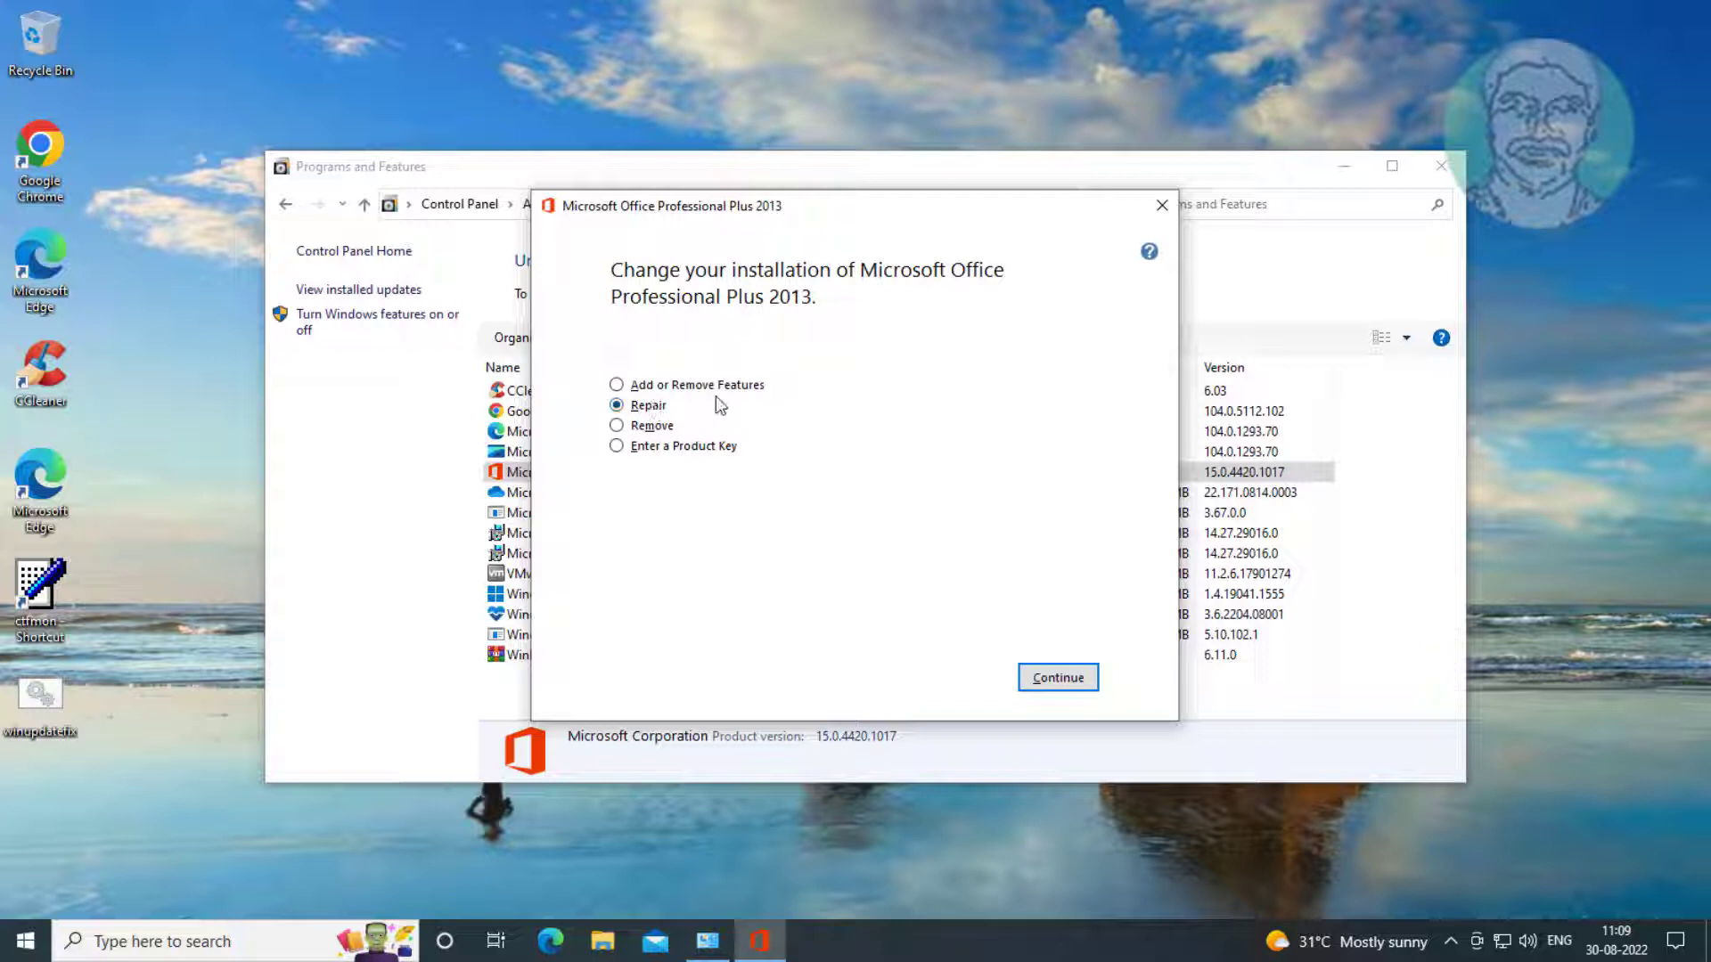
{"action": "left_click", "coordinate": [1055, 677]}
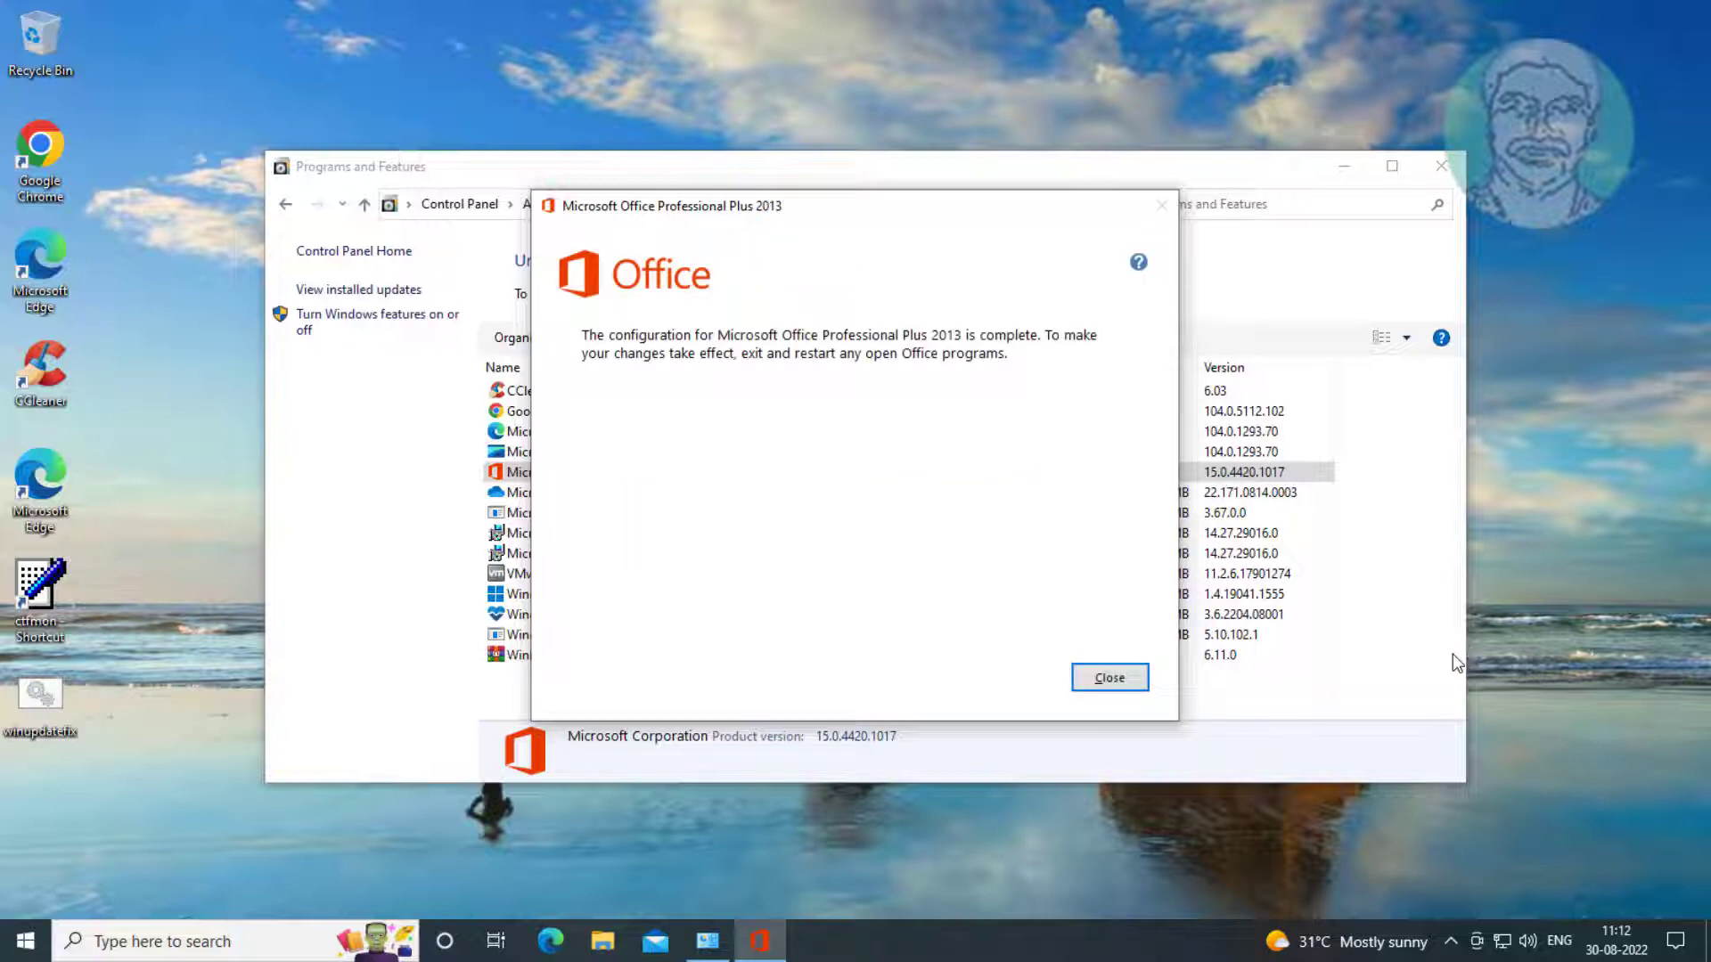
Step: Close Office Setup and accept the prompt to reboot now
{"action": "left_click", "coordinate": [1108, 677]}
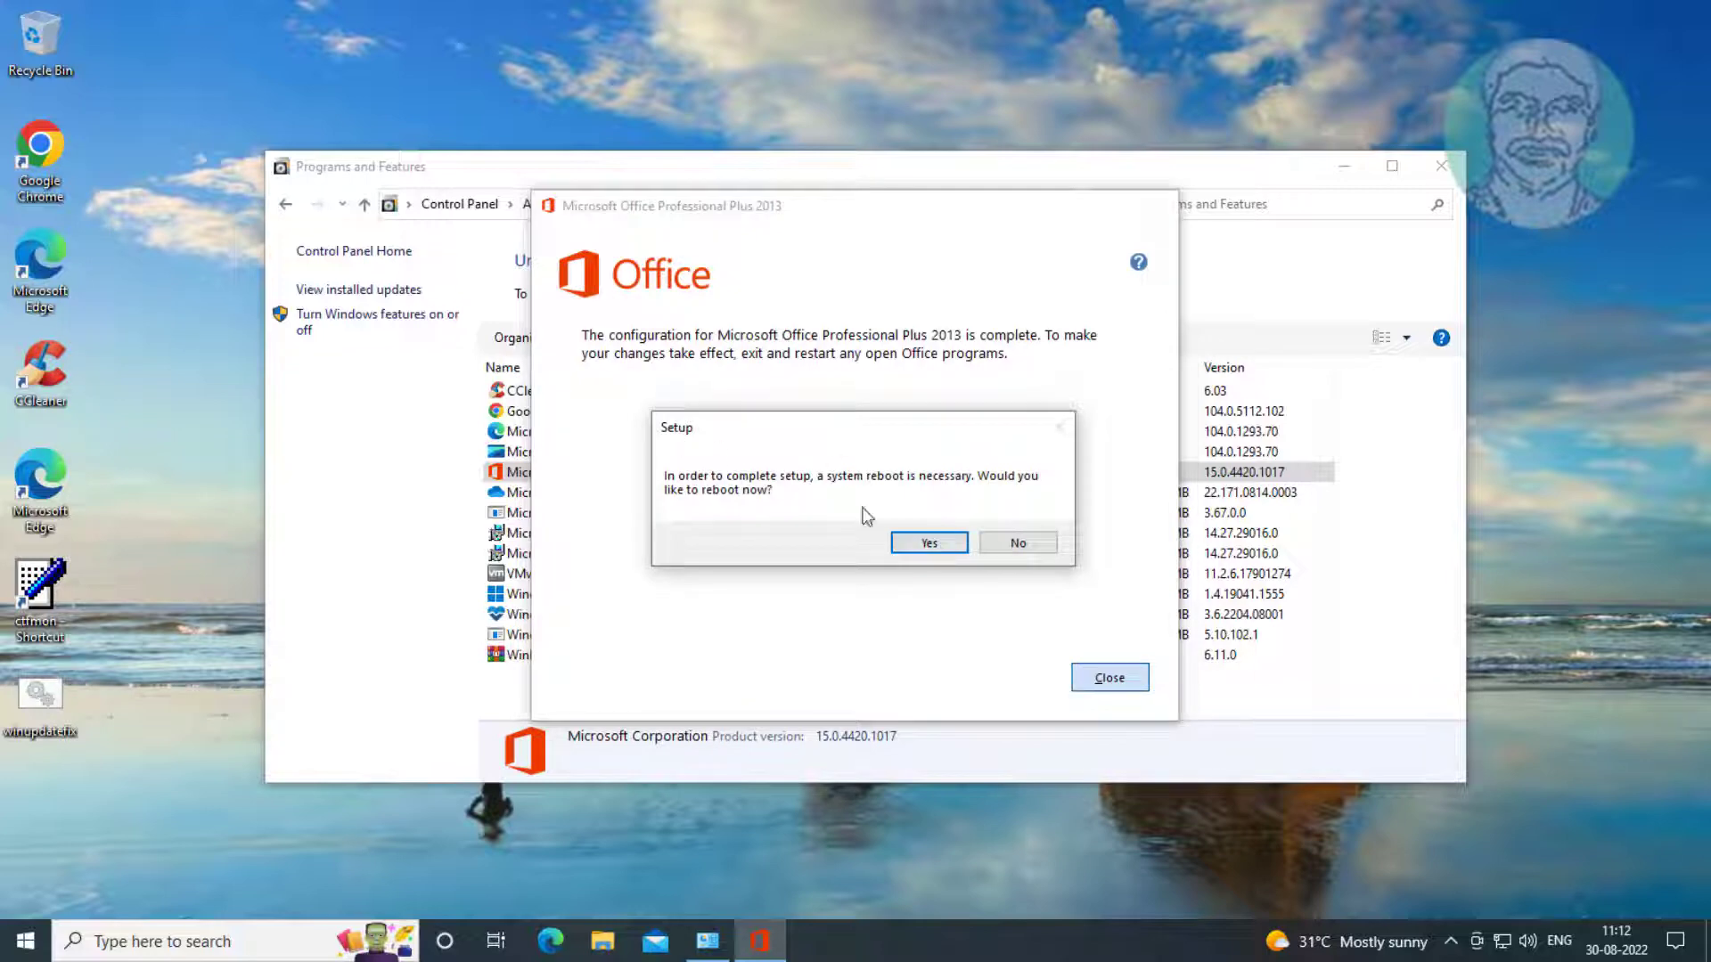
{"action": "left_click", "coordinate": [927, 543]}
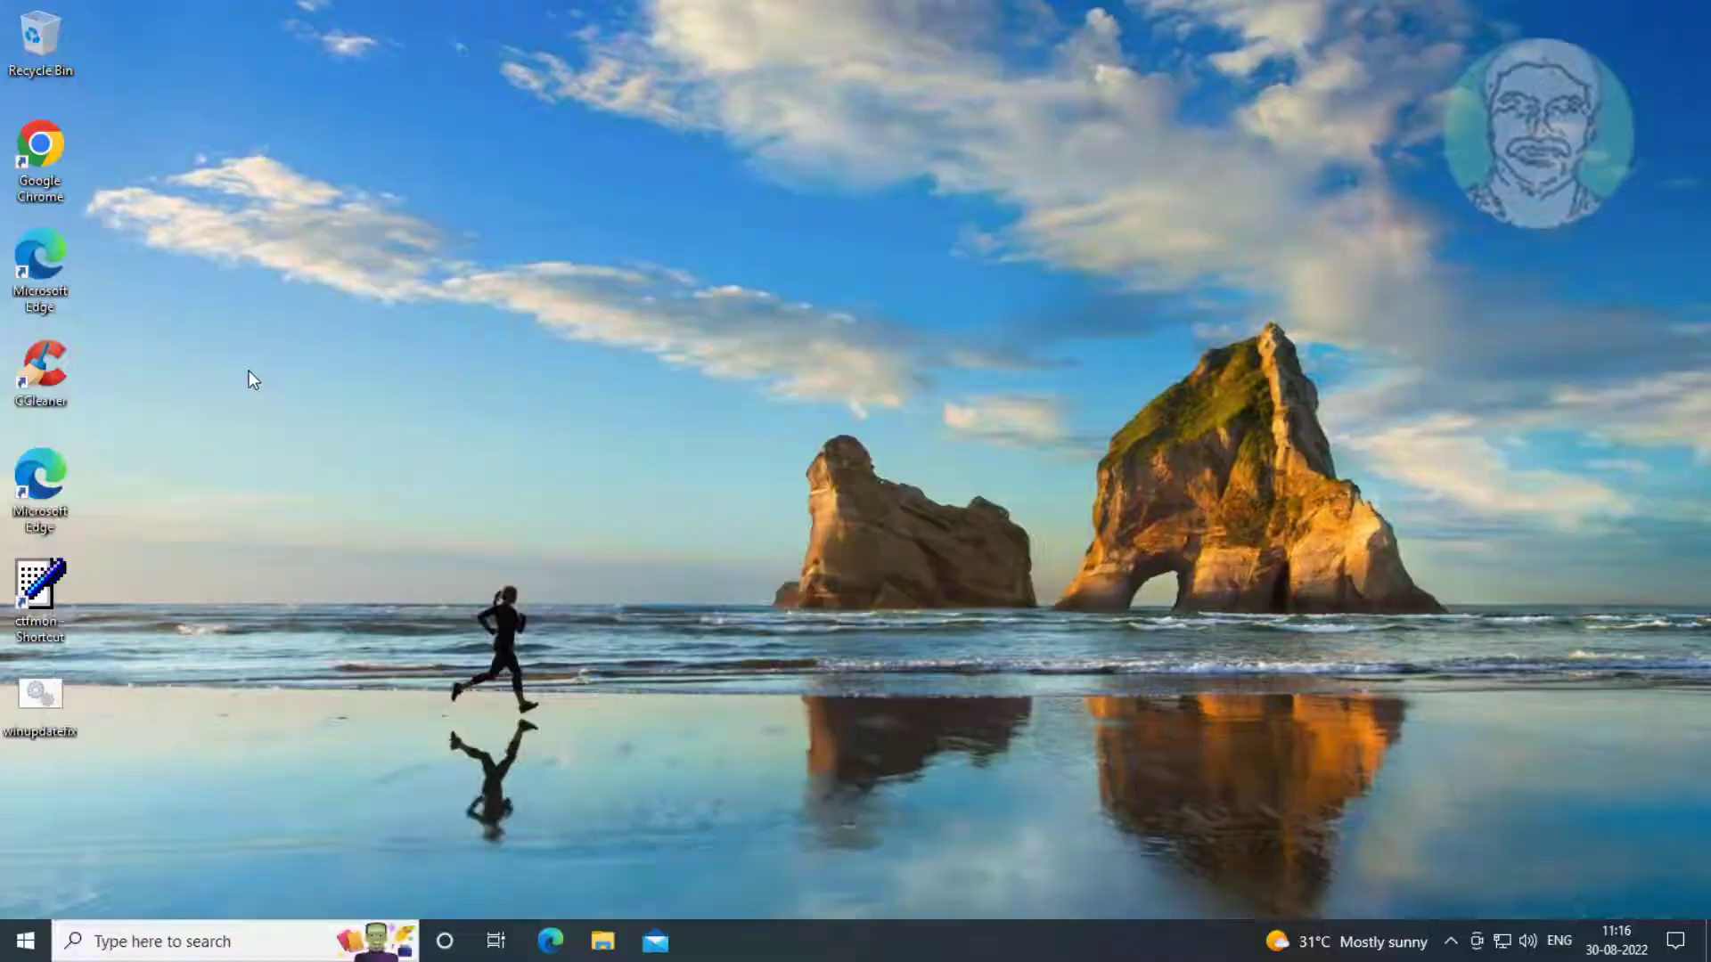
{"action": "mouse_move", "coordinate": [794, 618]}
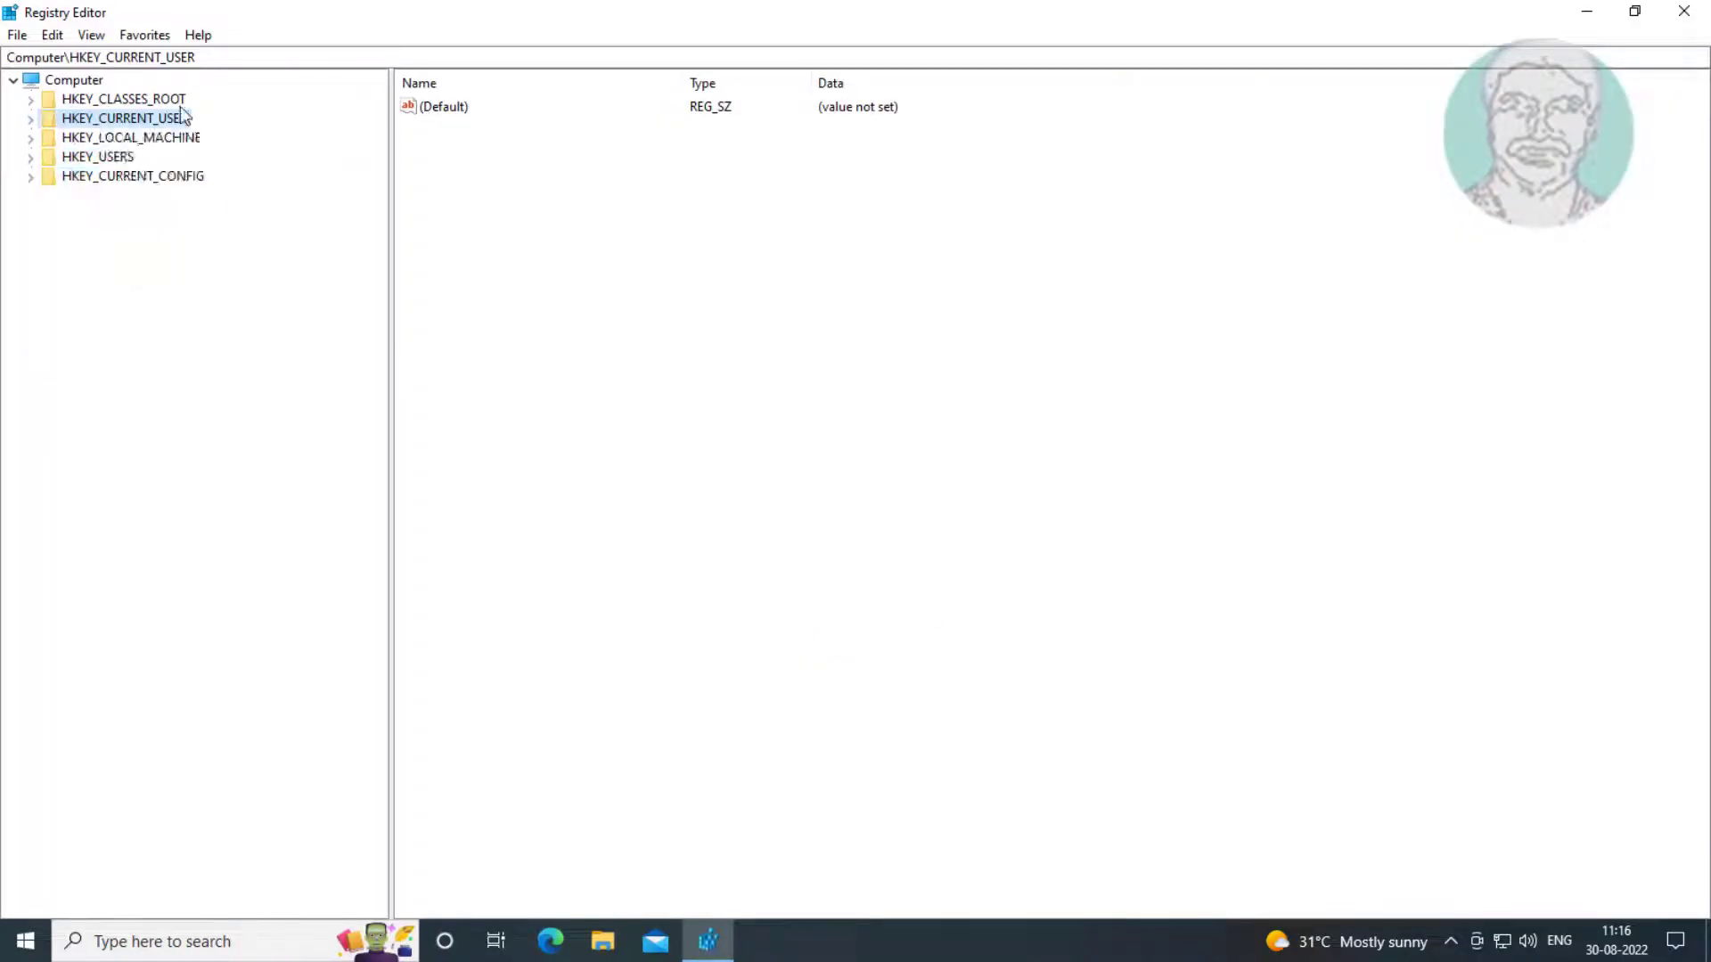
Step: Expand HKEY_LOCAL_MACHINE\SOFTWARE\Policies\Microsoft and select the Windows key
{"action": "left_click", "coordinate": [30, 136]}
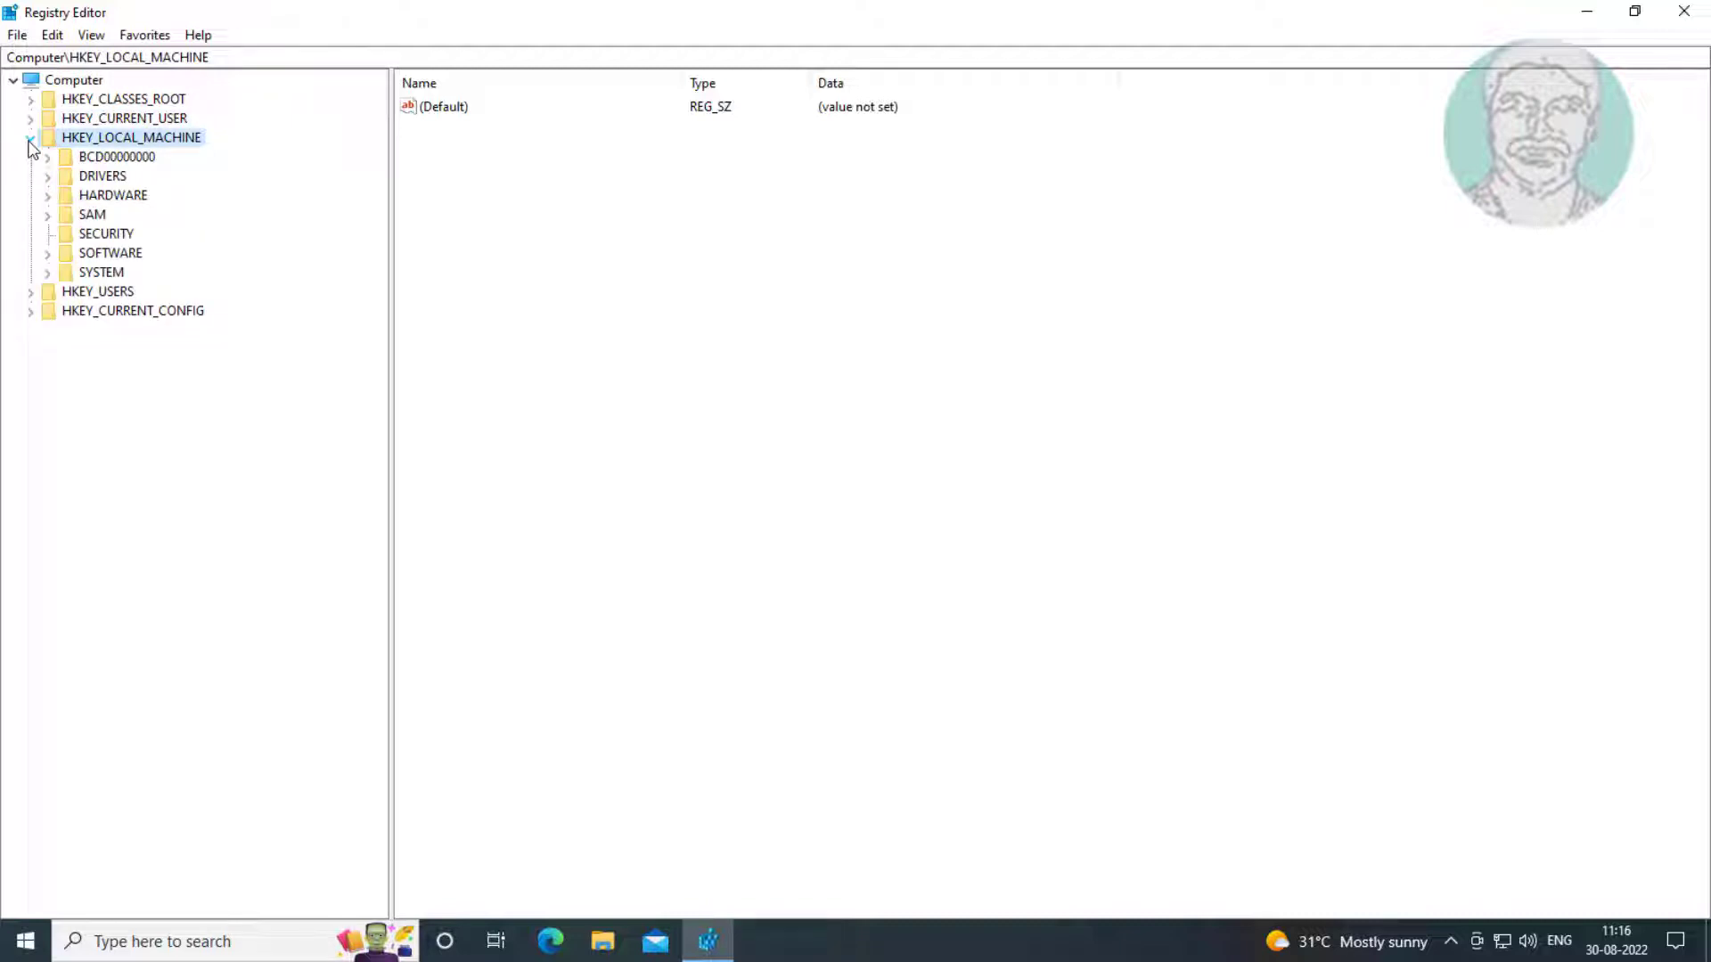
{"action": "left_click", "coordinate": [111, 252]}
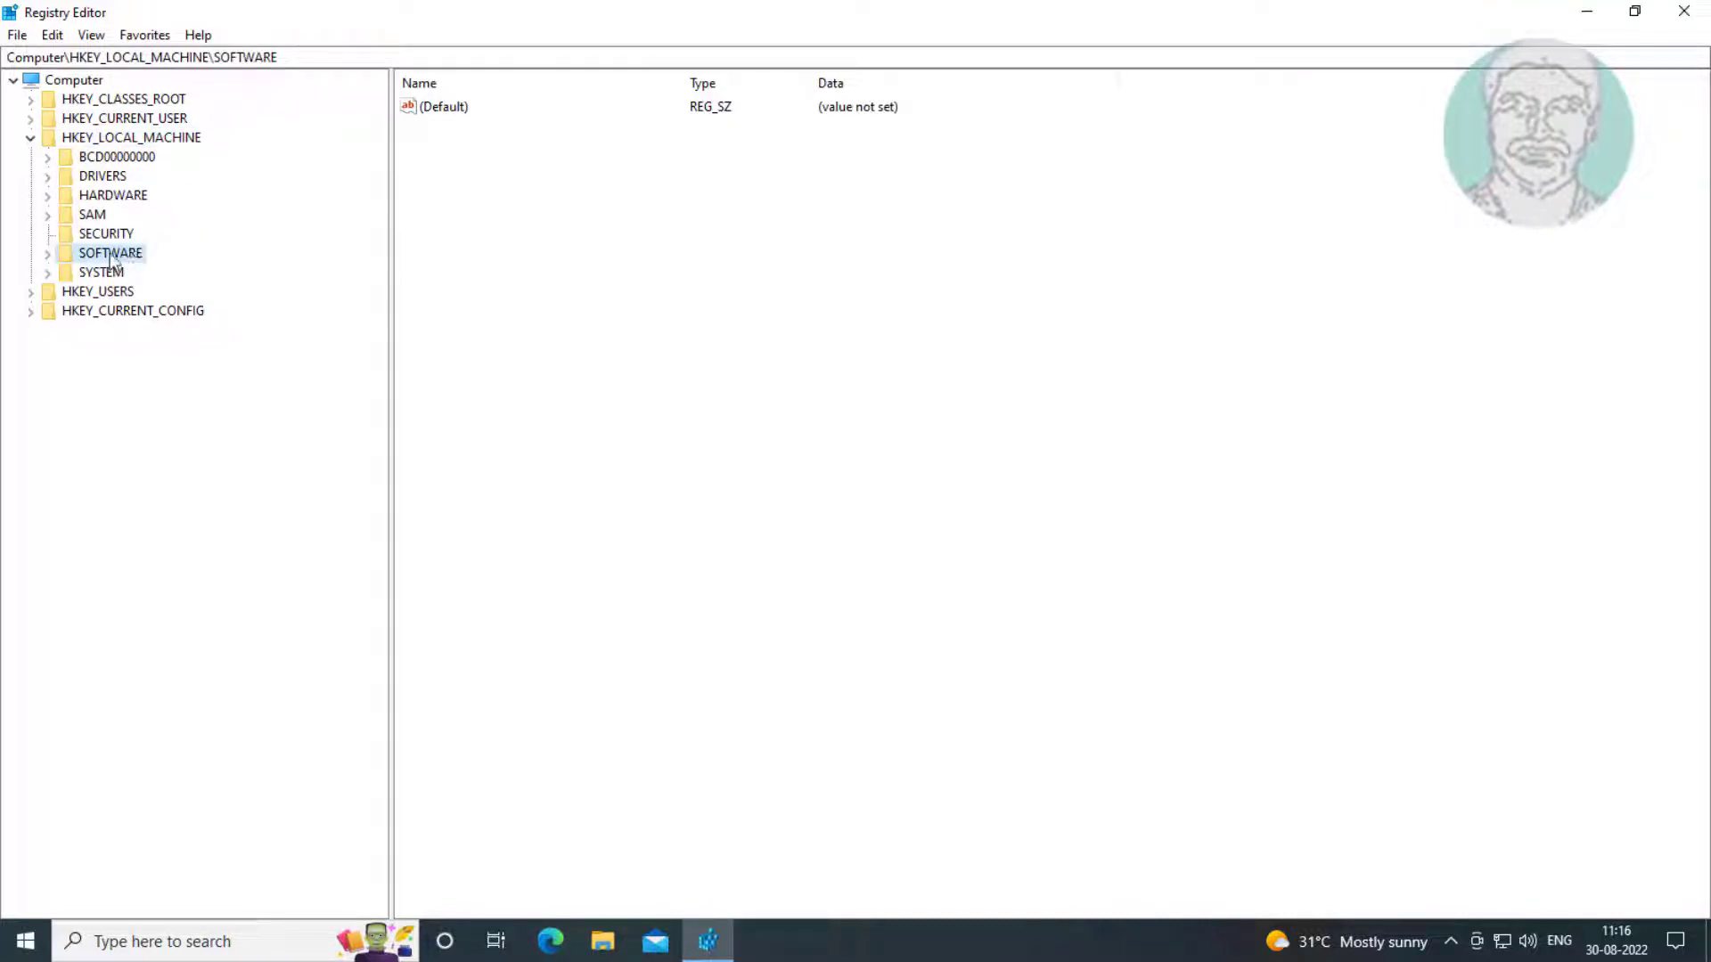
{"action": "left_click", "coordinate": [48, 253]}
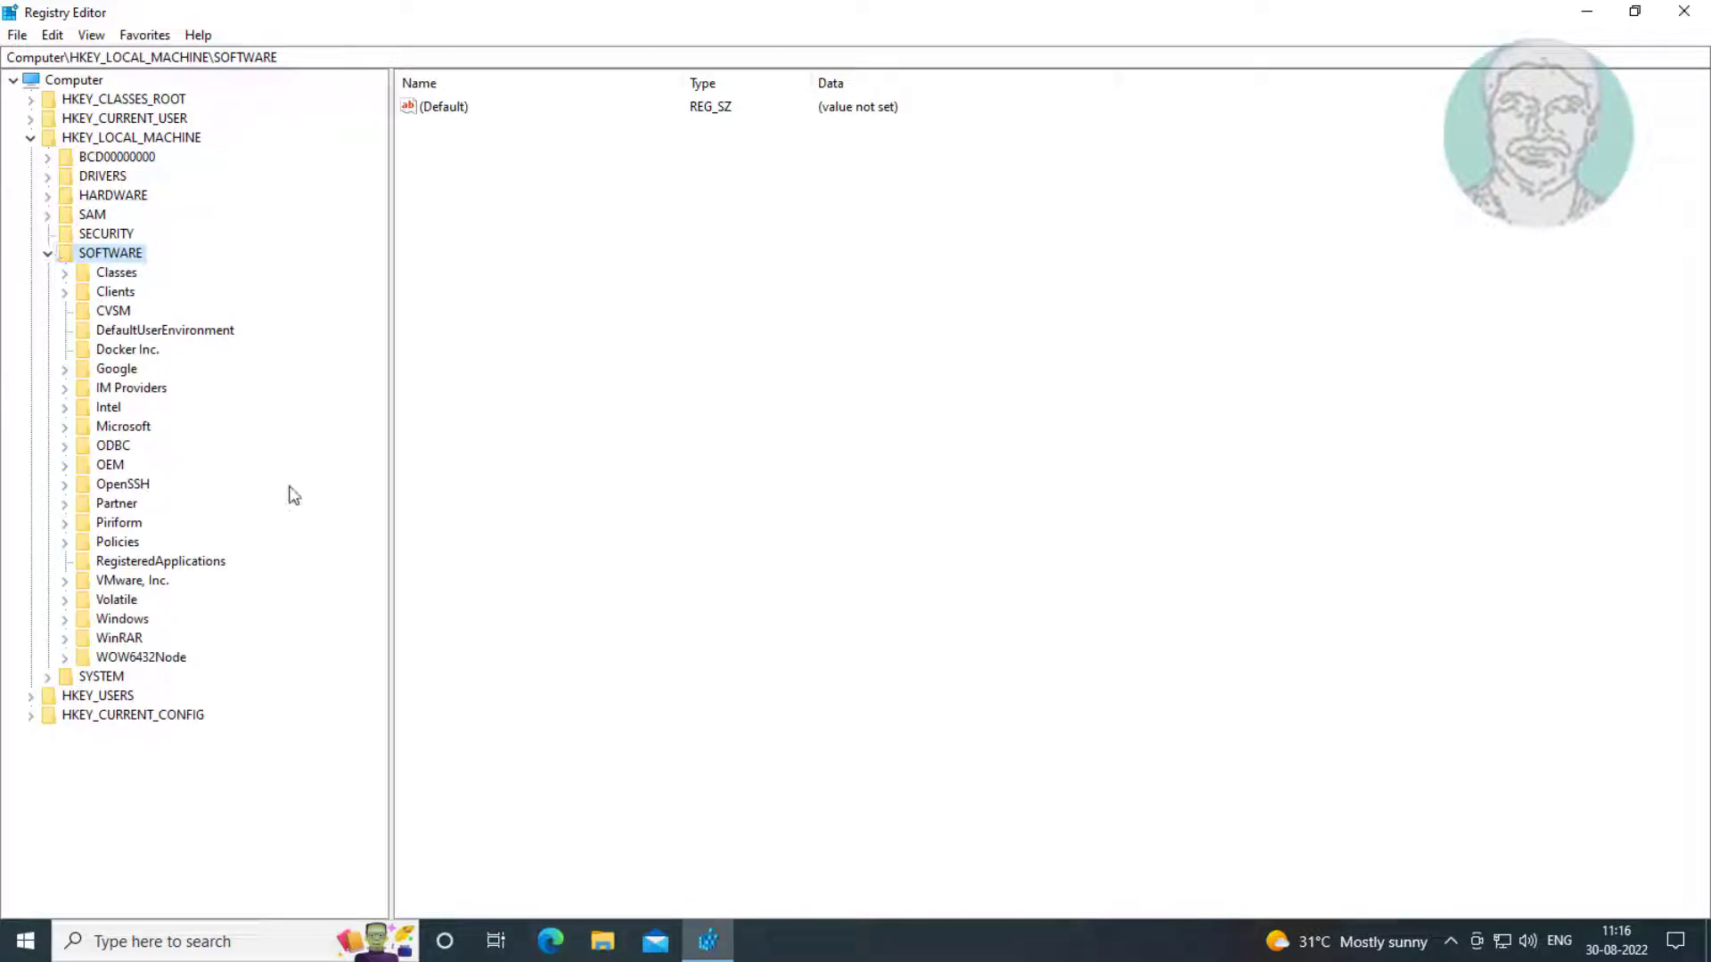
{"action": "left_click", "coordinate": [117, 541]}
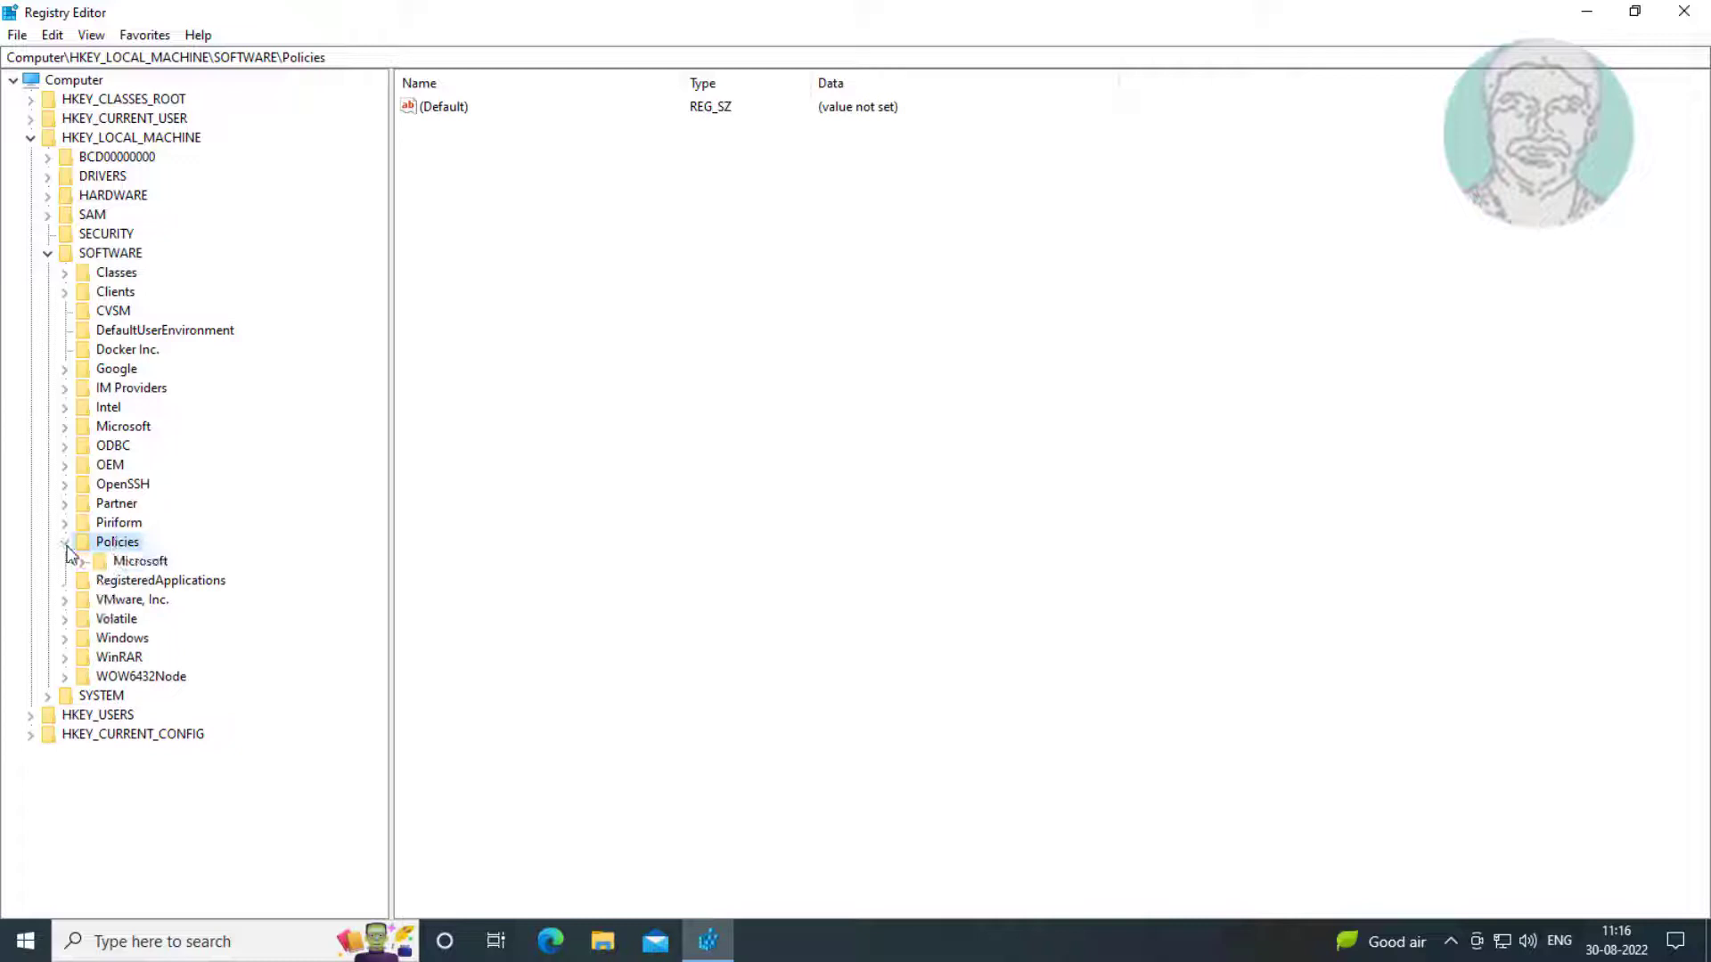
{"action": "left_click", "coordinate": [140, 560]}
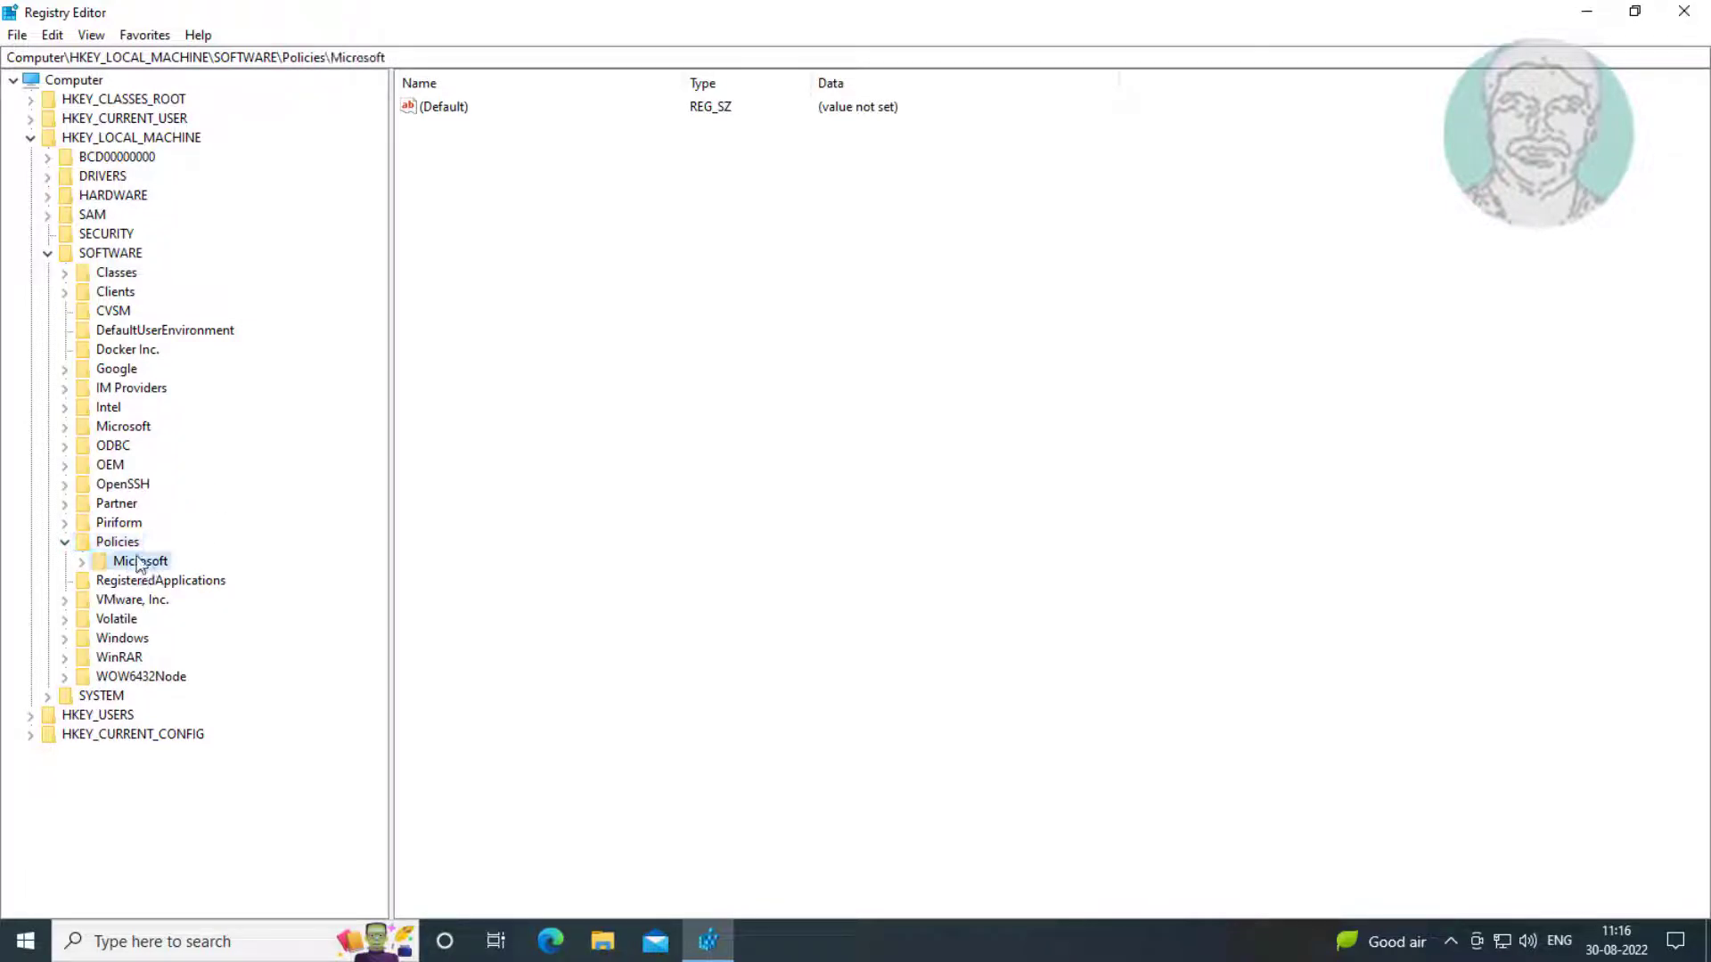
{"action": "left_click", "coordinate": [81, 561]}
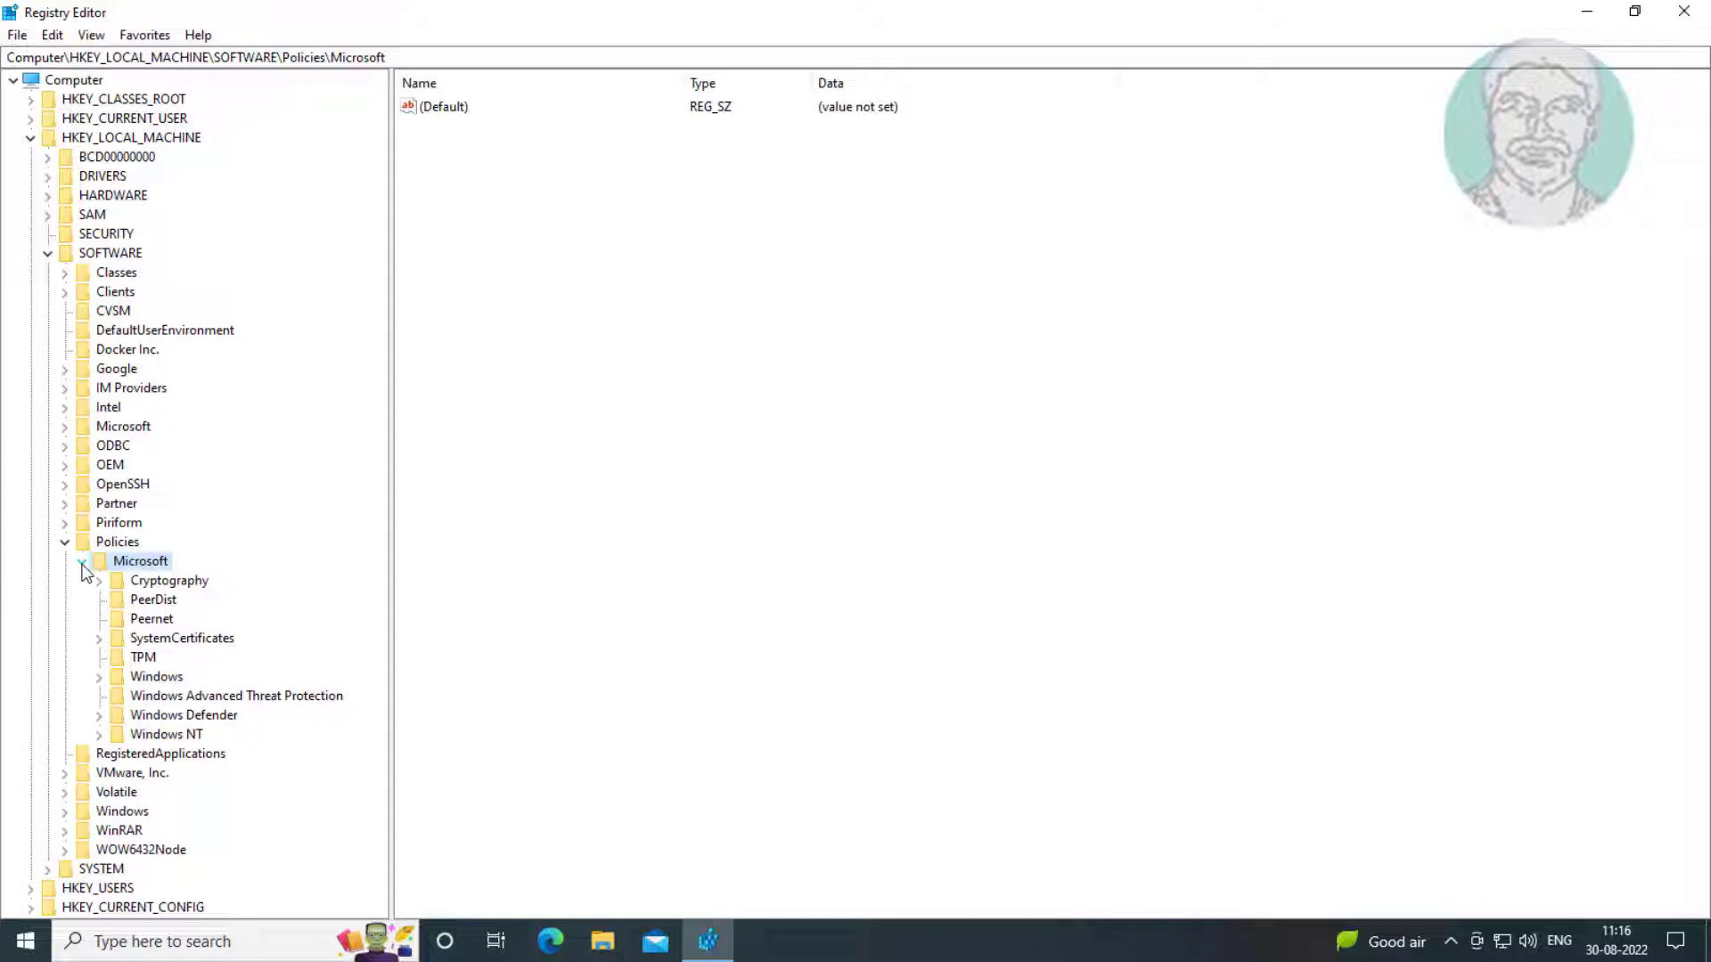
{"action": "left_click", "coordinate": [156, 676]}
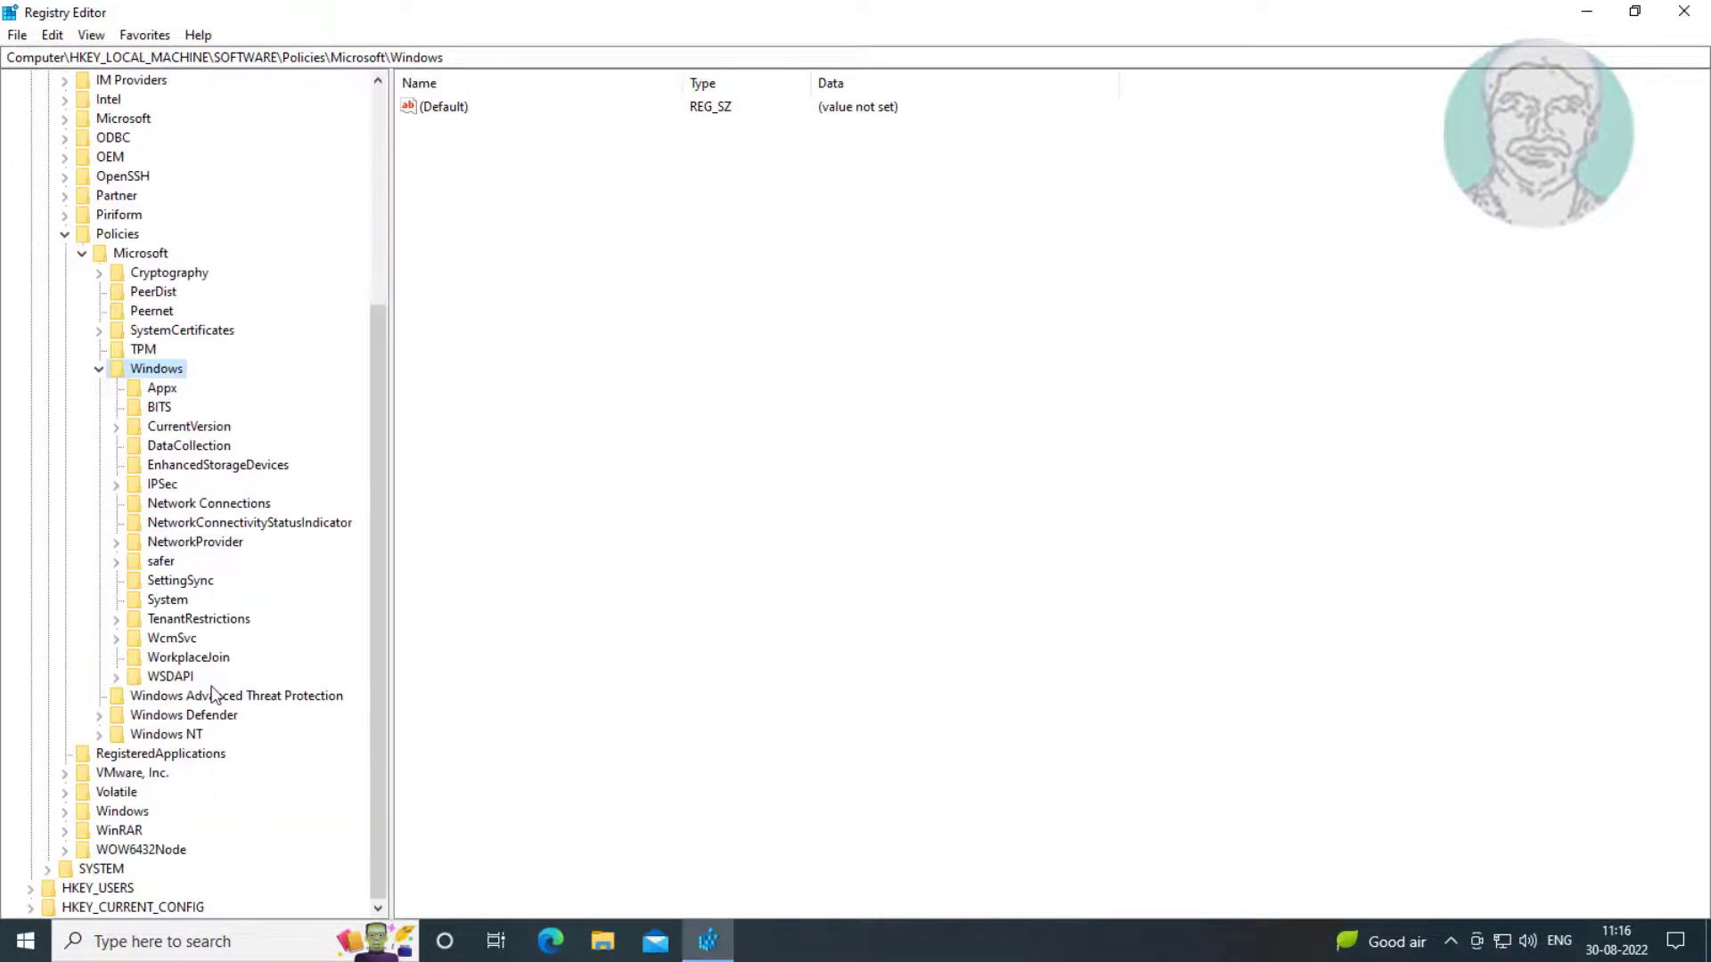
Step: Create a new subkey named 'Windows Search' under the Windows policy key
{"action": "right_click", "coordinate": [156, 369]}
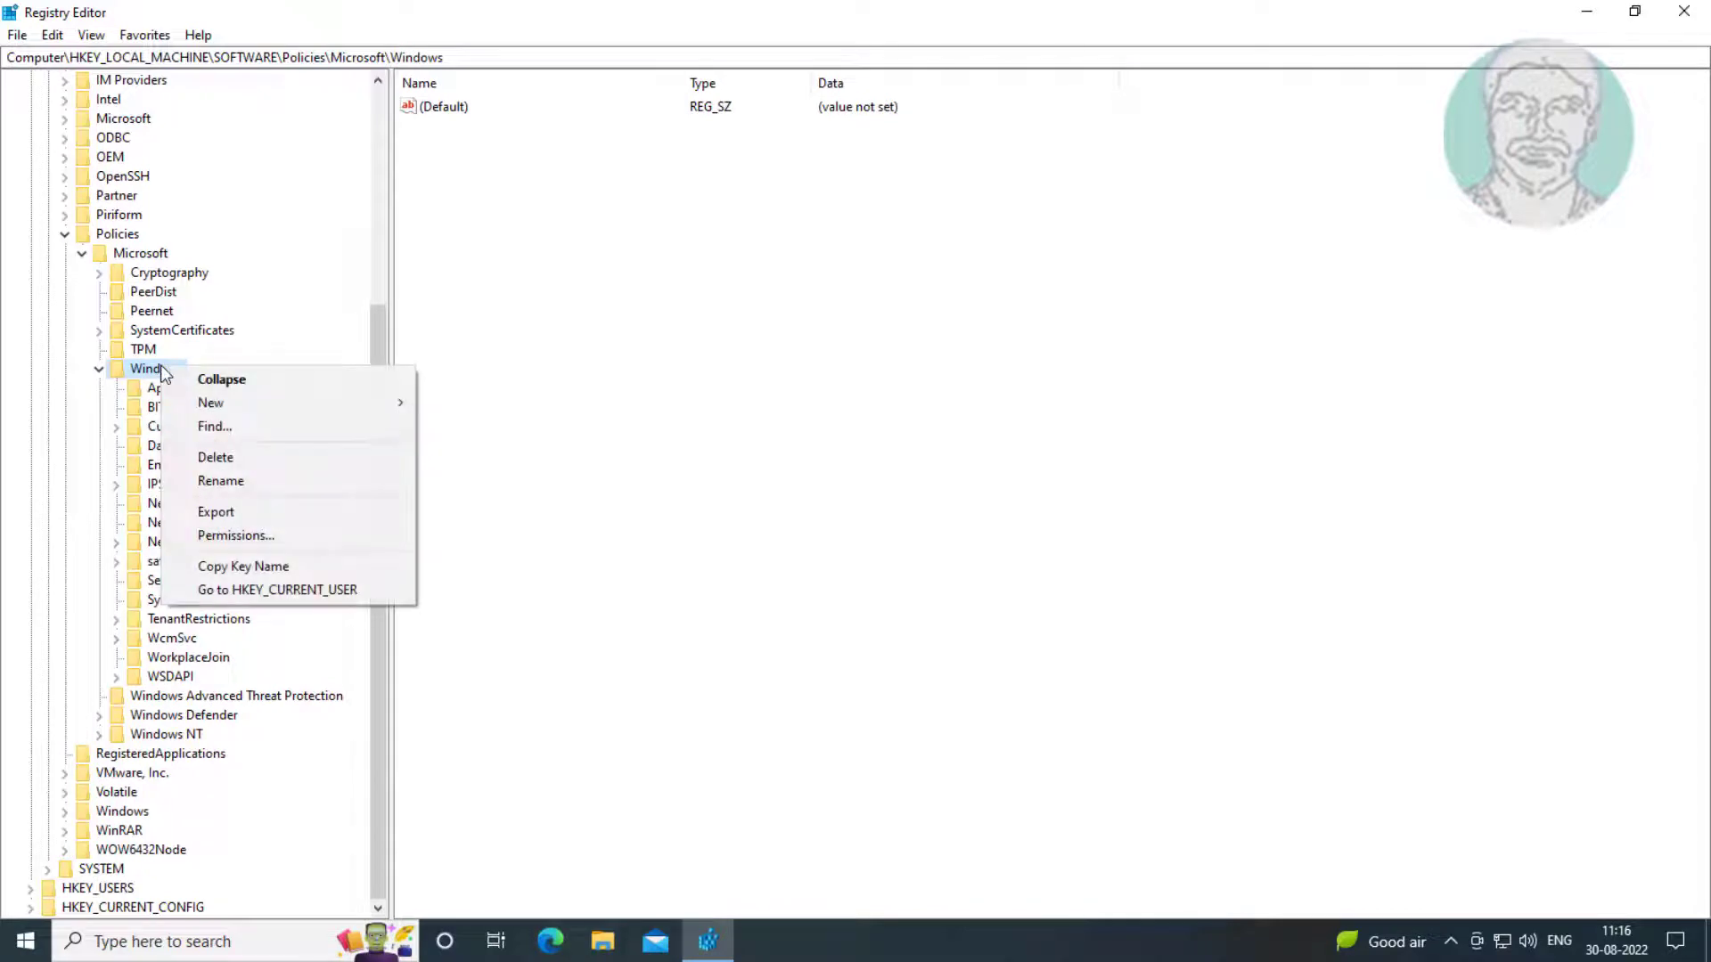
{"action": "left_click", "coordinate": [209, 402]}
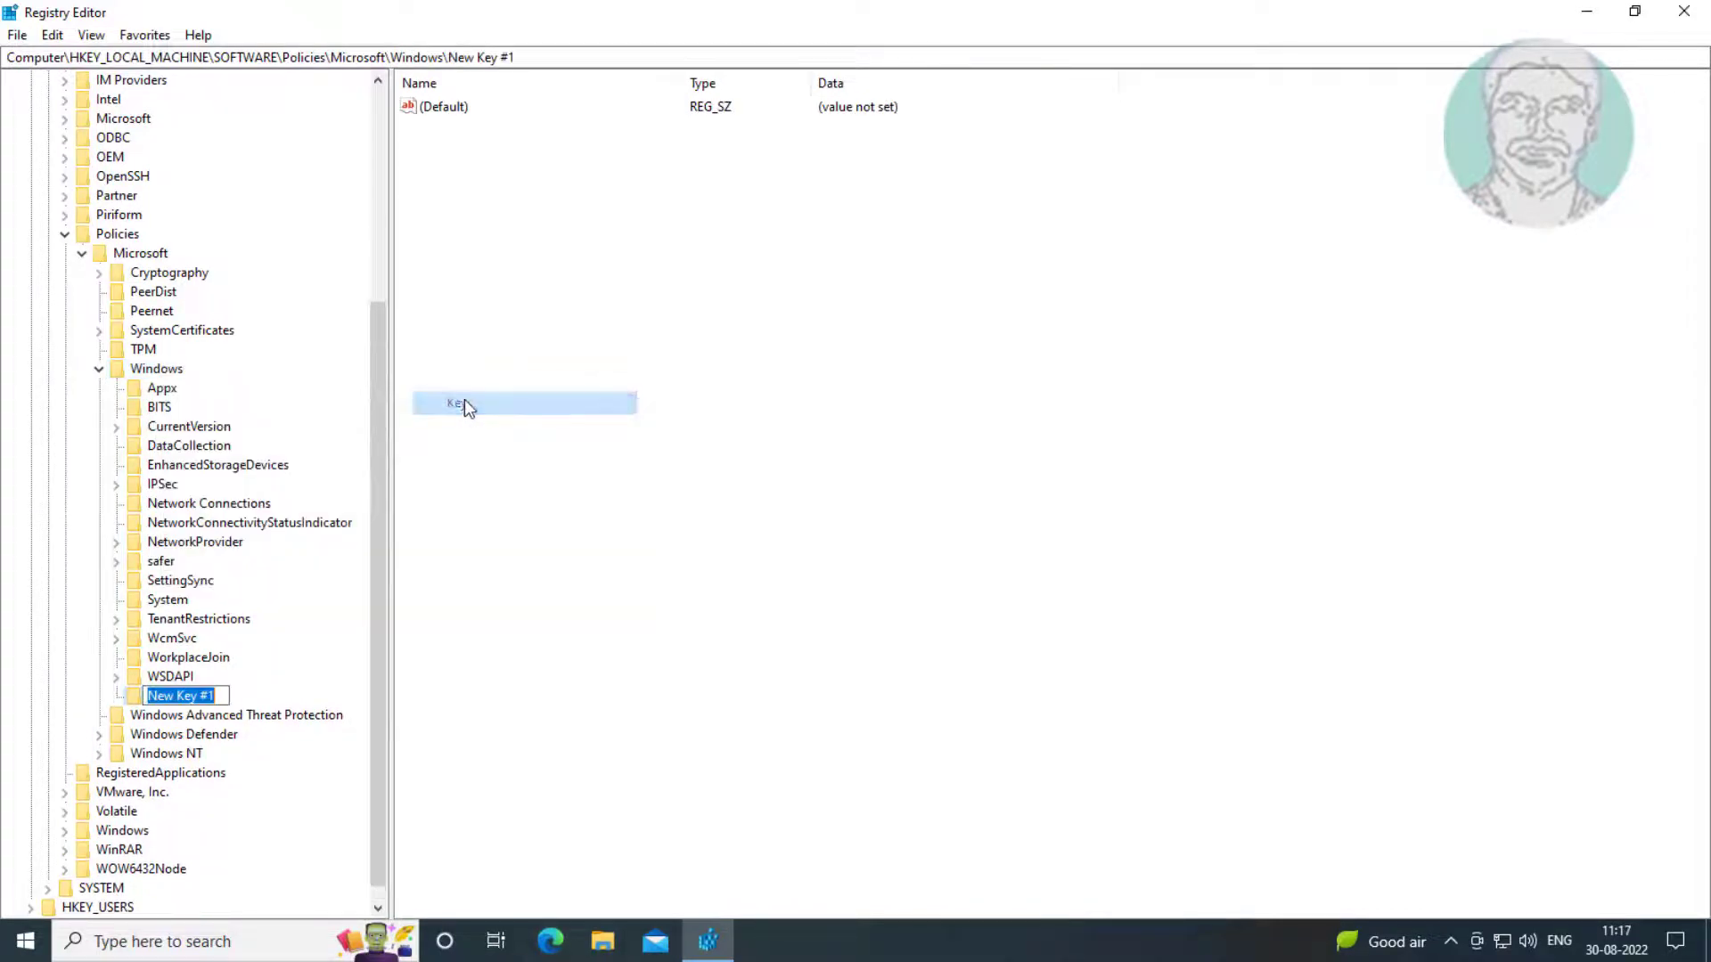
{"action": "type", "text": "Windows Search"}
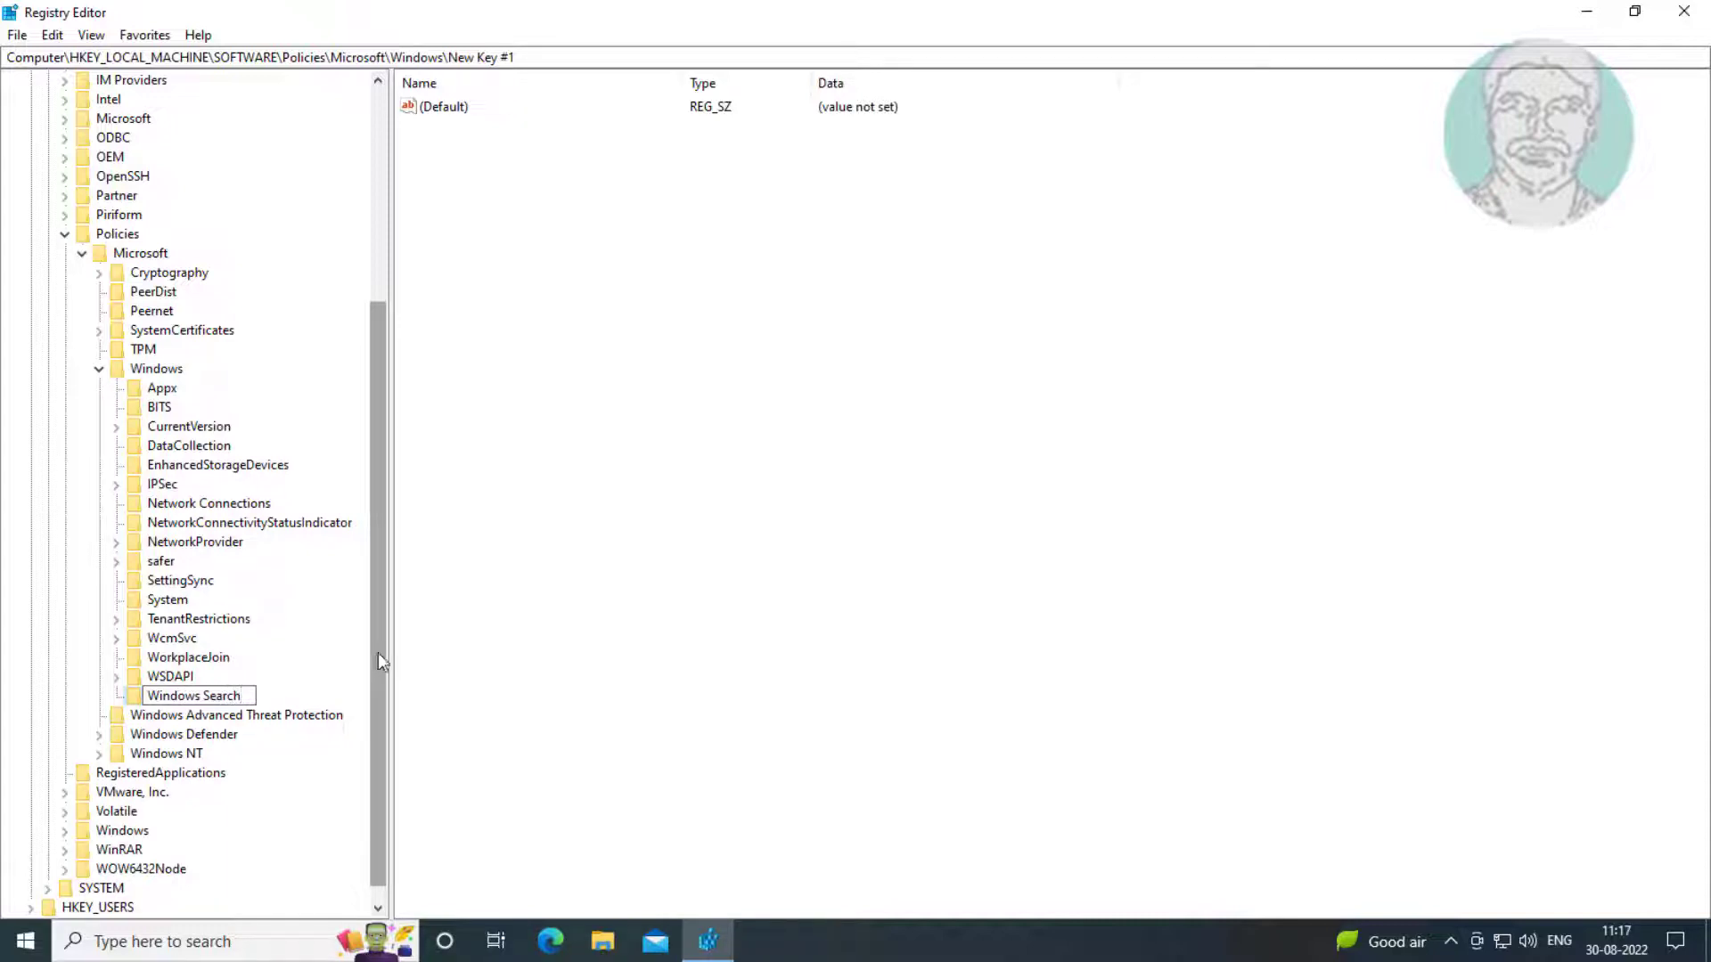
{"action": "left_click", "coordinate": [193, 695]}
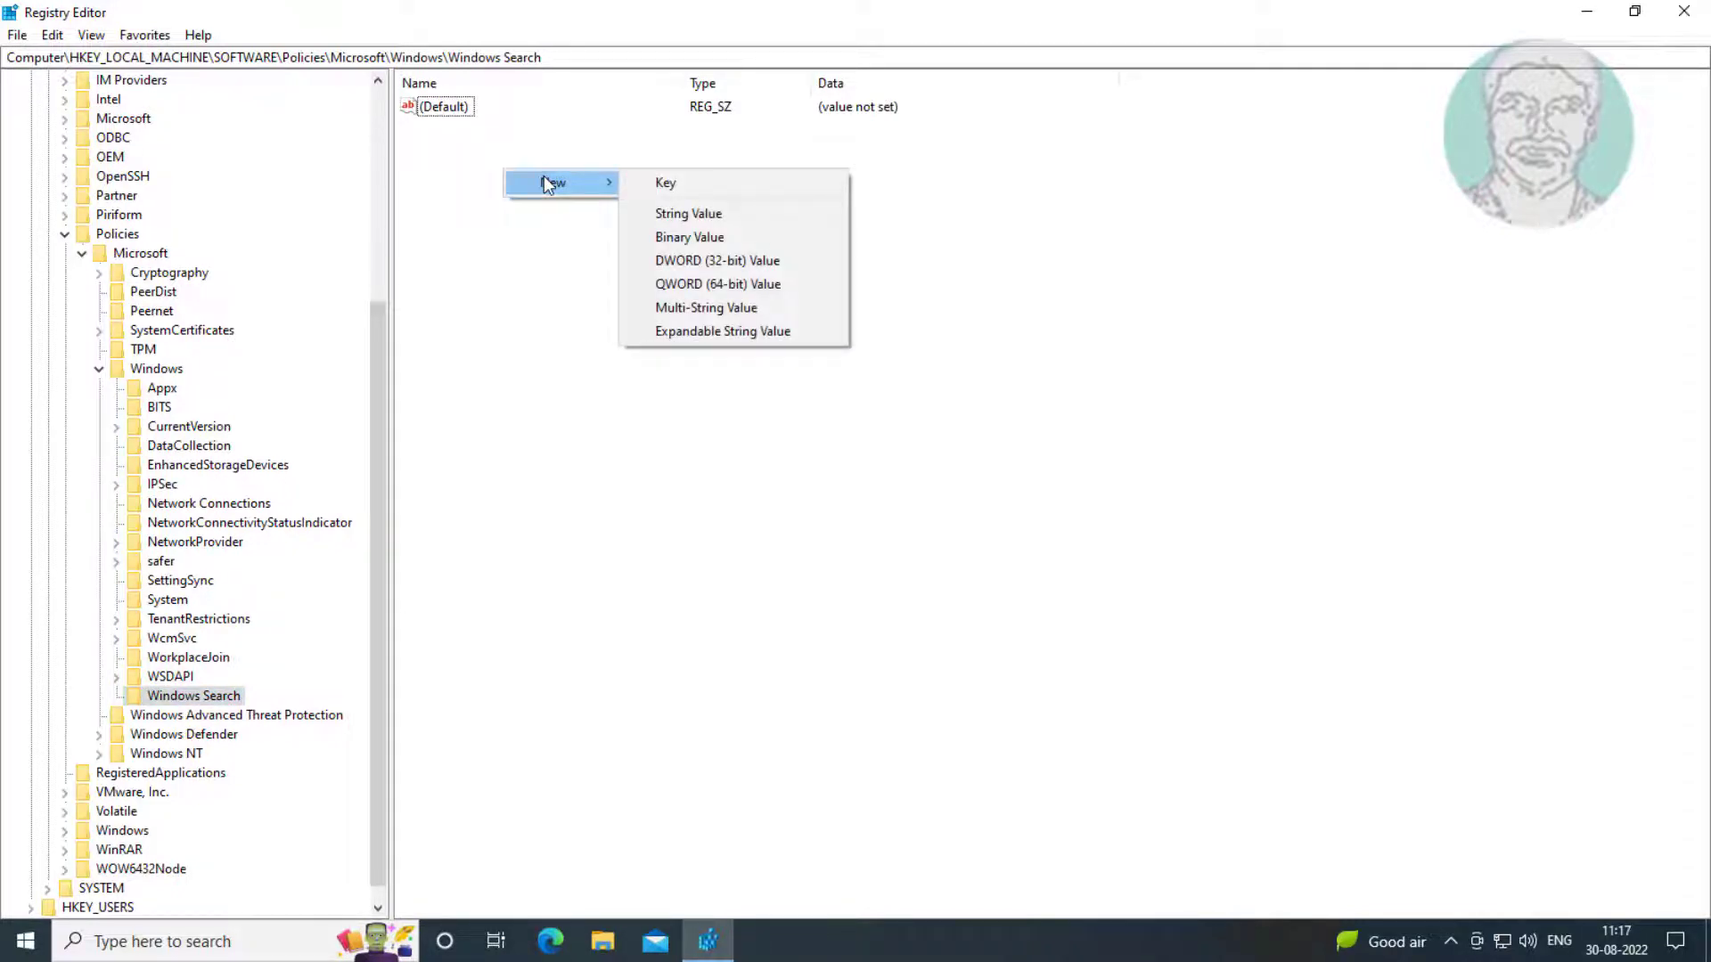
{"action": "mouse_move", "coordinate": [716, 261]}
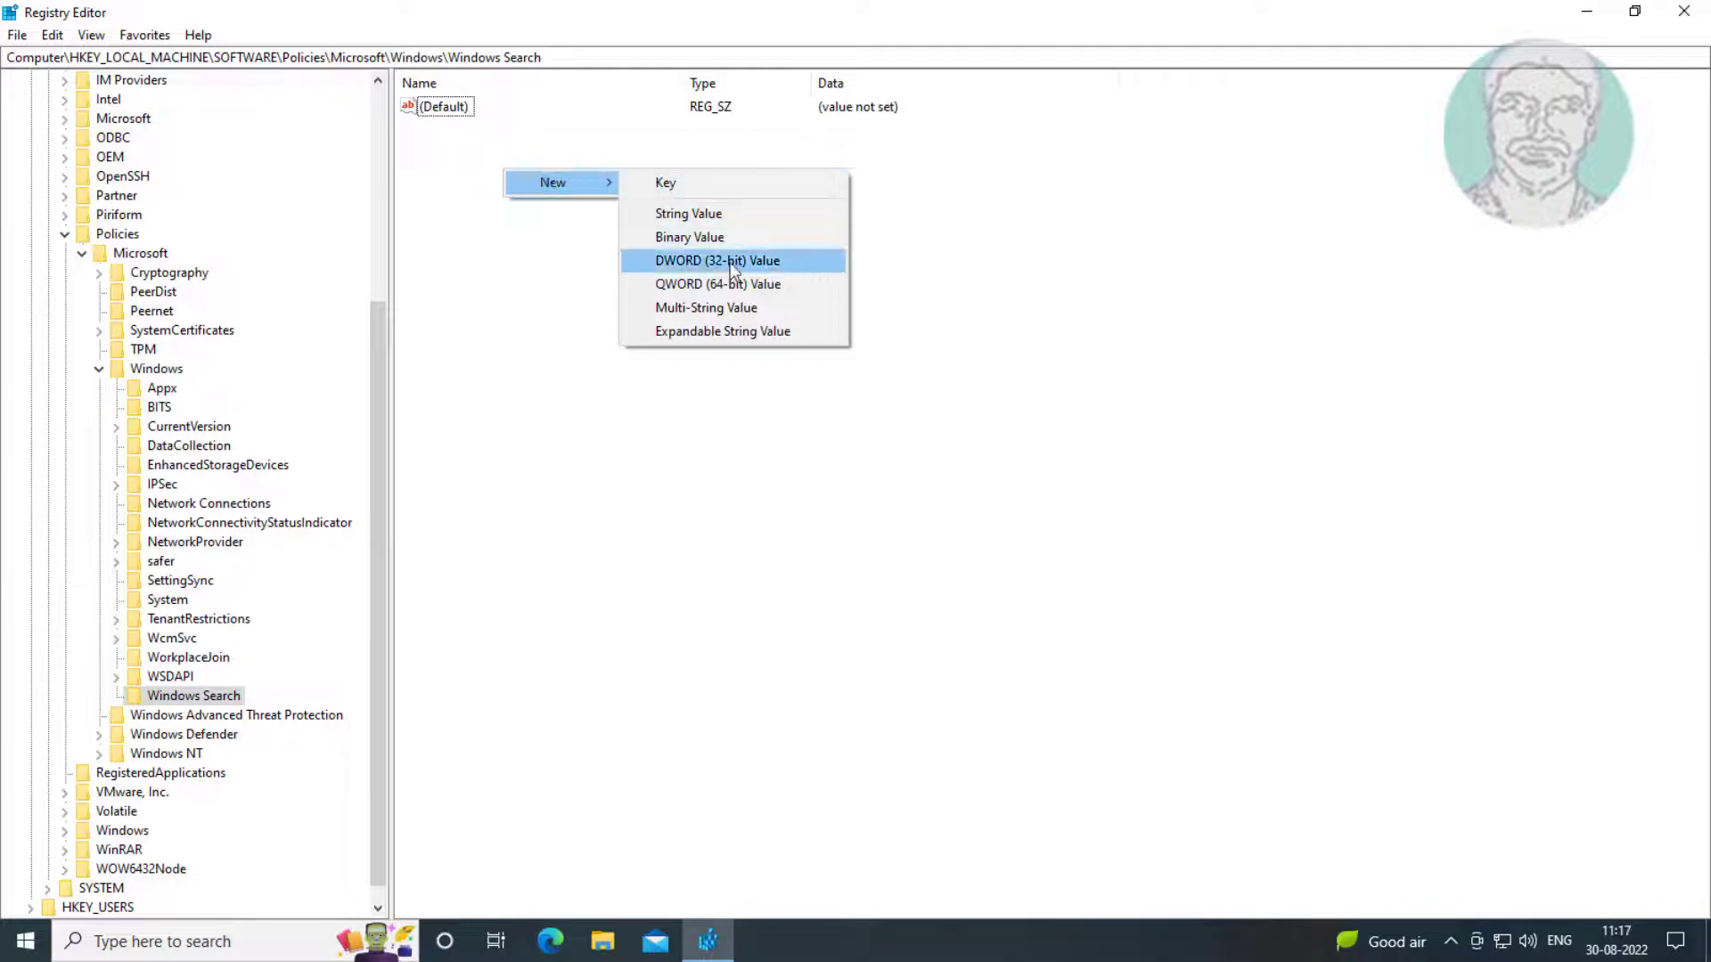
Step: Add a DWORD (32-bit) value named AllowCortana with data 0
{"action": "left_click", "coordinate": [716, 259]}
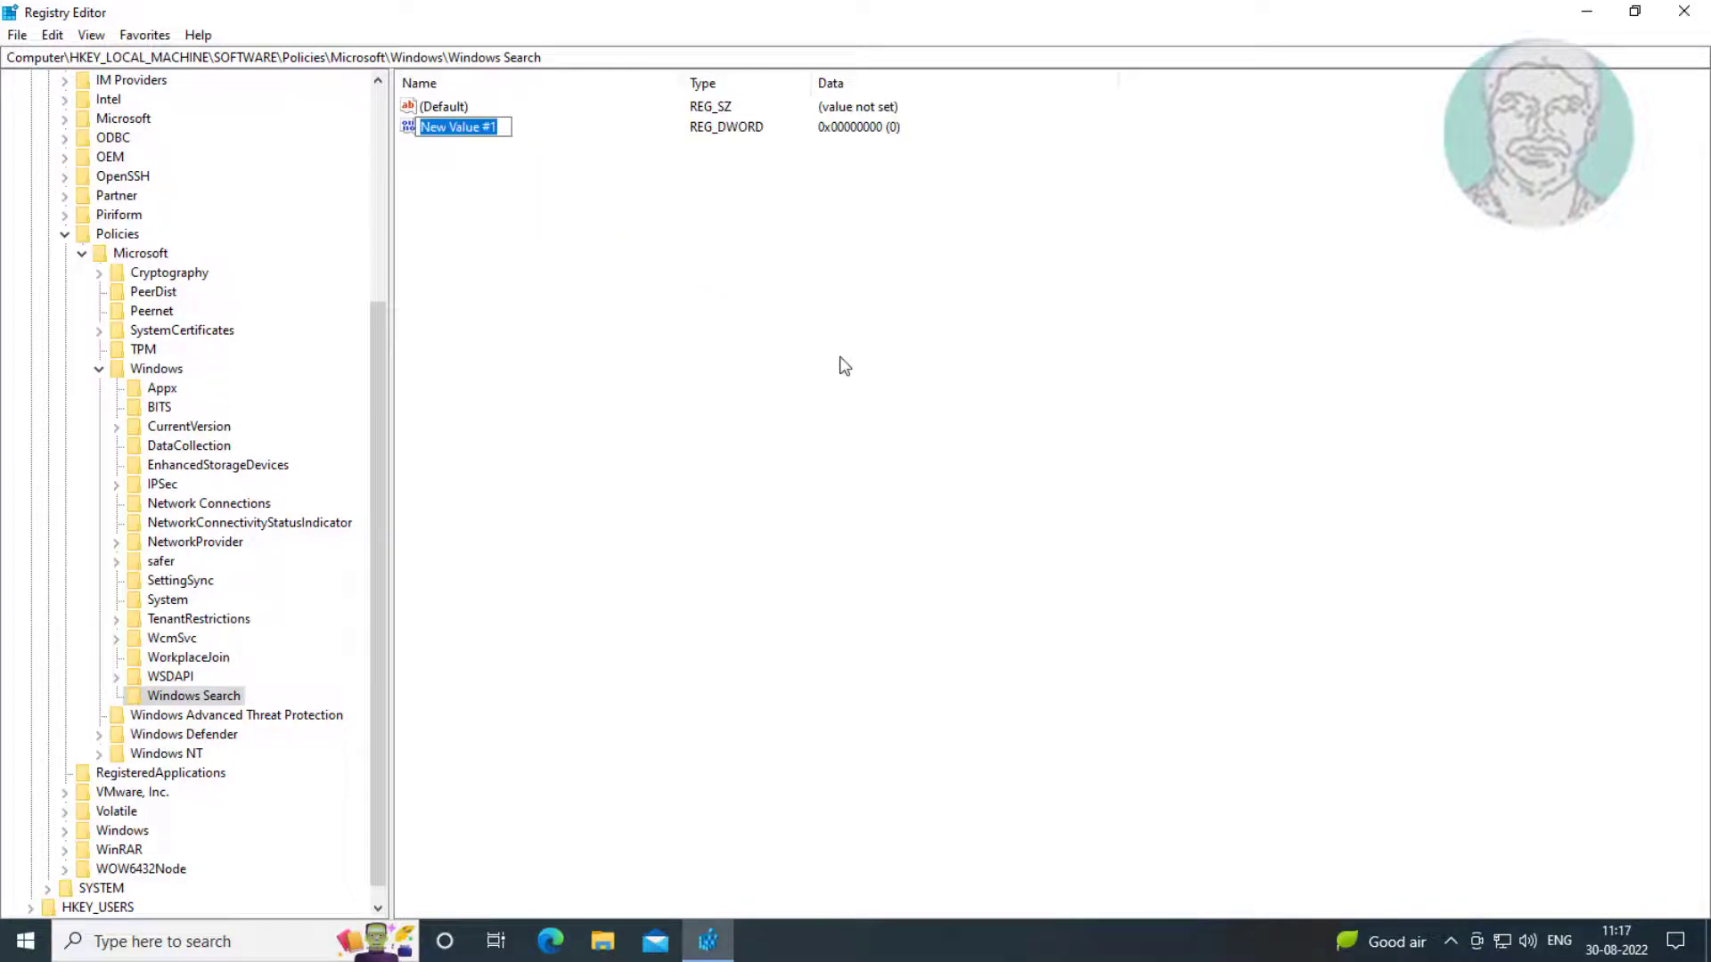
{"action": "type", "text": "Allow"}
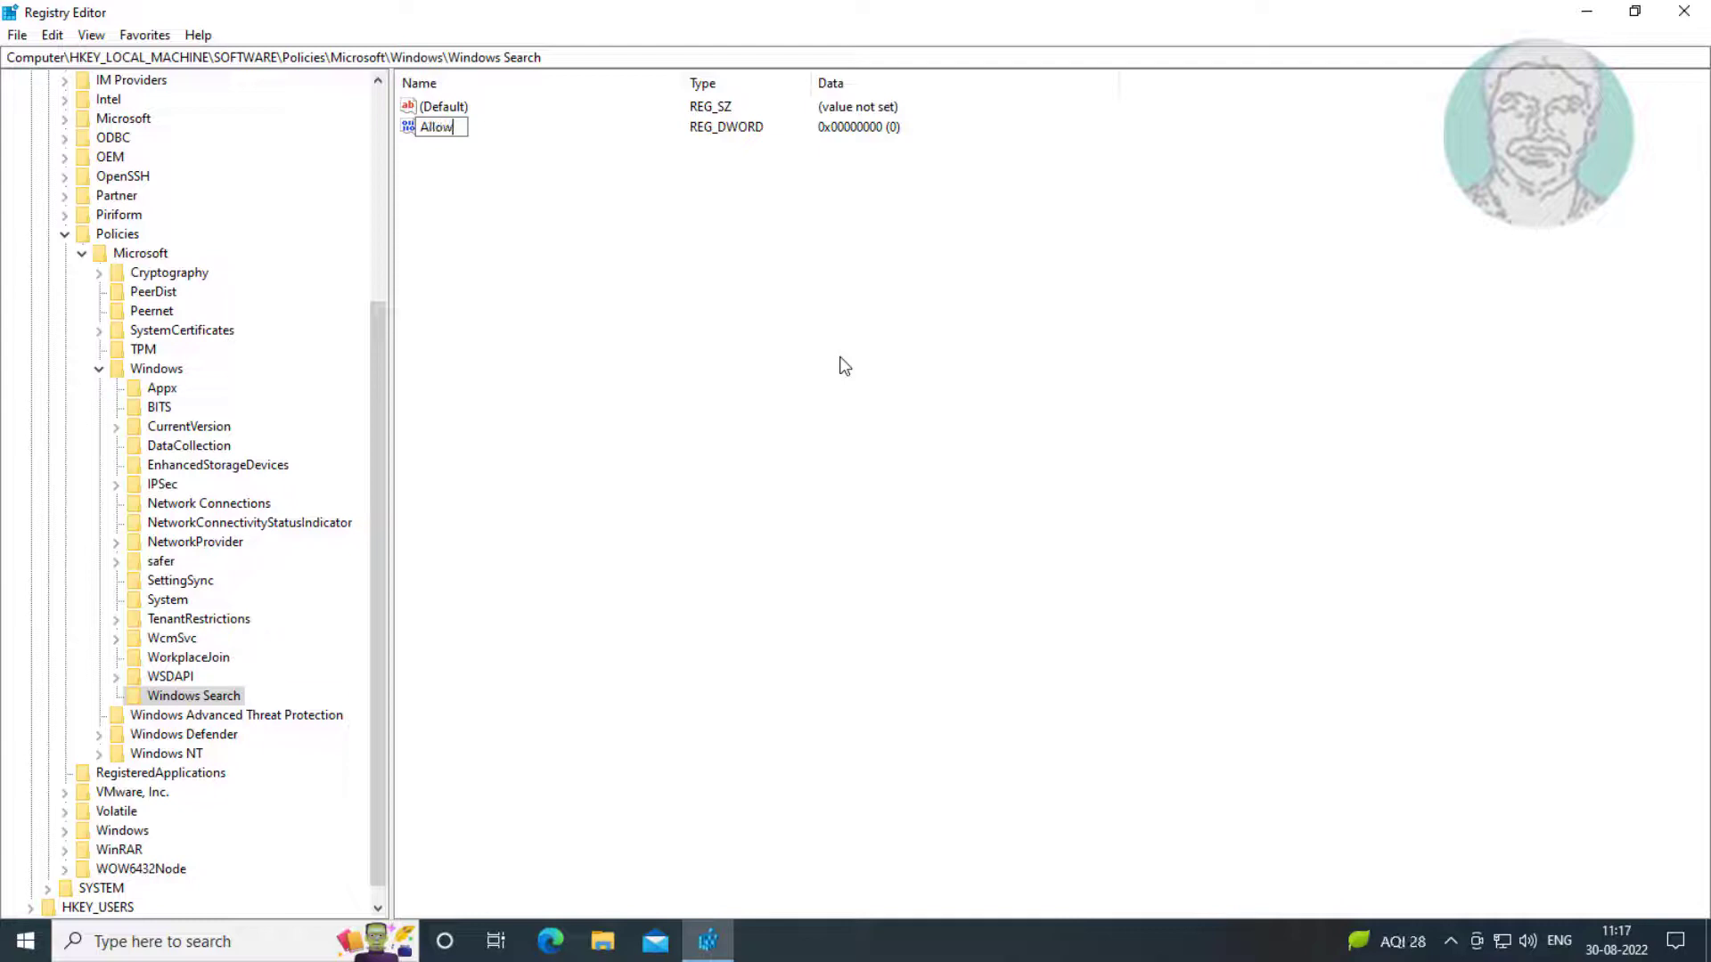
{"action": "type", "text": "C"}
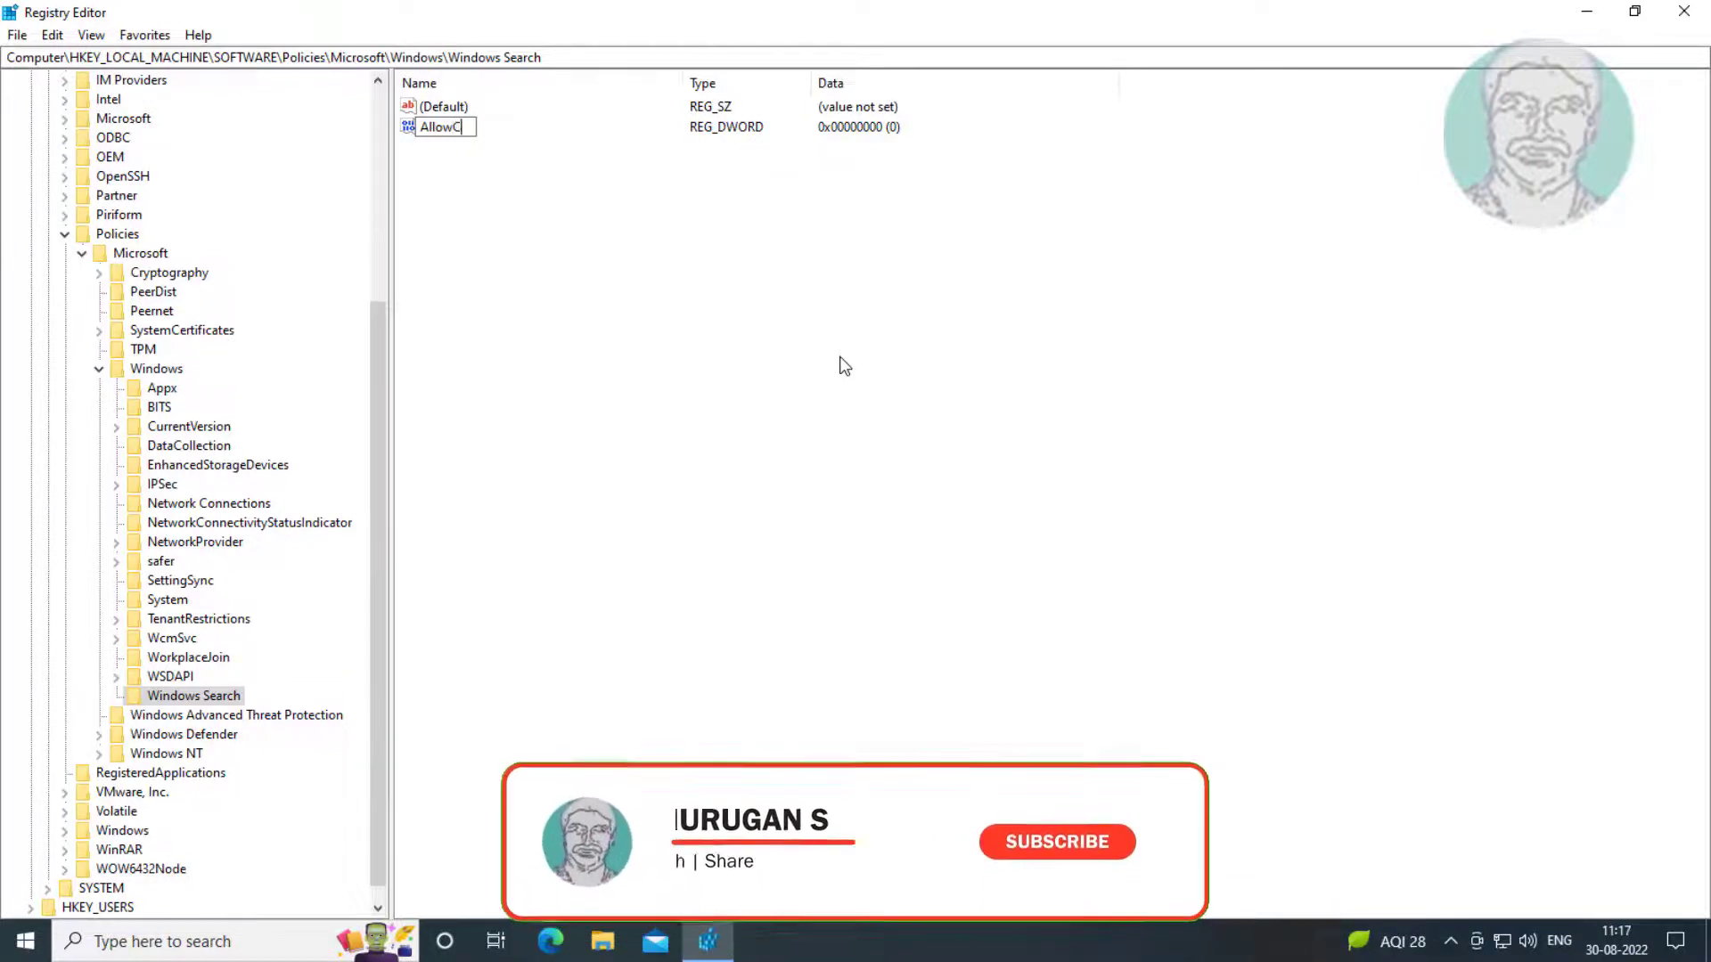
{"action": "type", "text": "ortana"}
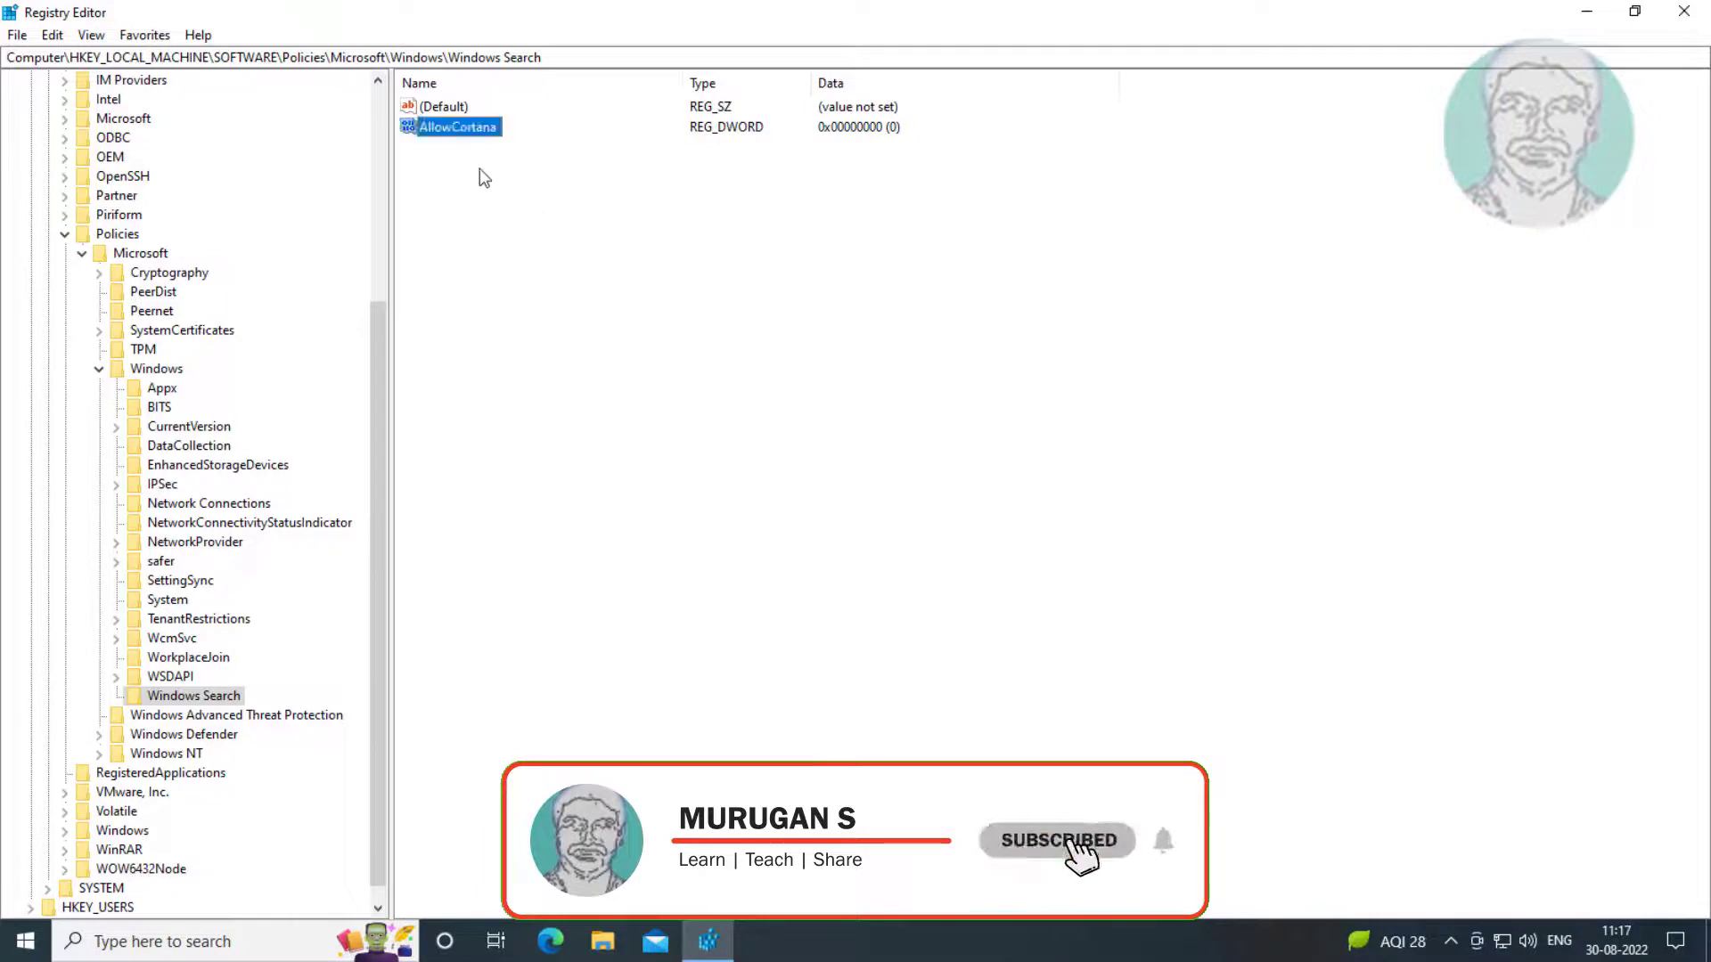
{"action": "double_click", "coordinate": [456, 127]}
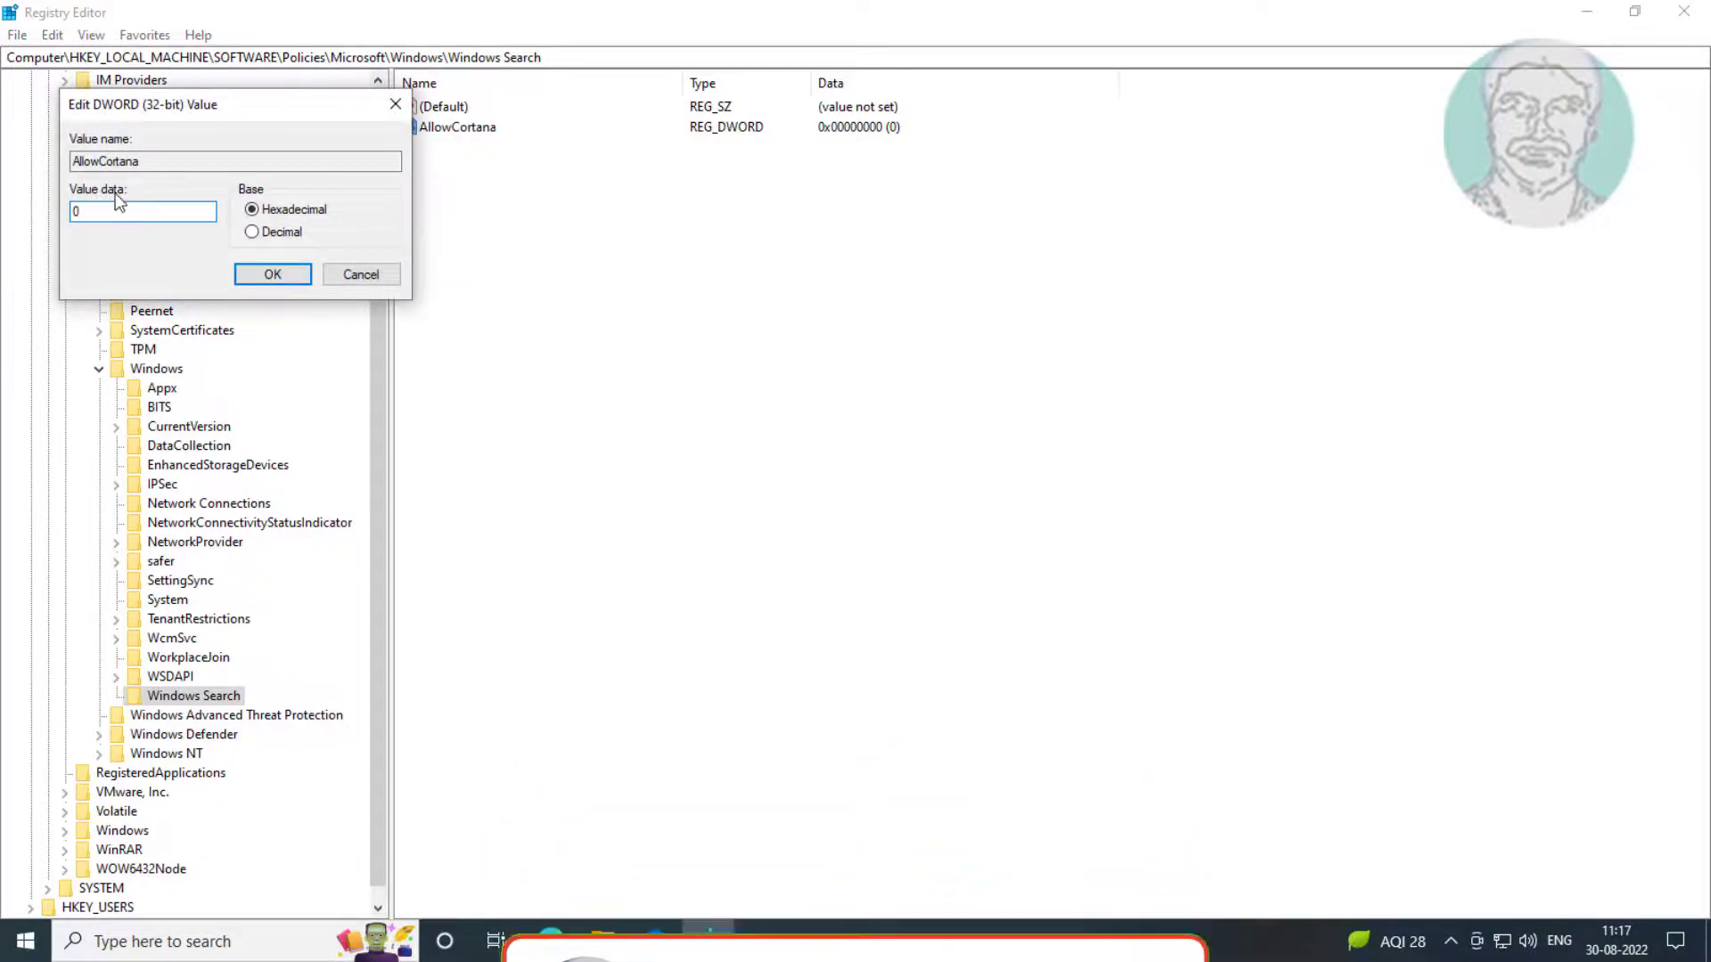
{"action": "left_click", "coordinate": [272, 274]}
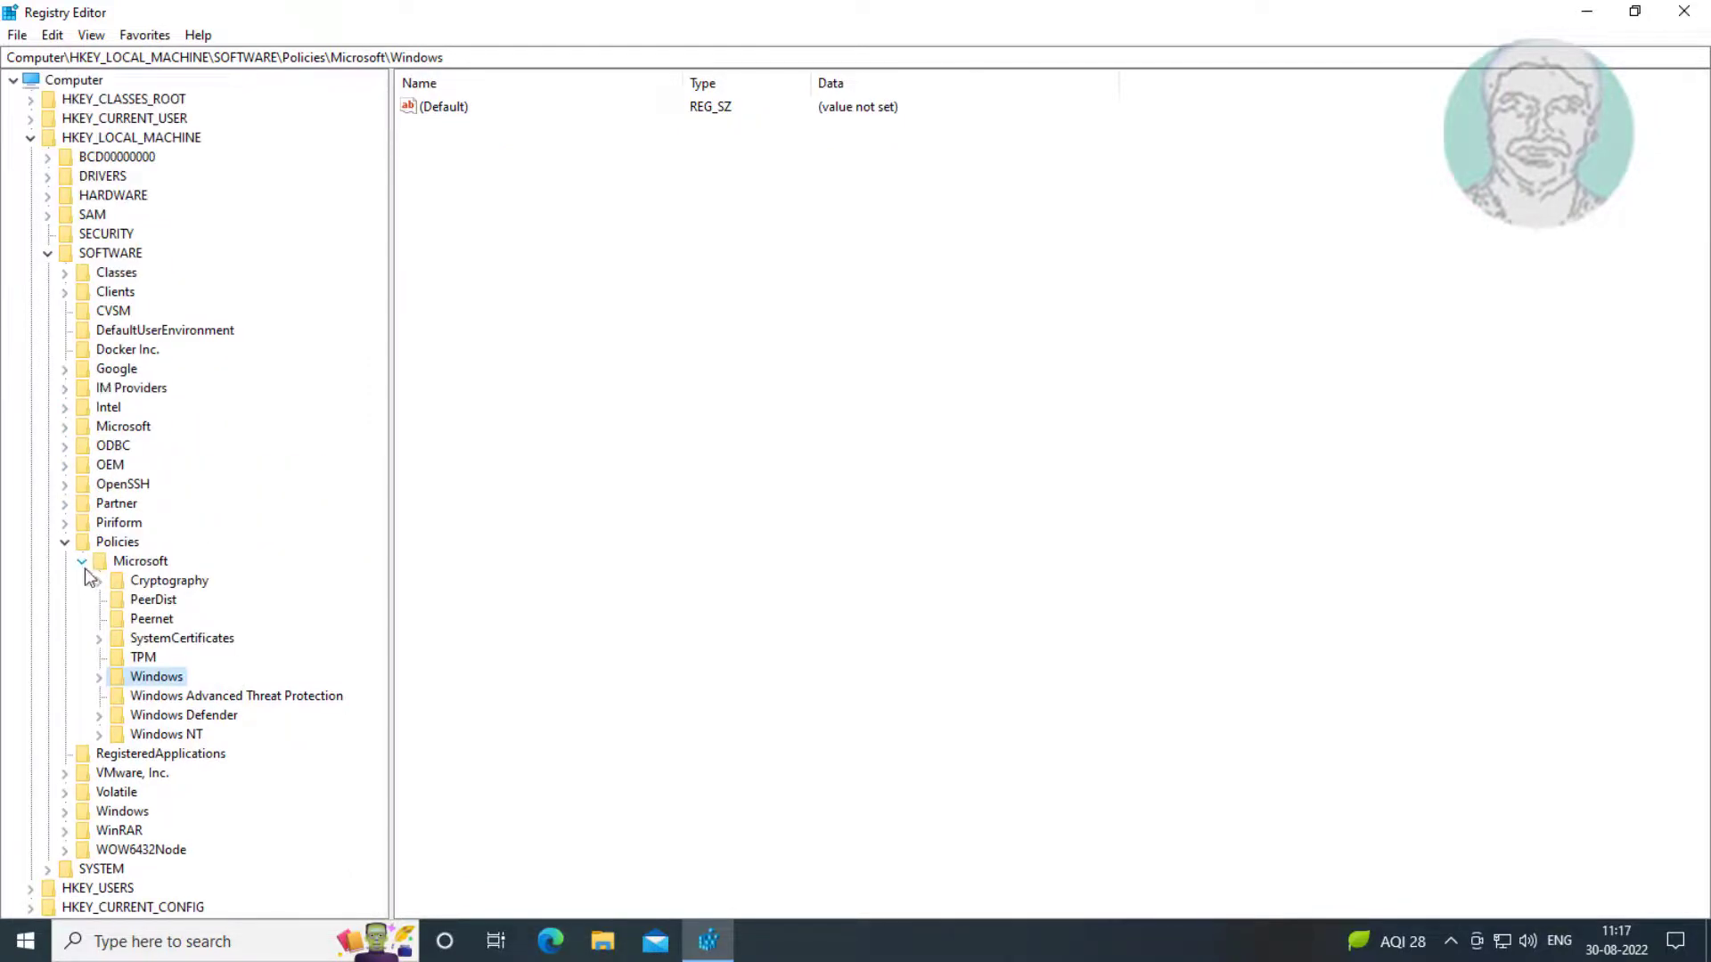
Step: Collapse the Policies and HKEY_LOCAL_MACHINE branches and close Registry Editor
{"action": "left_click", "coordinate": [65, 542]}
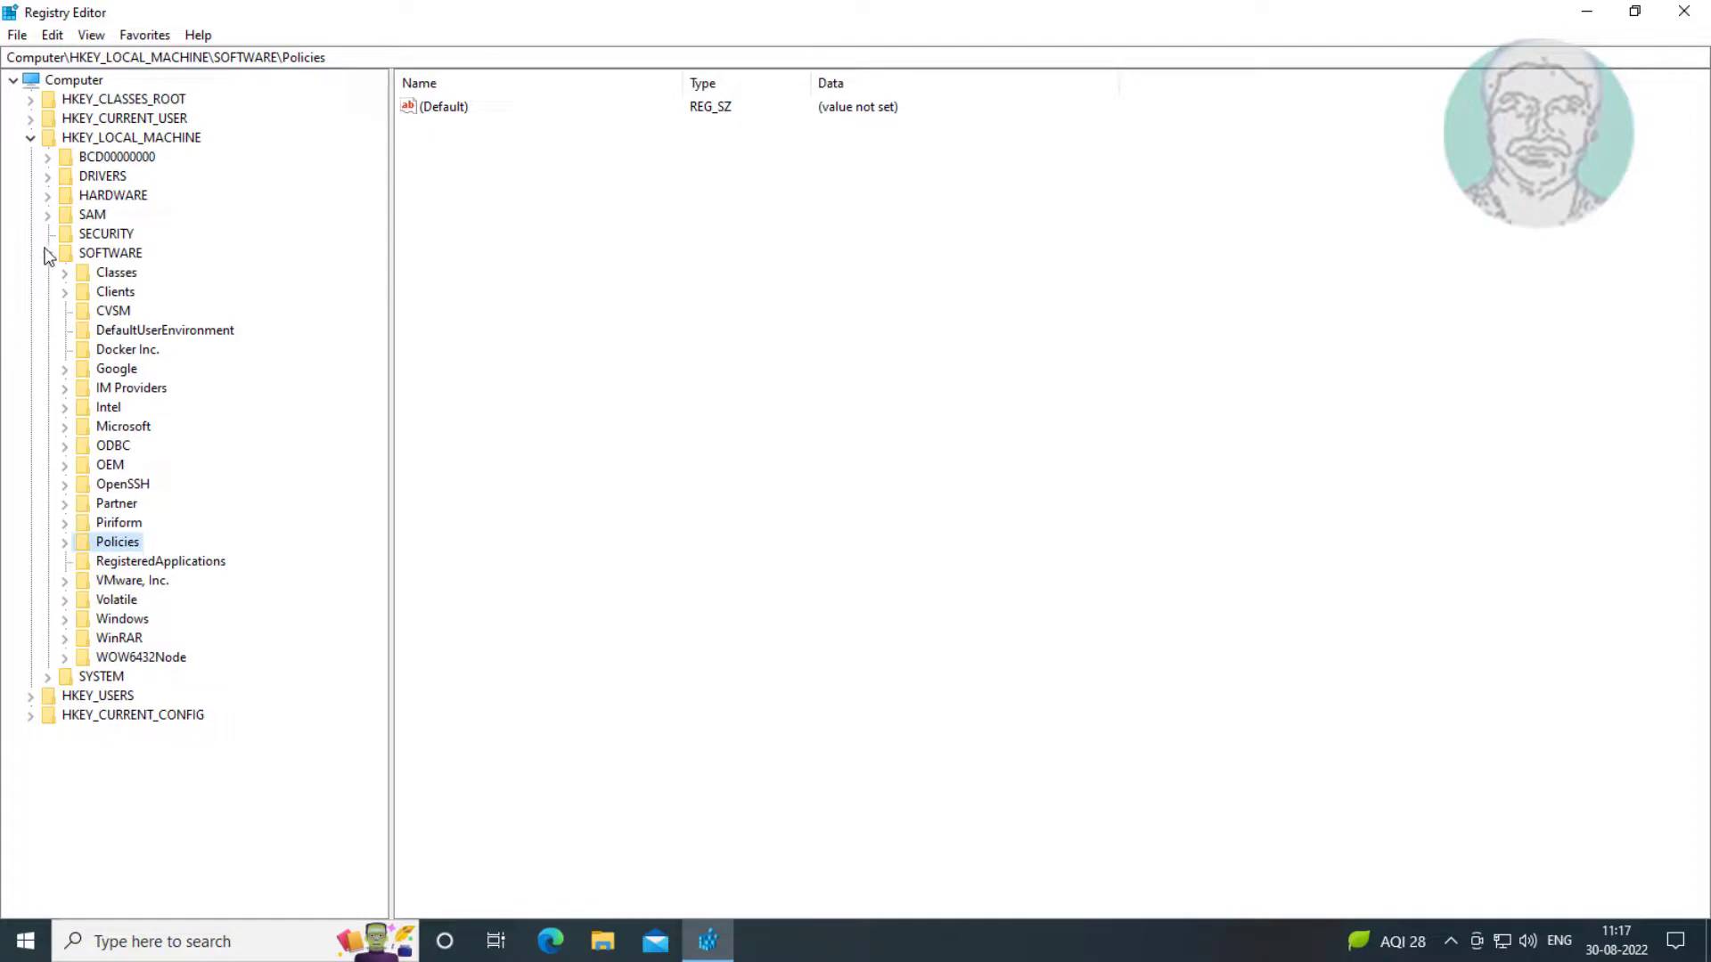
{"action": "left_click", "coordinate": [29, 137]}
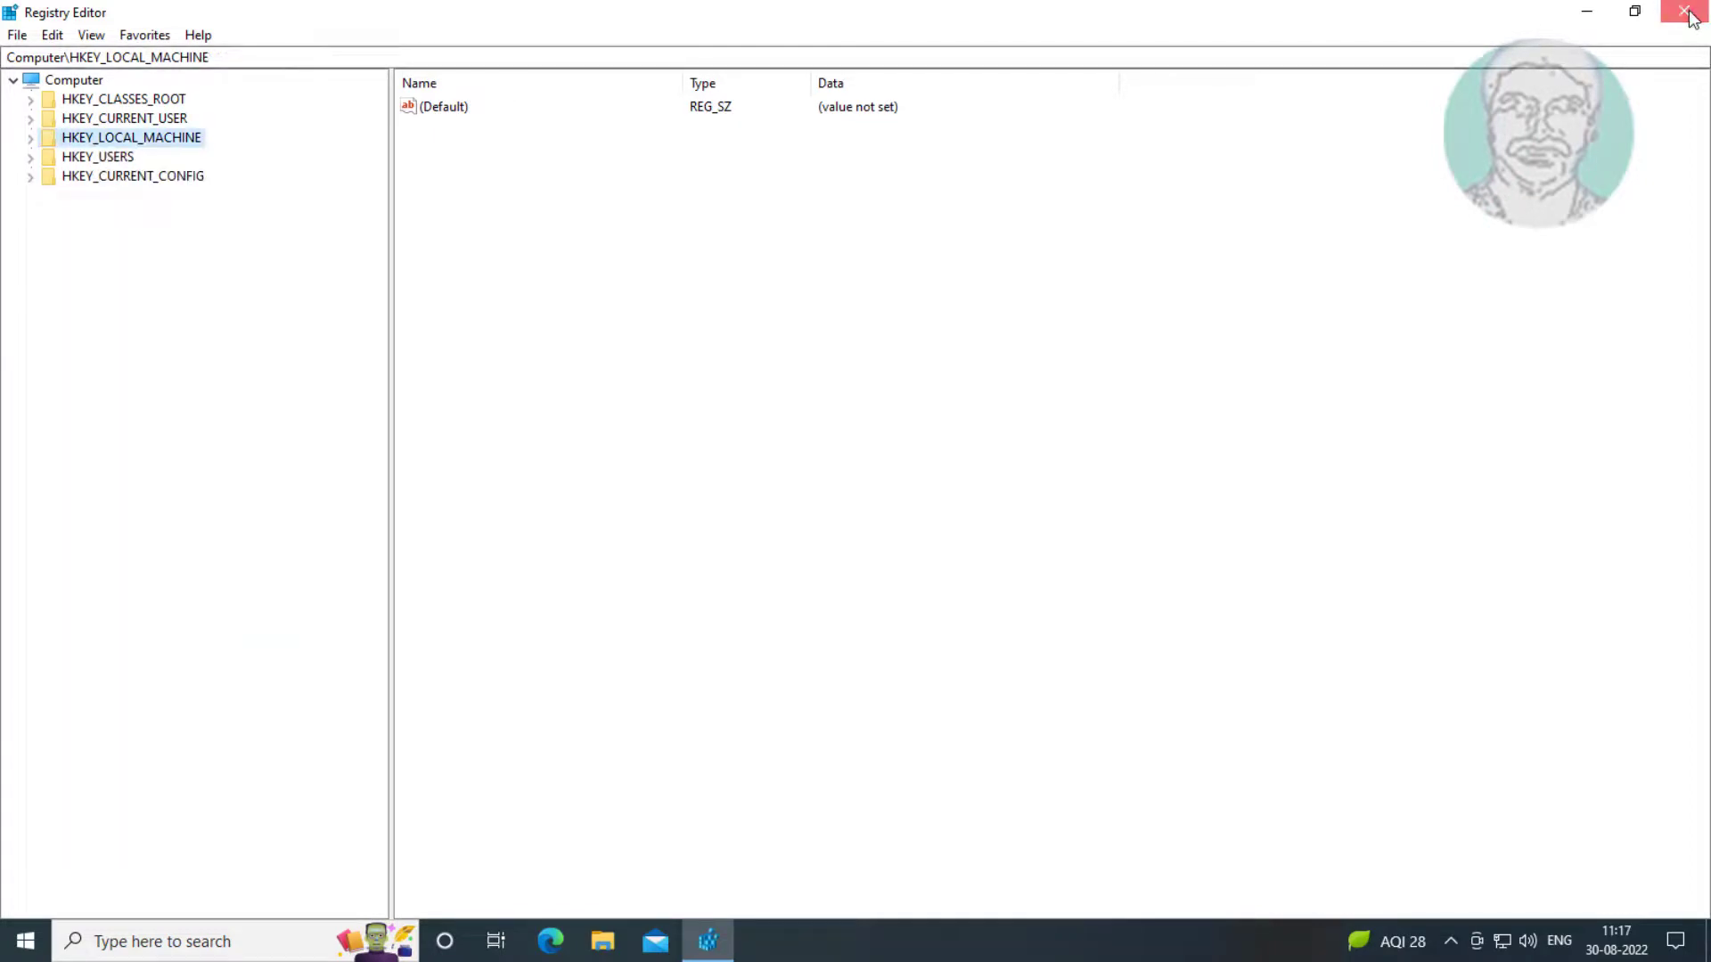
{"action": "left_click", "coordinate": [1689, 11]}
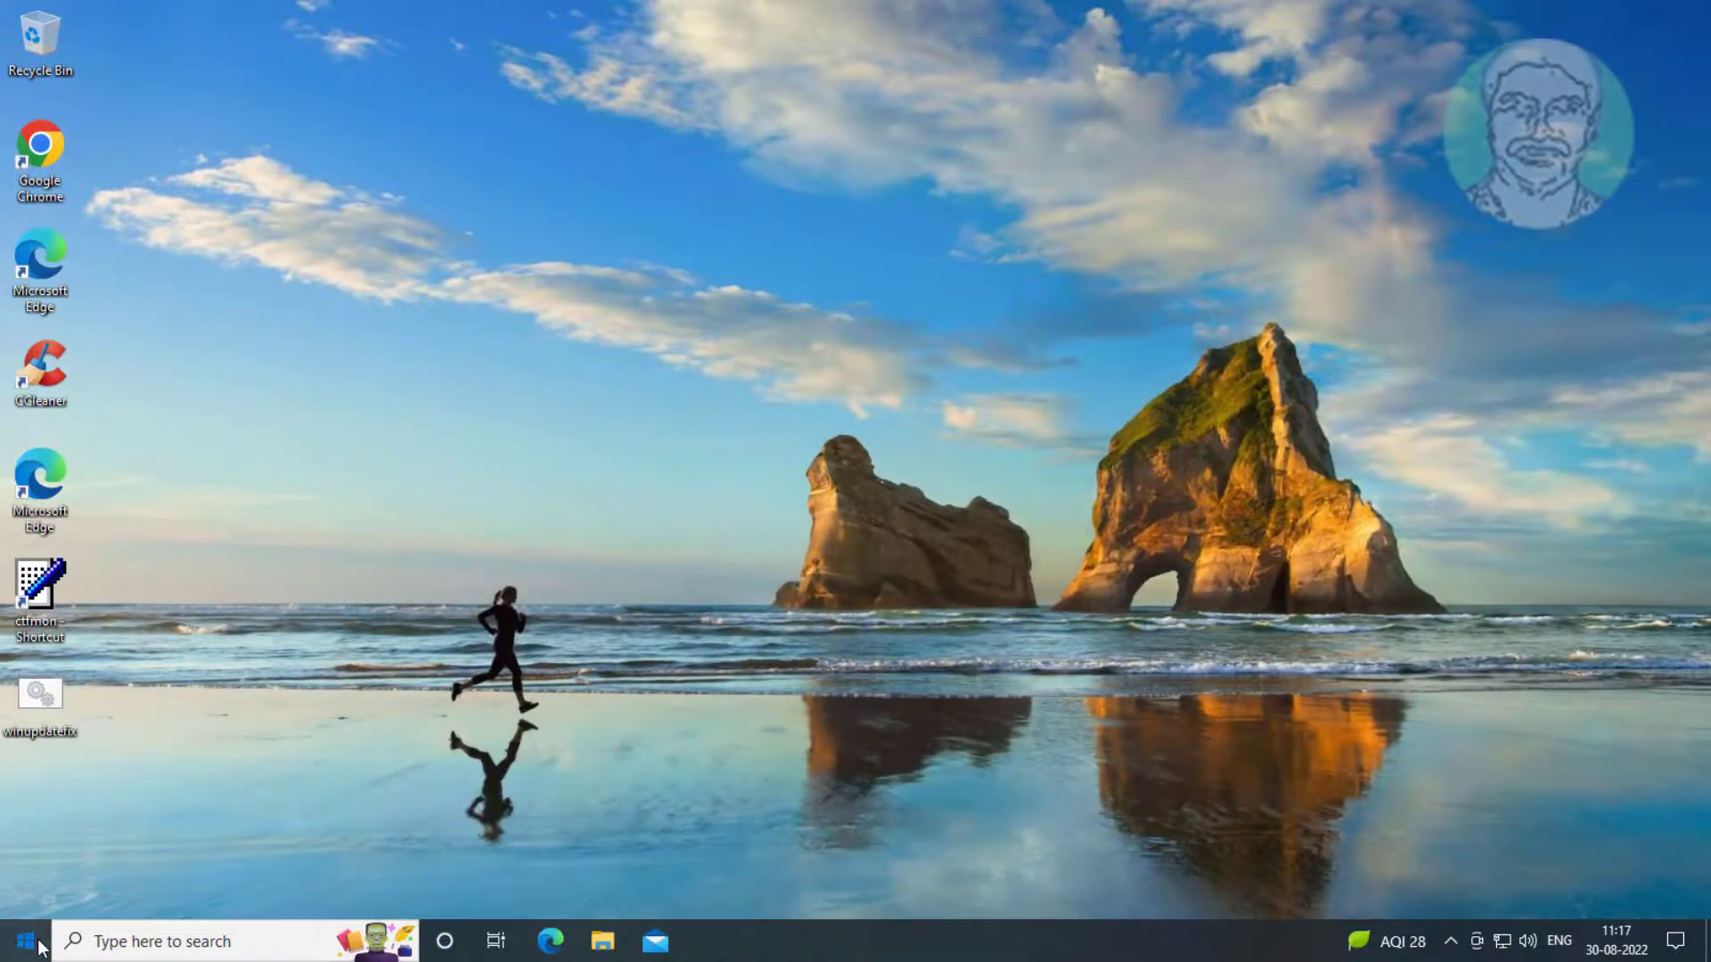
Step: Restart Windows from the Start menu power options
{"action": "left_click", "coordinate": [16, 941]}
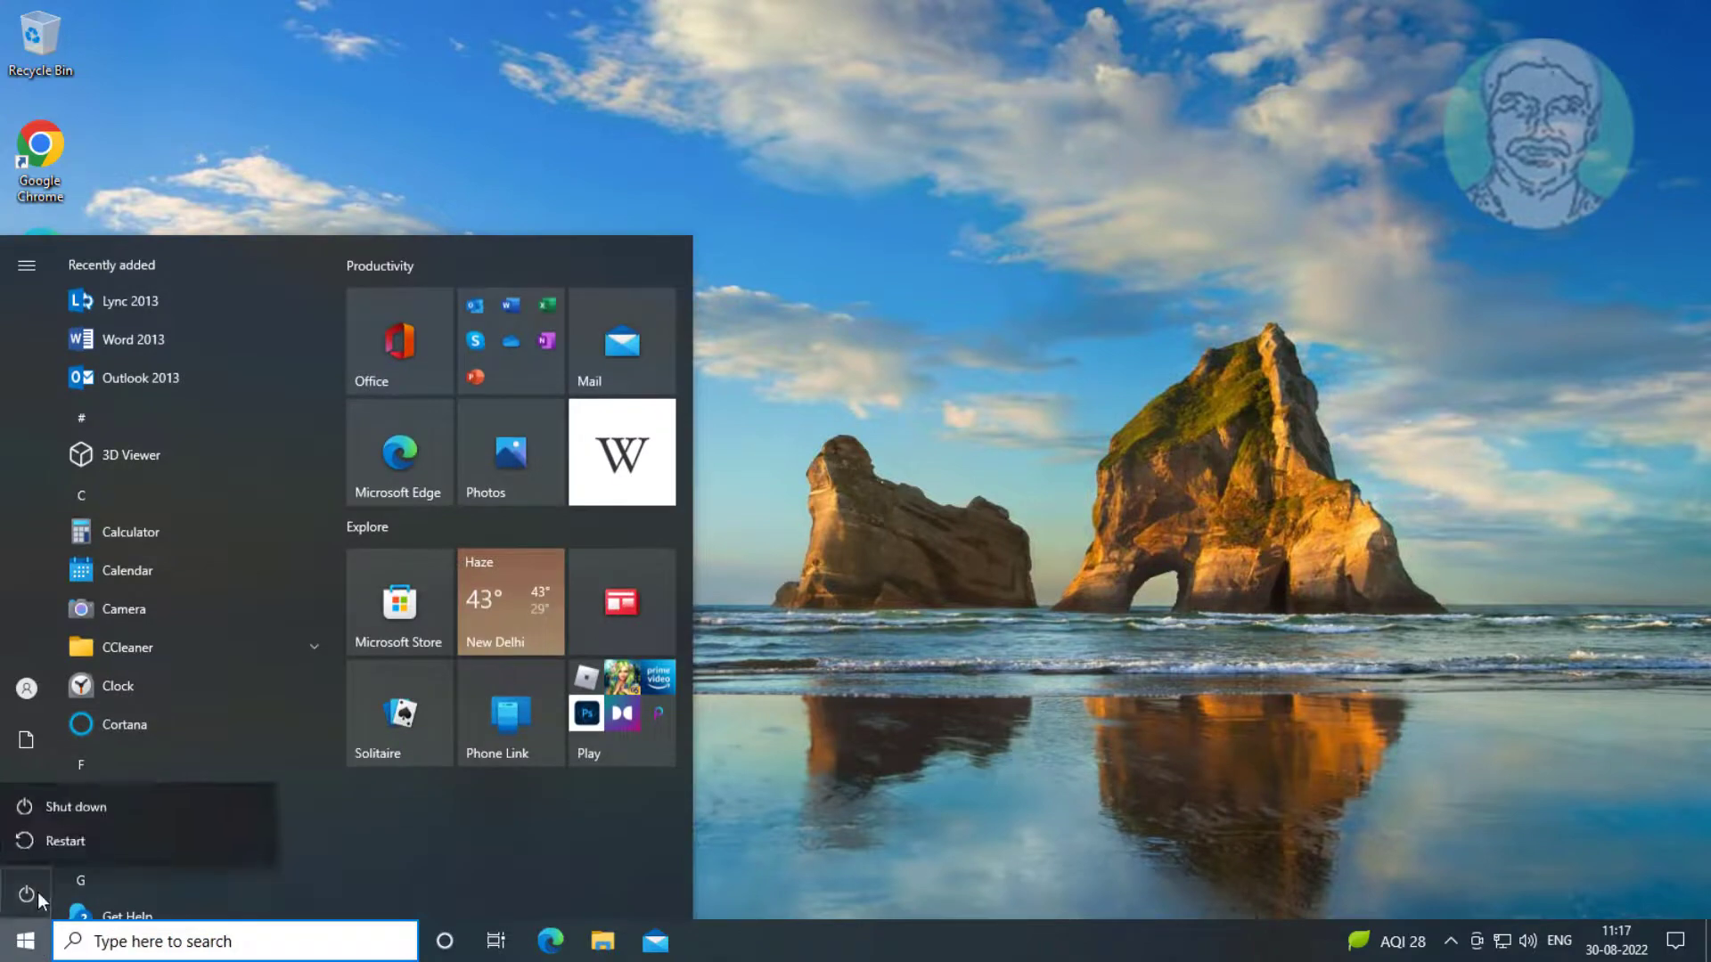
{"action": "left_click", "coordinate": [64, 840]}
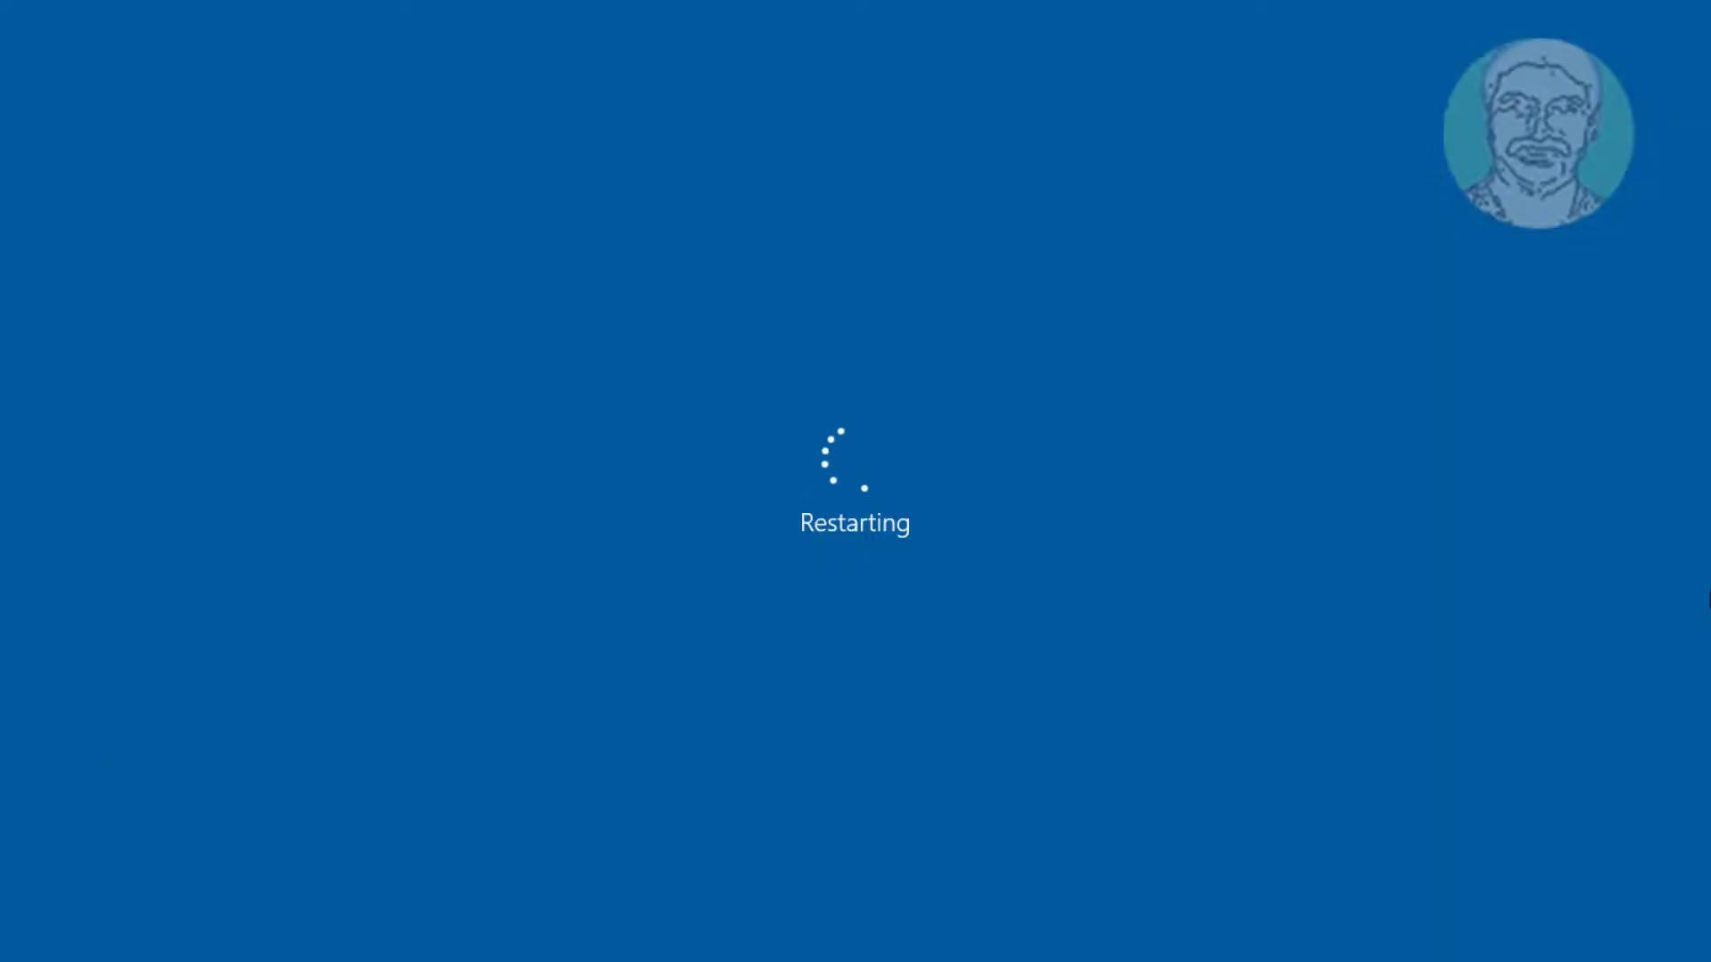